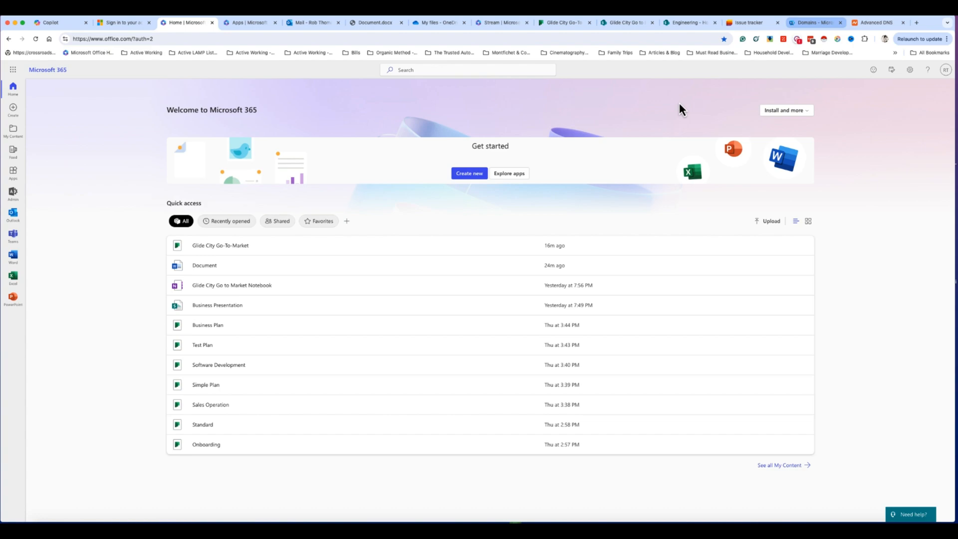
mouse_move(714, 87)
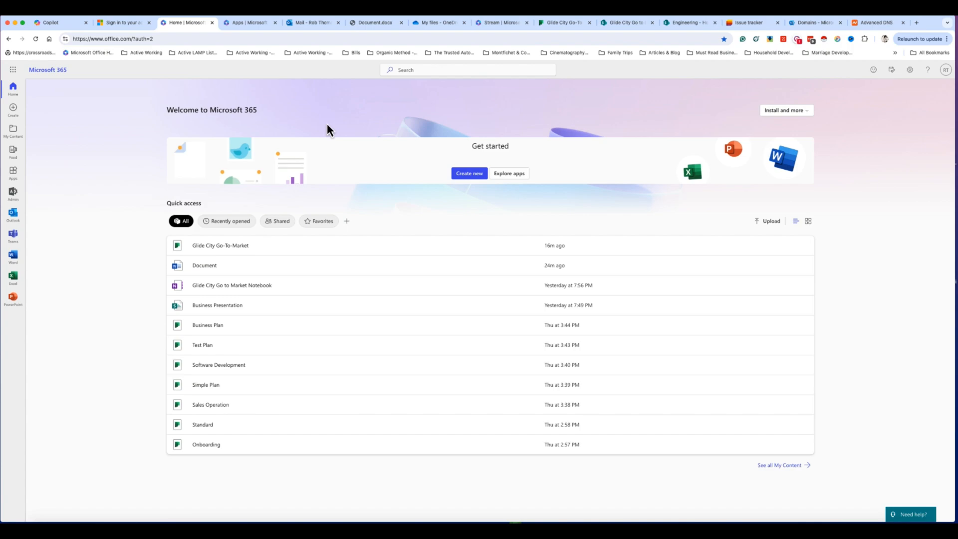
mouse_move(305, 126)
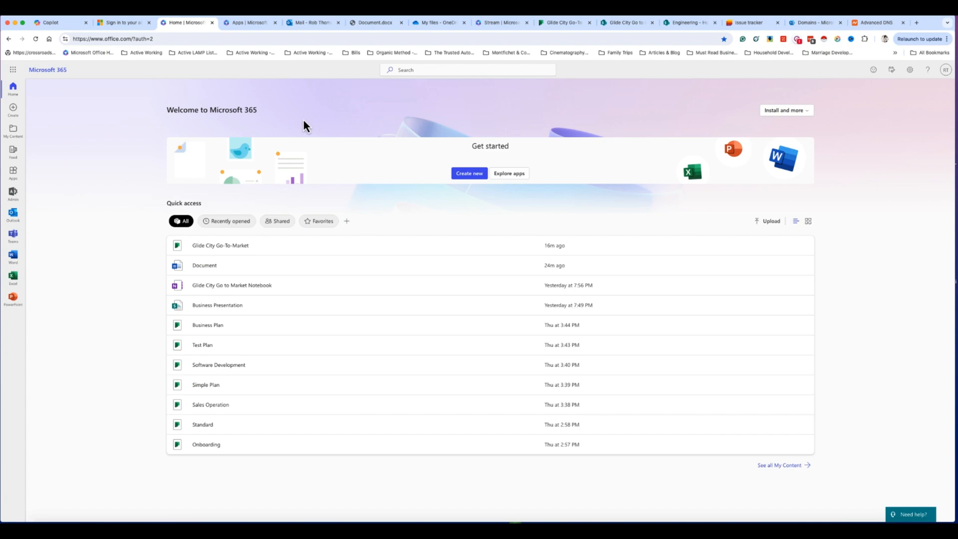
Show the app launcher listing Outlook, Word, SharePoint and Teams over the home page.
left_click(121, 23)
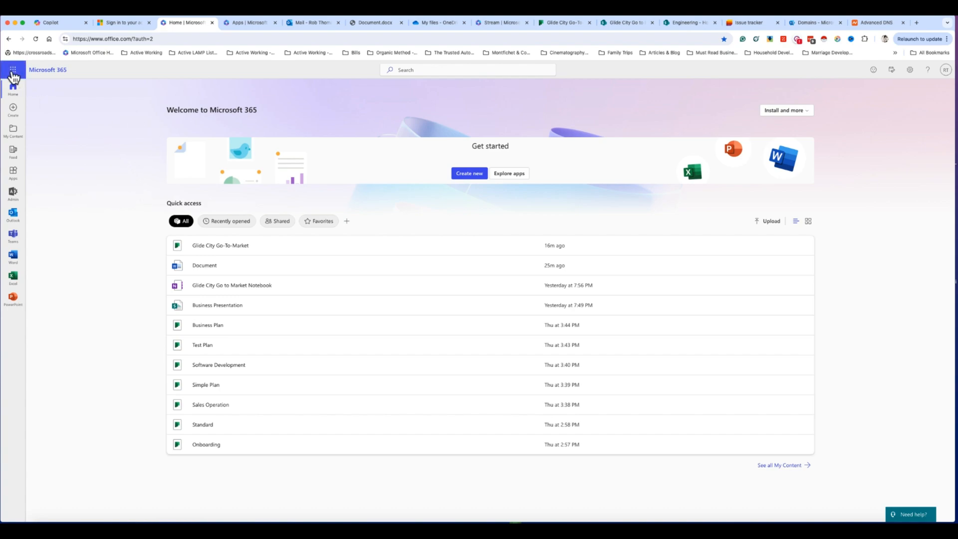
left_click(13, 71)
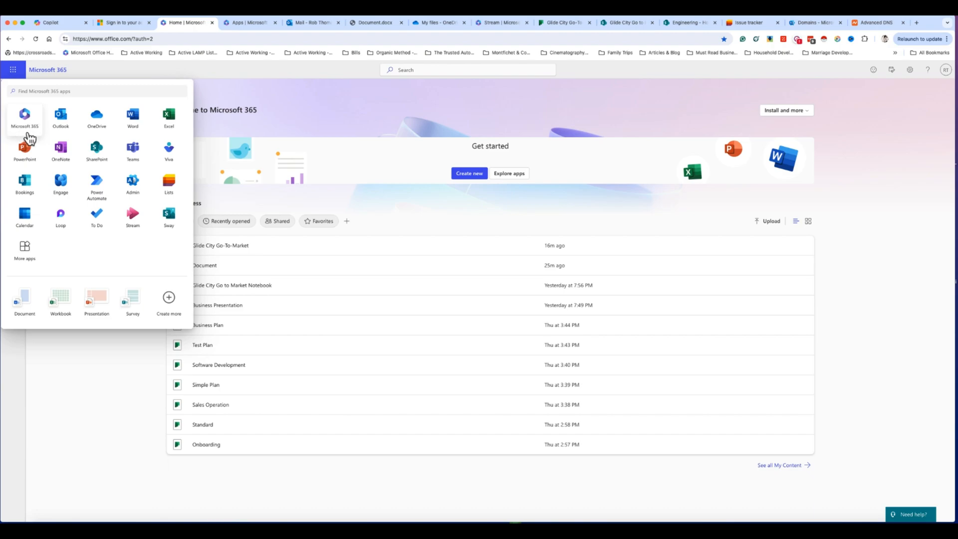
left_click(12, 70)
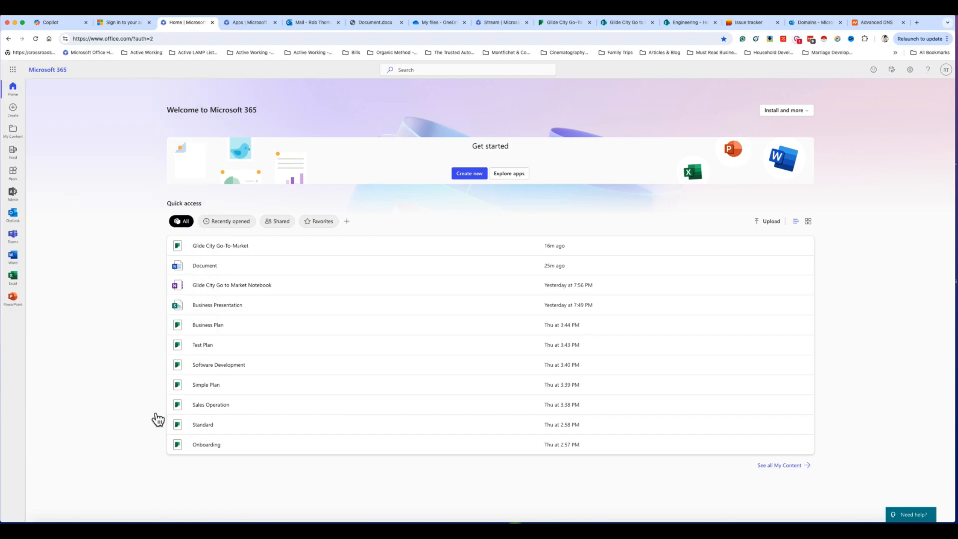
mouse_move(13, 110)
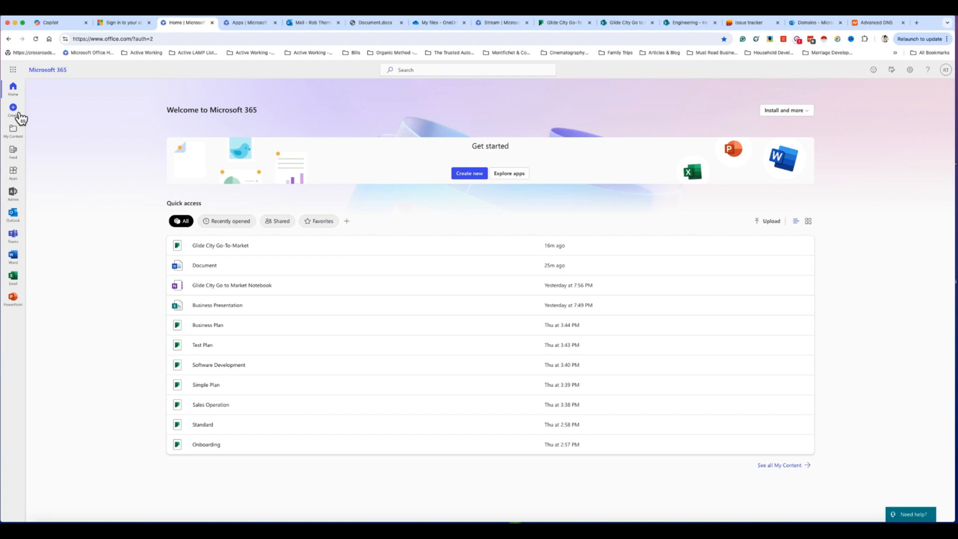
mouse_move(13, 298)
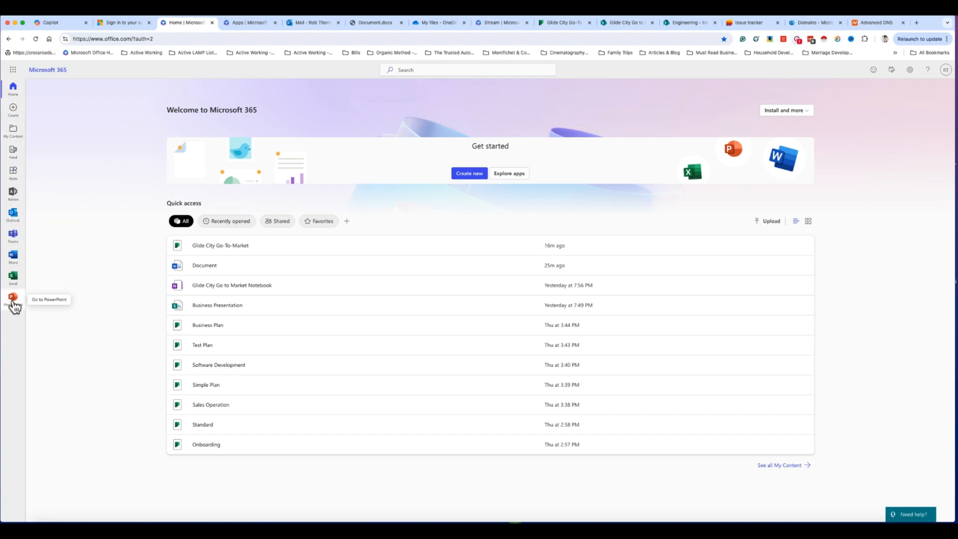
mouse_move(13, 212)
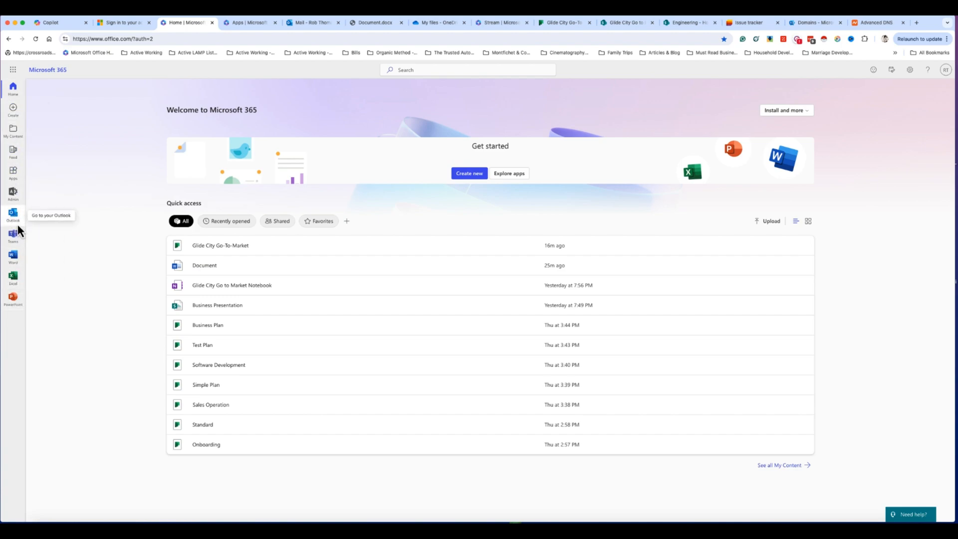
mouse_move(13, 299)
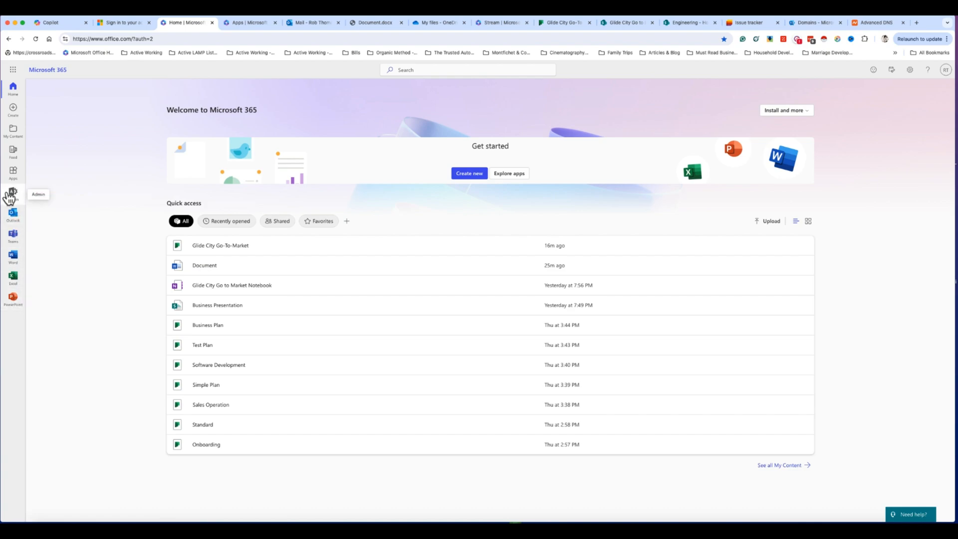
mouse_move(50, 164)
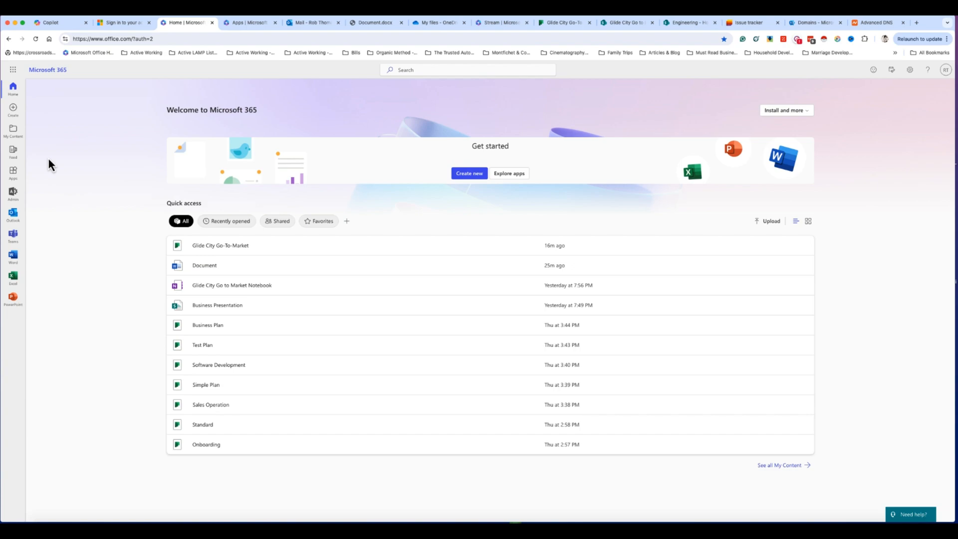
mouse_move(13, 109)
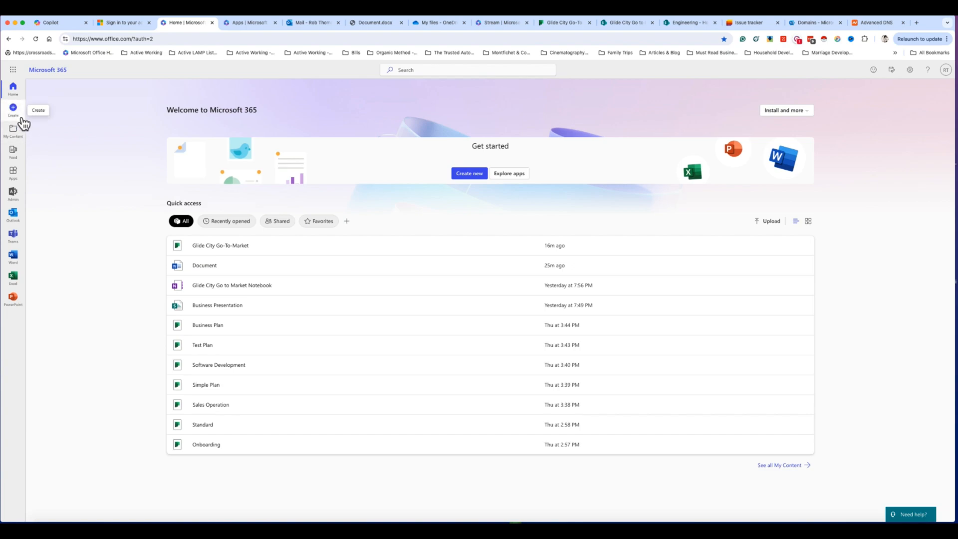
mouse_move(145, 133)
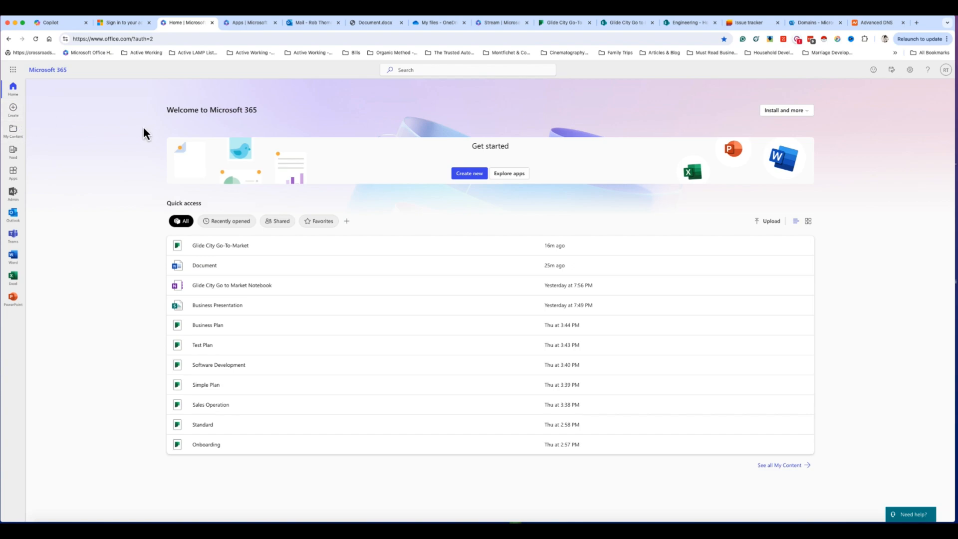
left_click(12, 69)
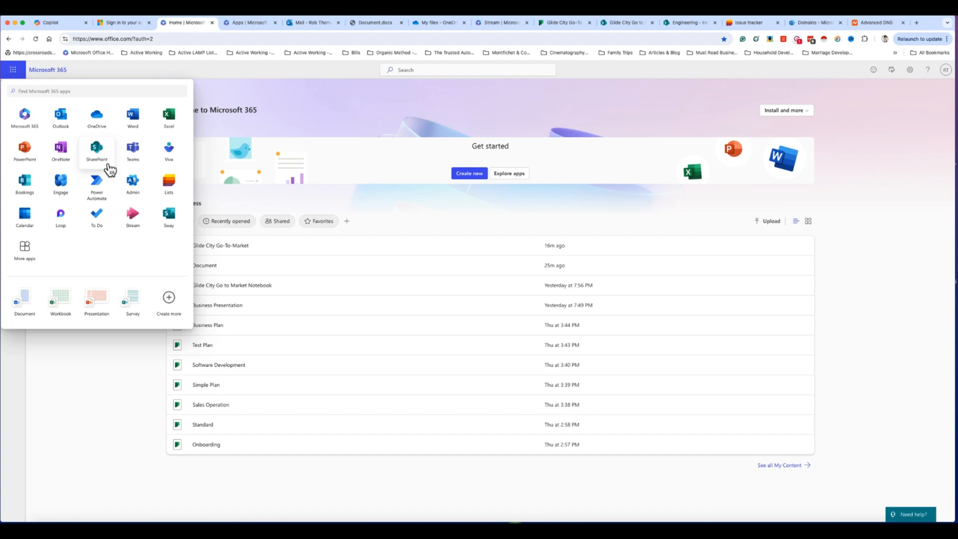
mouse_move(61, 118)
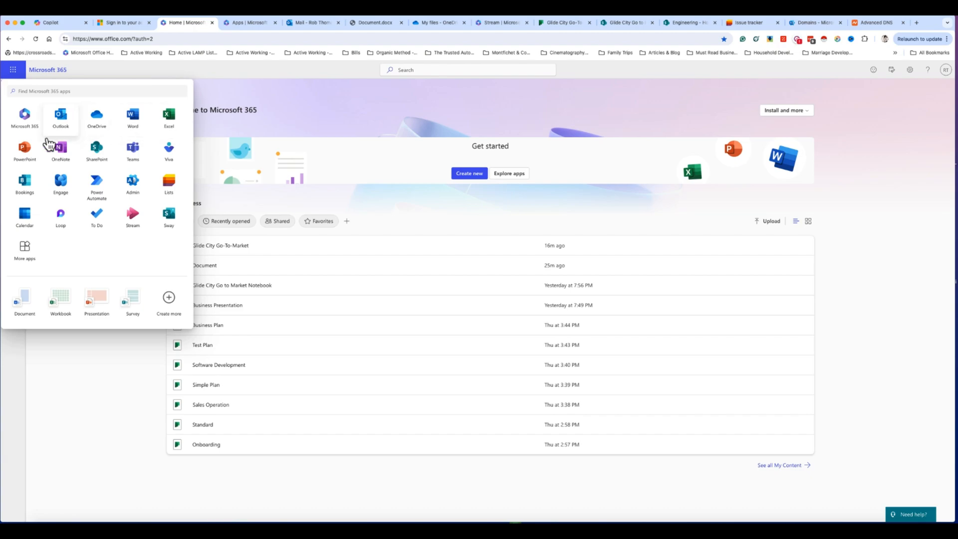
mouse_move(97, 150)
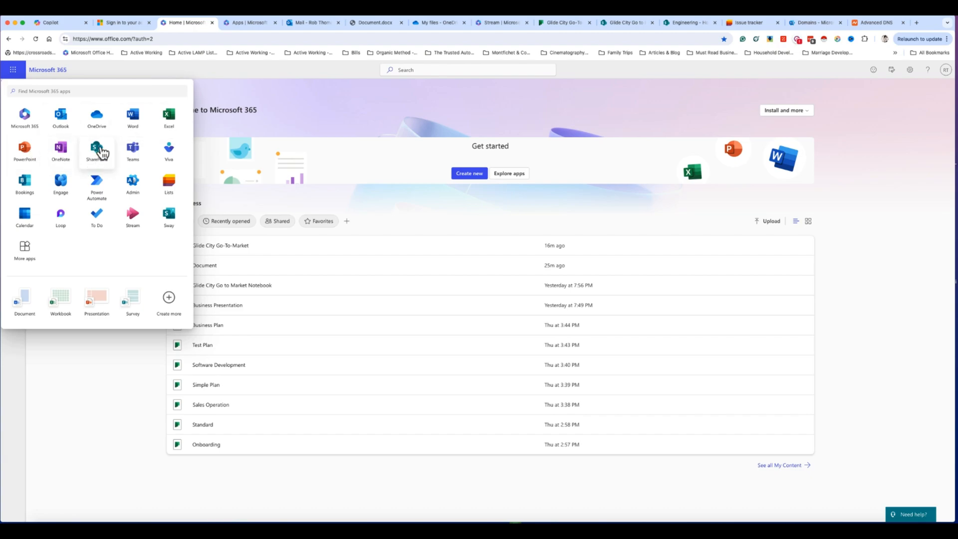
mouse_move(96, 149)
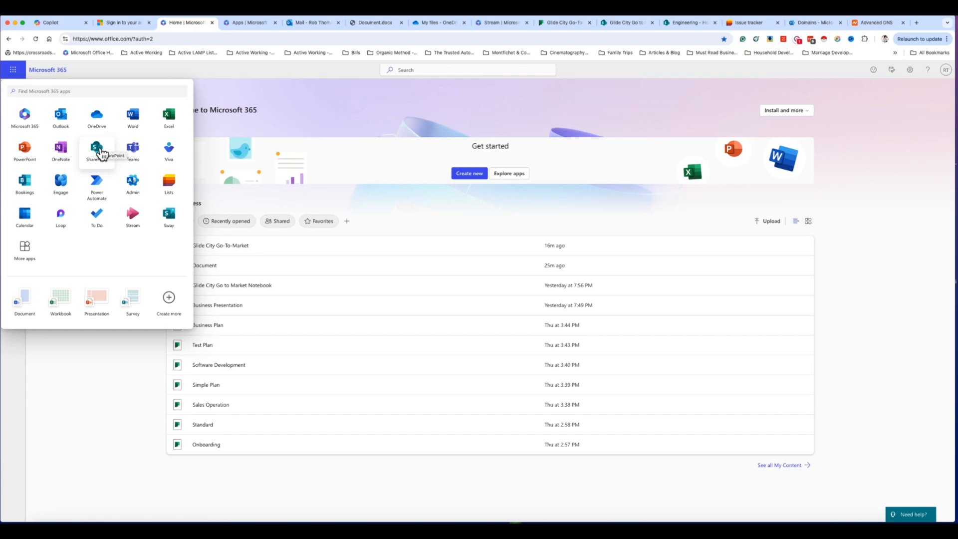
mouse_move(96, 150)
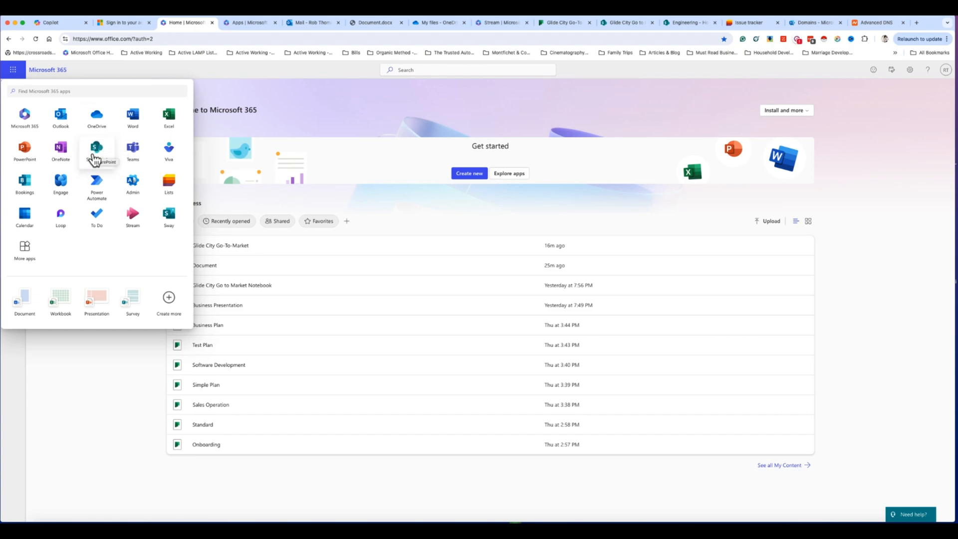
mouse_move(96, 165)
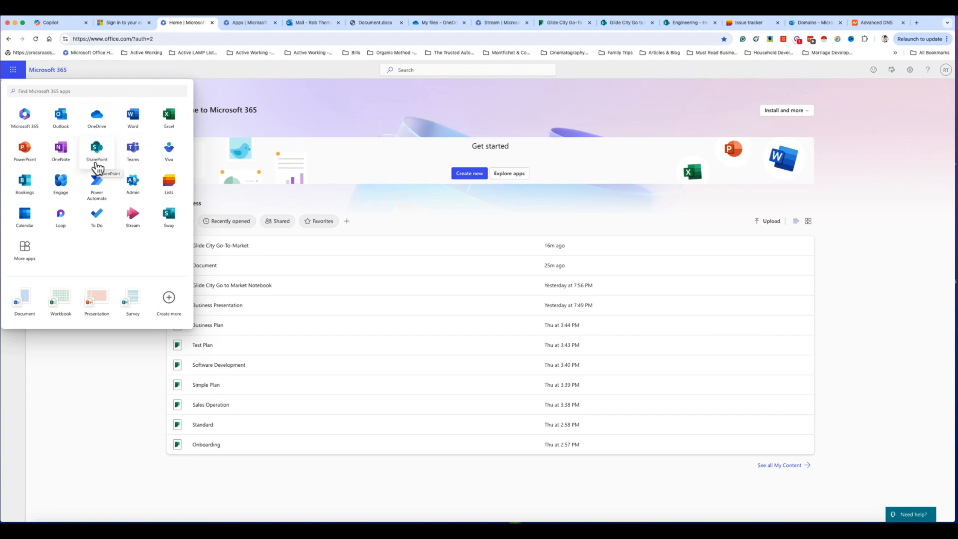
mouse_move(97, 183)
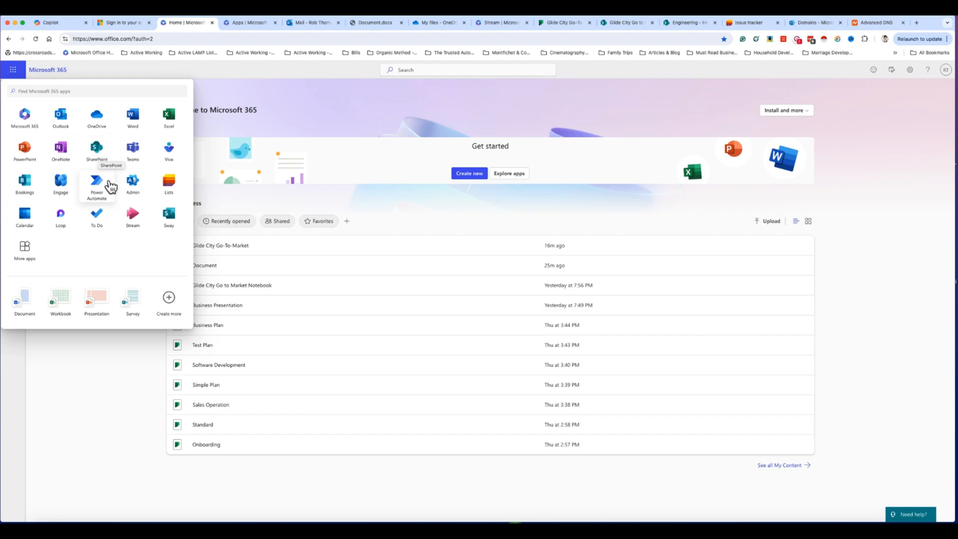
mouse_move(133, 149)
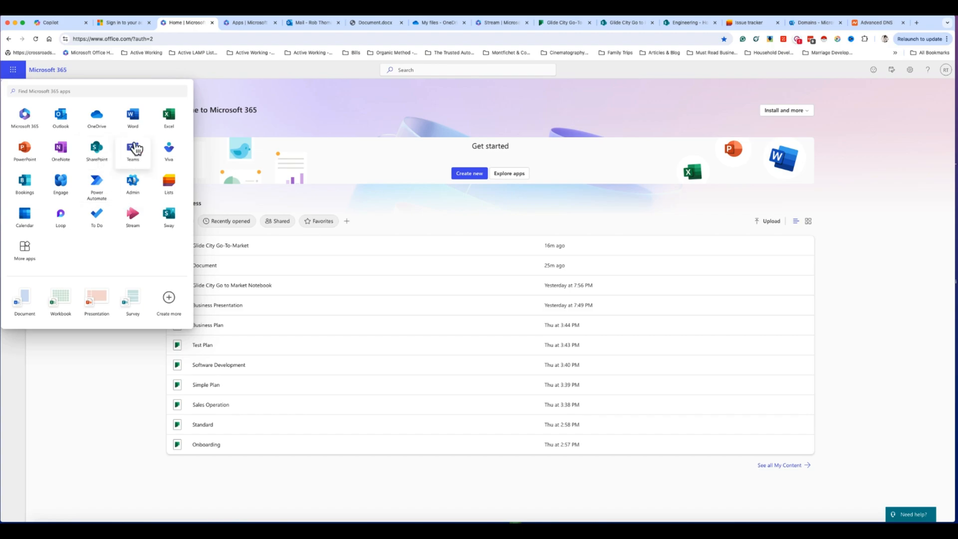
mouse_move(95, 193)
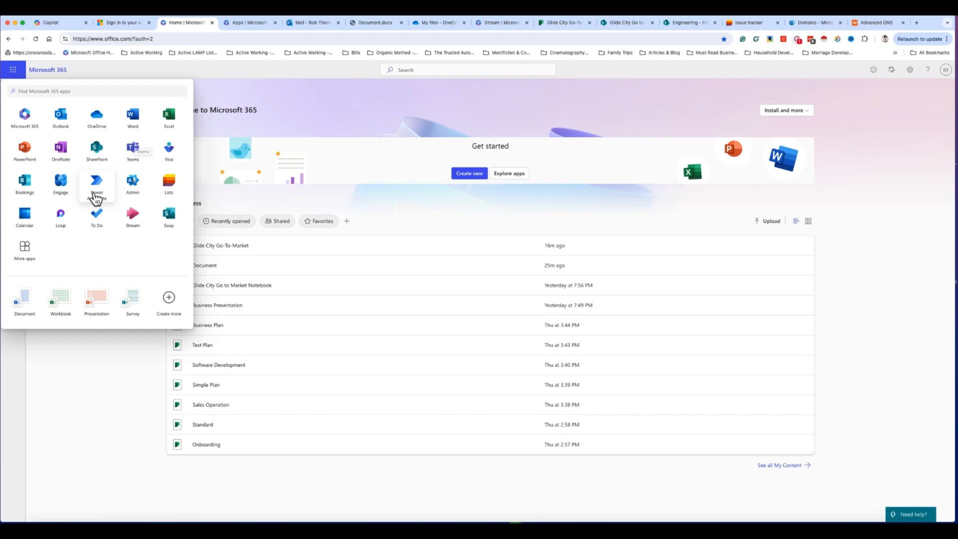
mouse_move(103, 247)
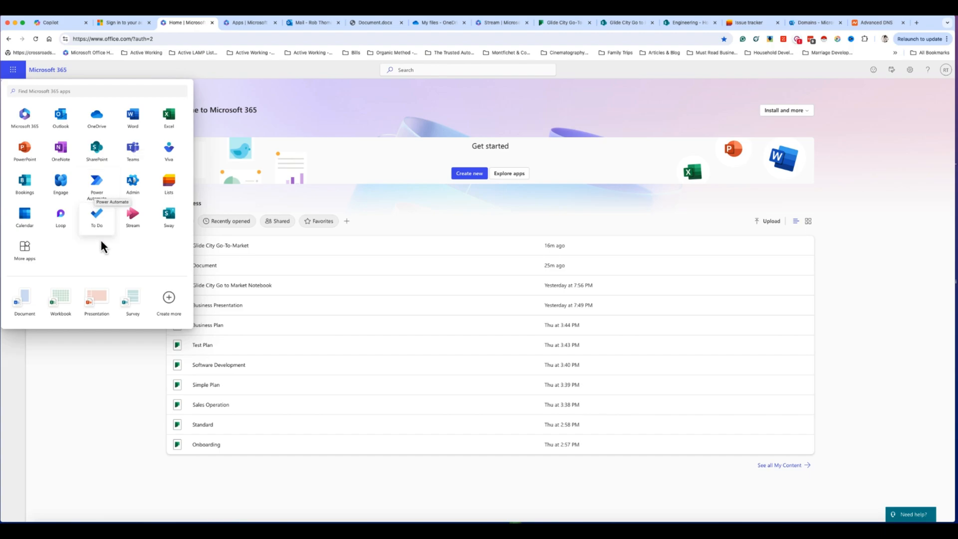
mouse_move(104, 257)
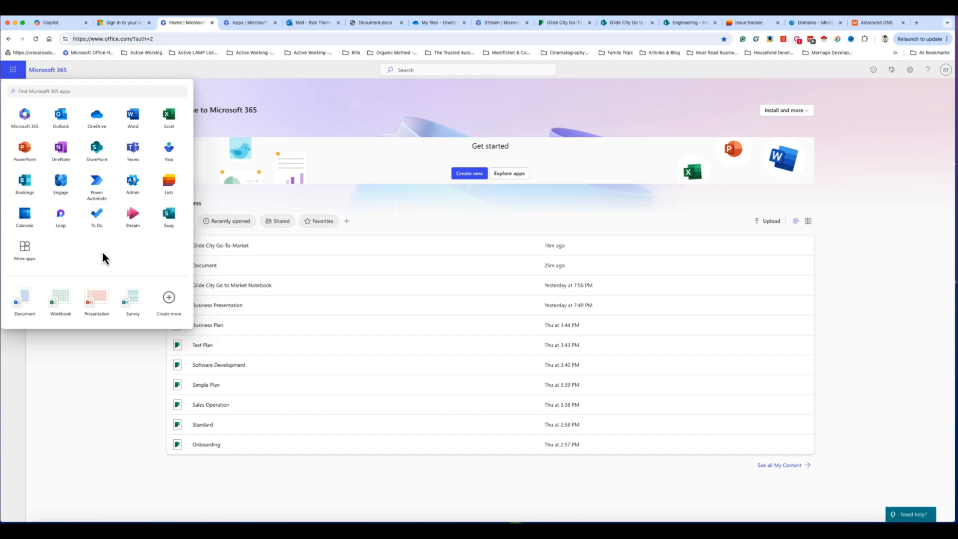
mouse_move(254, 139)
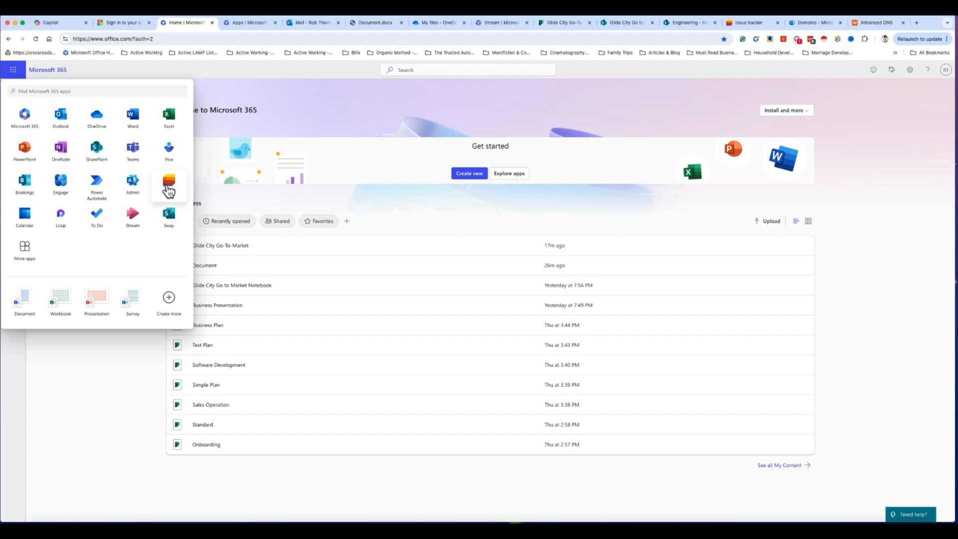
mouse_move(170, 118)
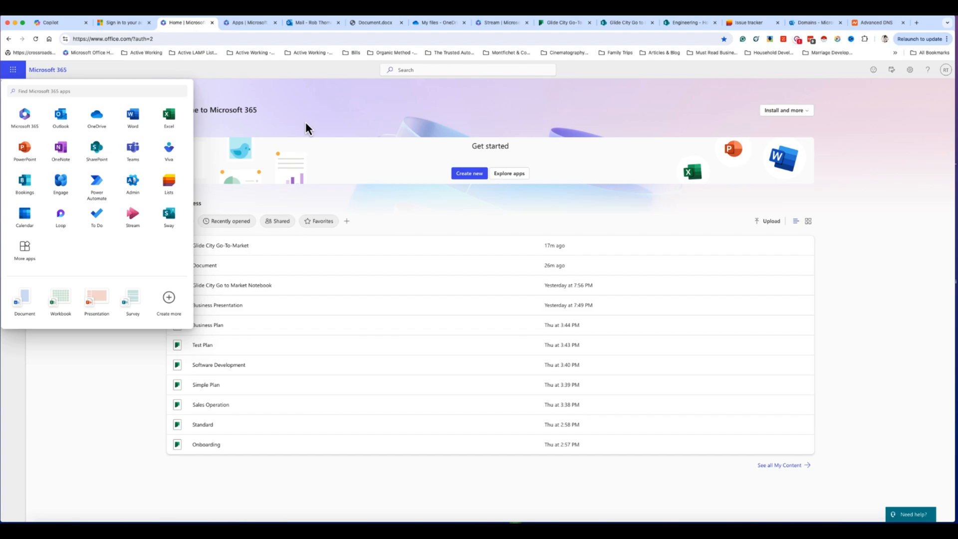
mouse_move(46, 264)
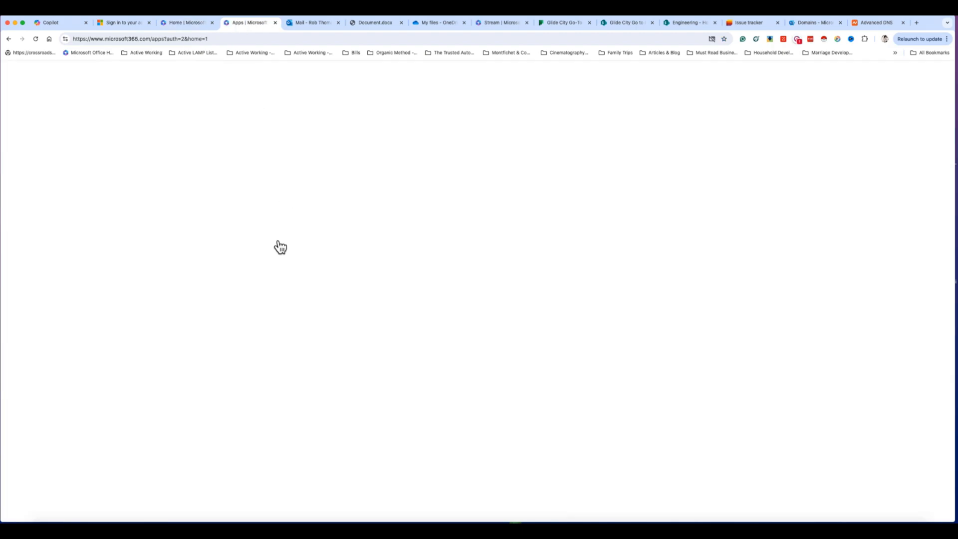
Show the full apps list and quick-create options over the Apps page.
left_click(12, 69)
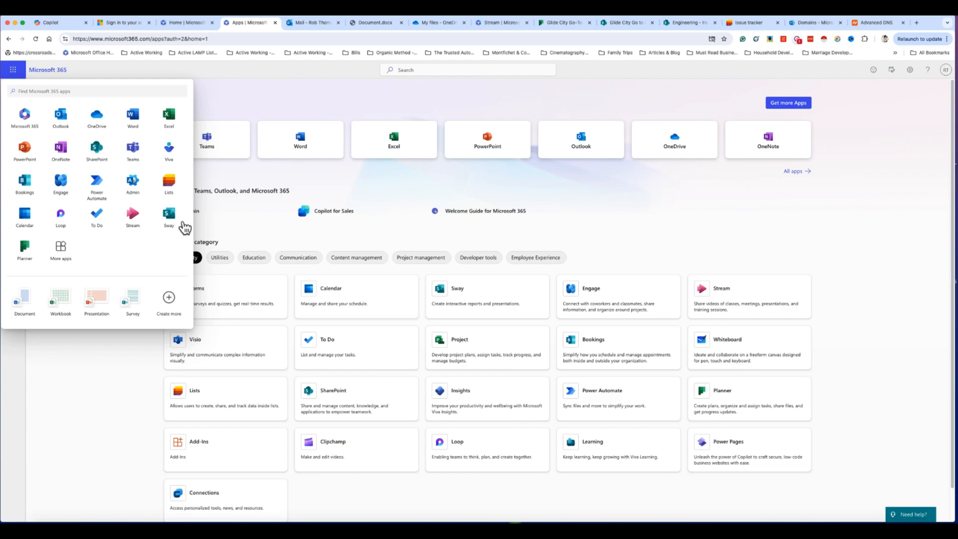
mouse_move(24, 251)
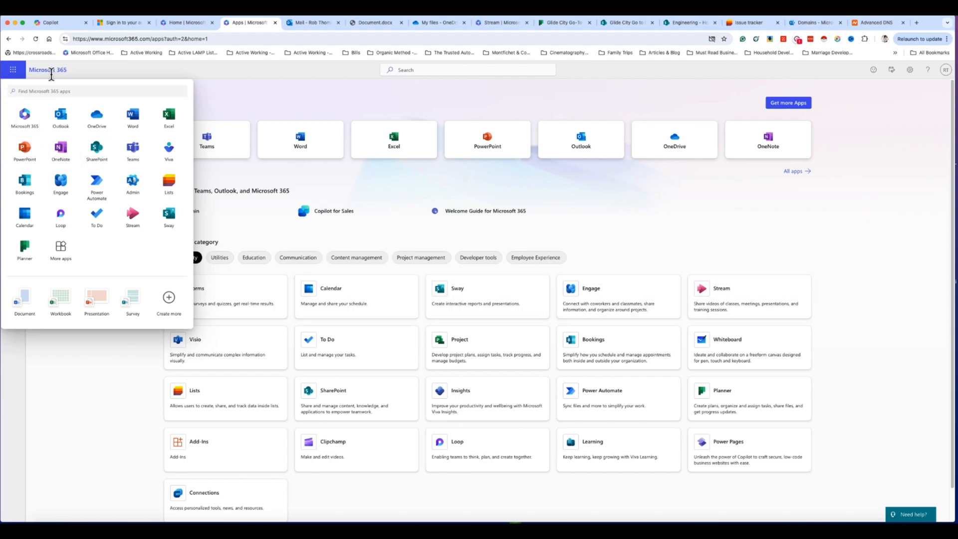
mouse_move(60, 216)
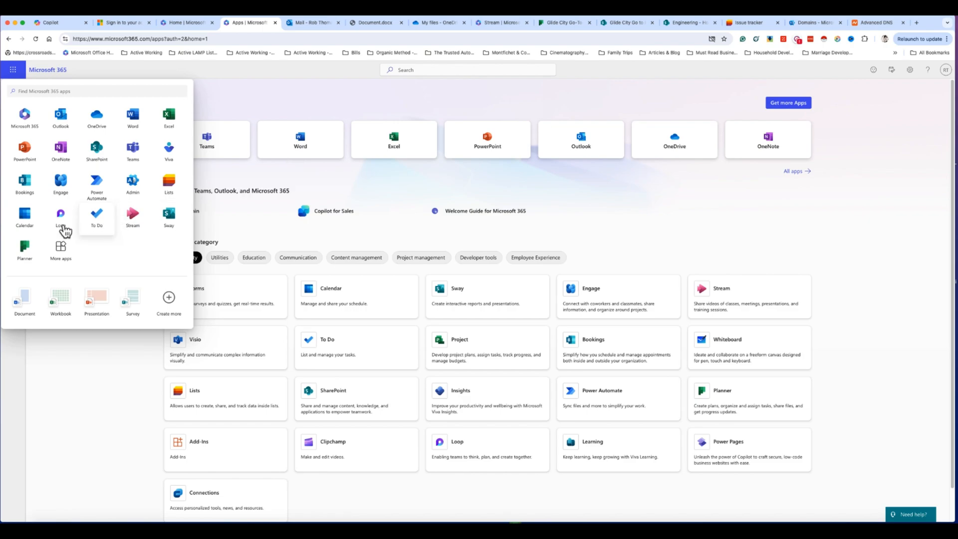
mouse_move(60, 301)
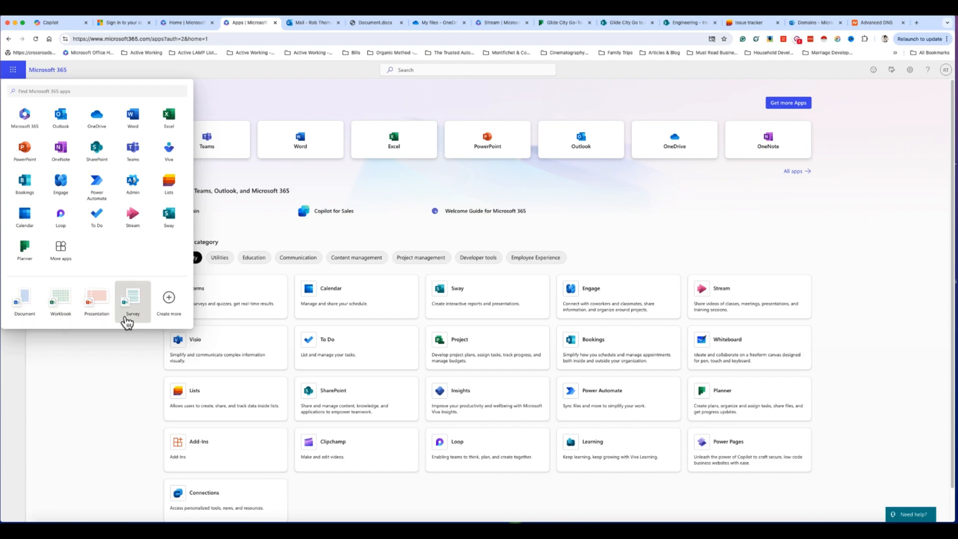
Dismiss the app launcher, leaving the Apps page with Productivity apps visible.
left_click(12, 69)
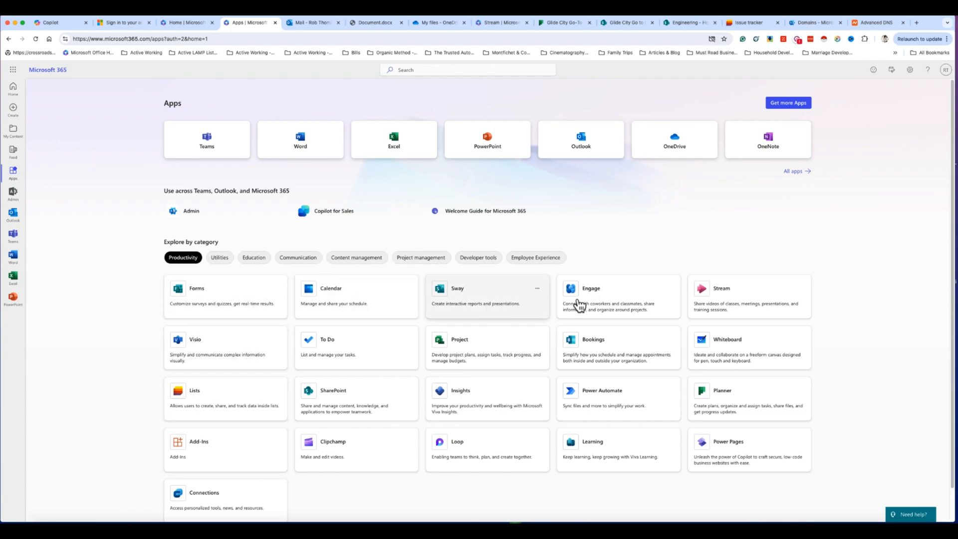
mouse_move(327, 457)
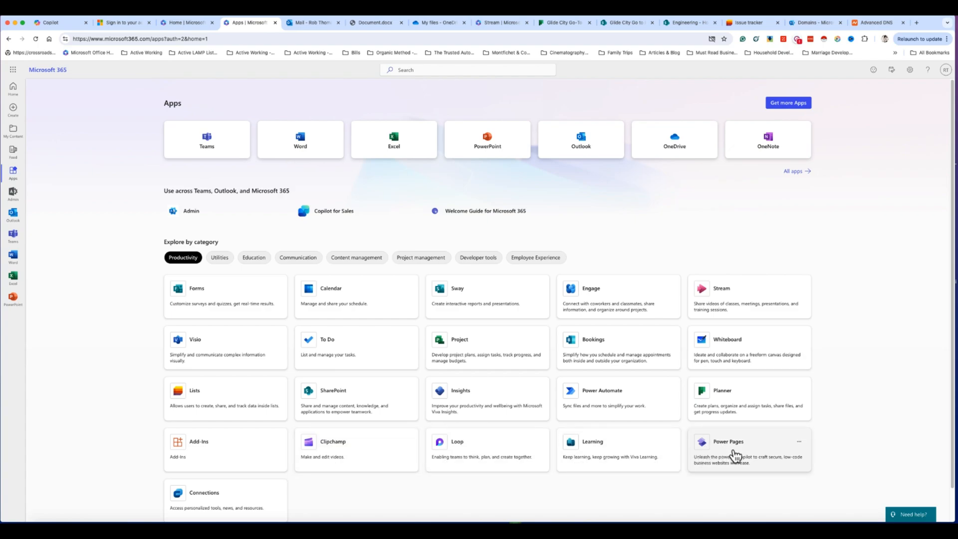
mouse_move(333, 357)
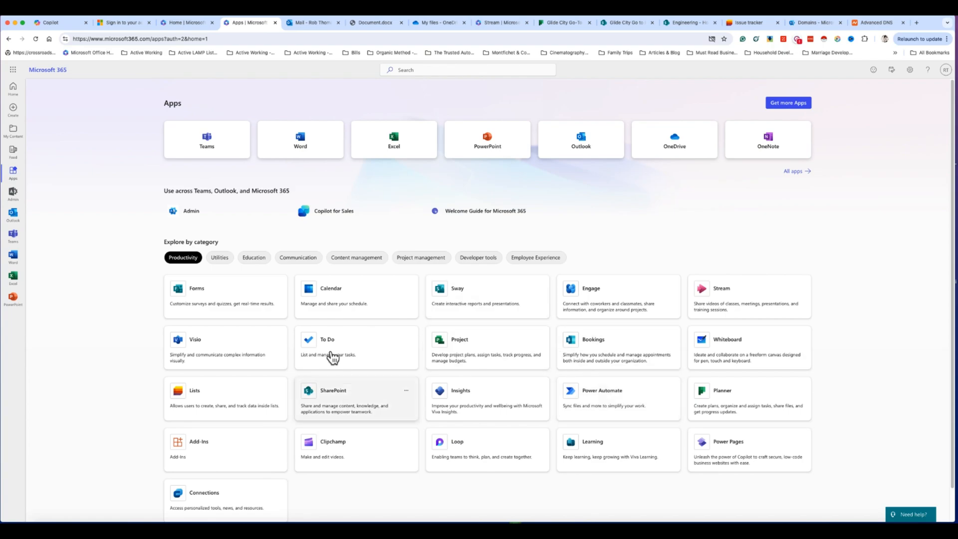
mouse_move(586, 349)
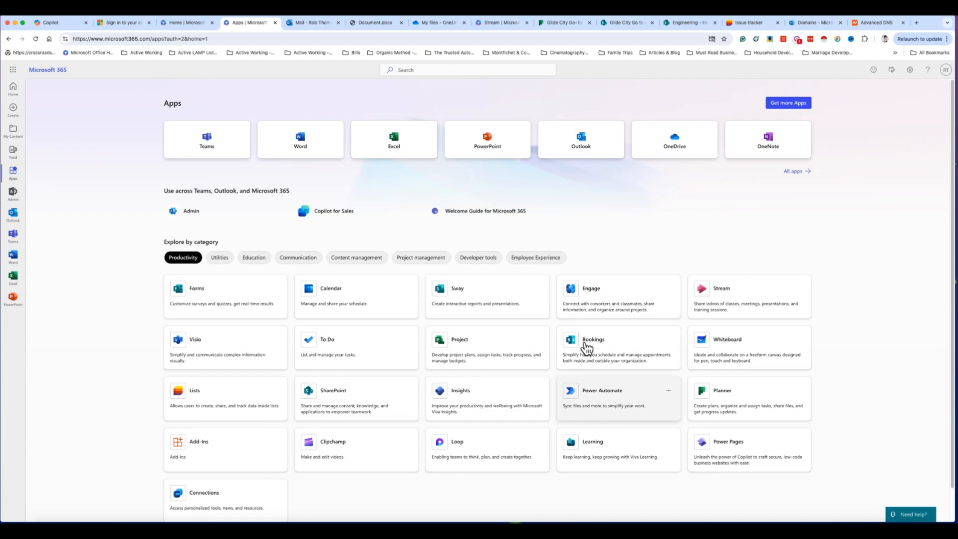
mouse_move(463, 233)
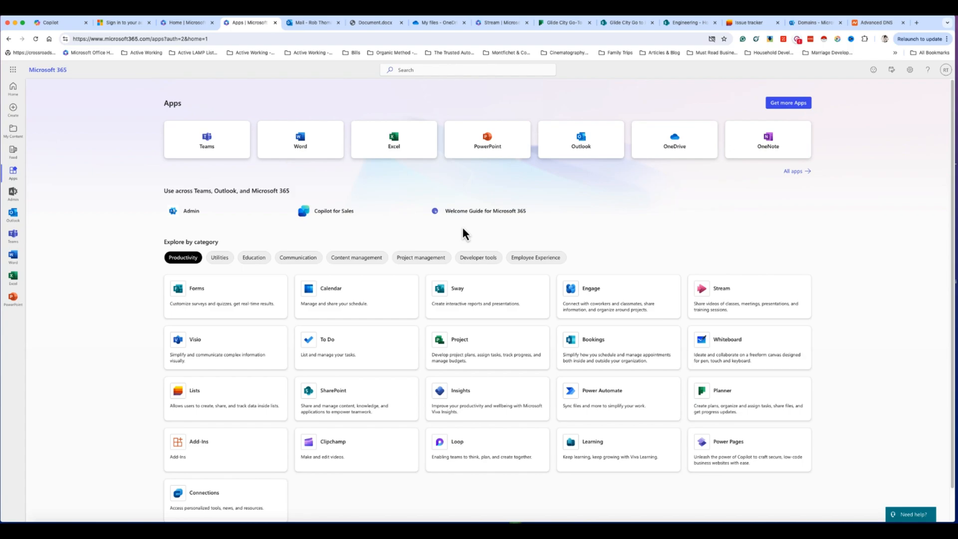
mouse_move(447, 199)
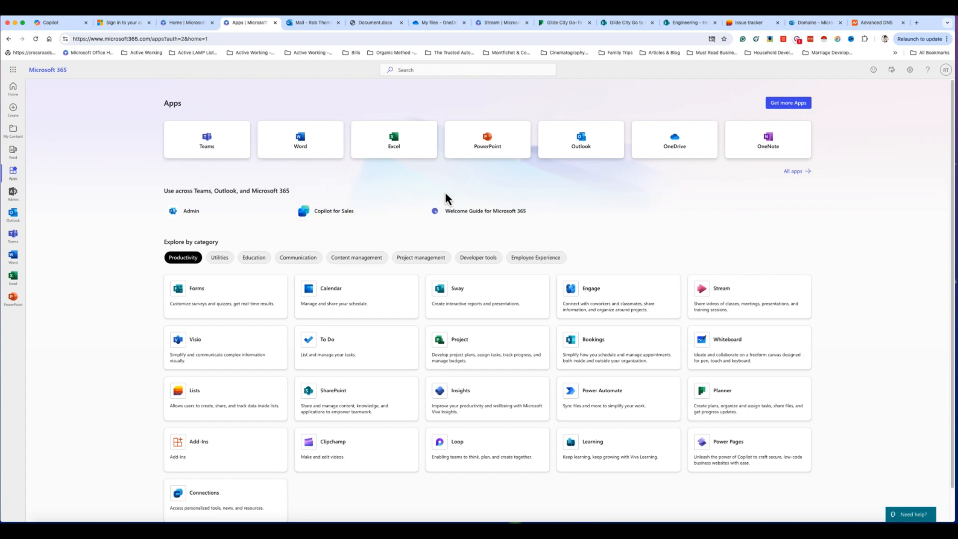
mouse_move(343, 171)
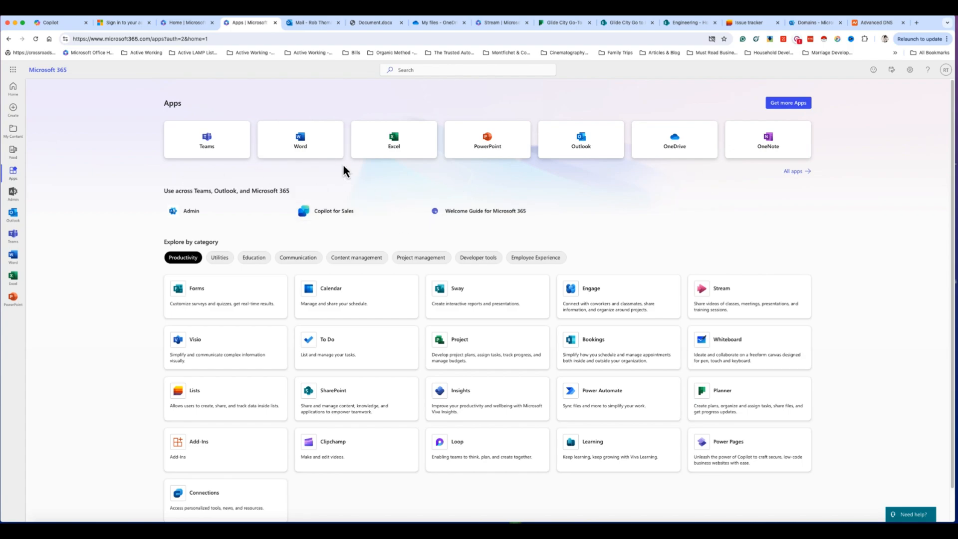
Bring the app launcher back over the Apps page with its quick-create options.
left_click(12, 70)
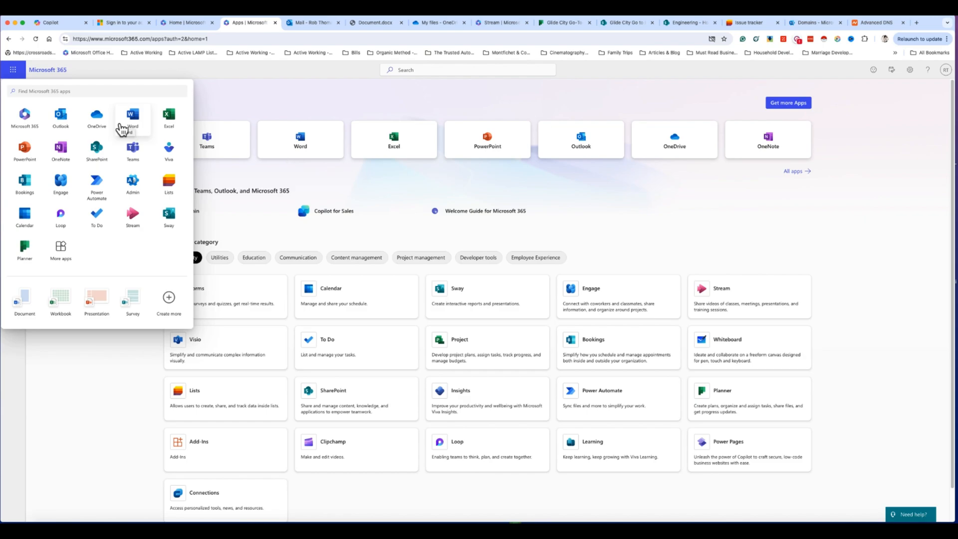
mouse_move(105, 145)
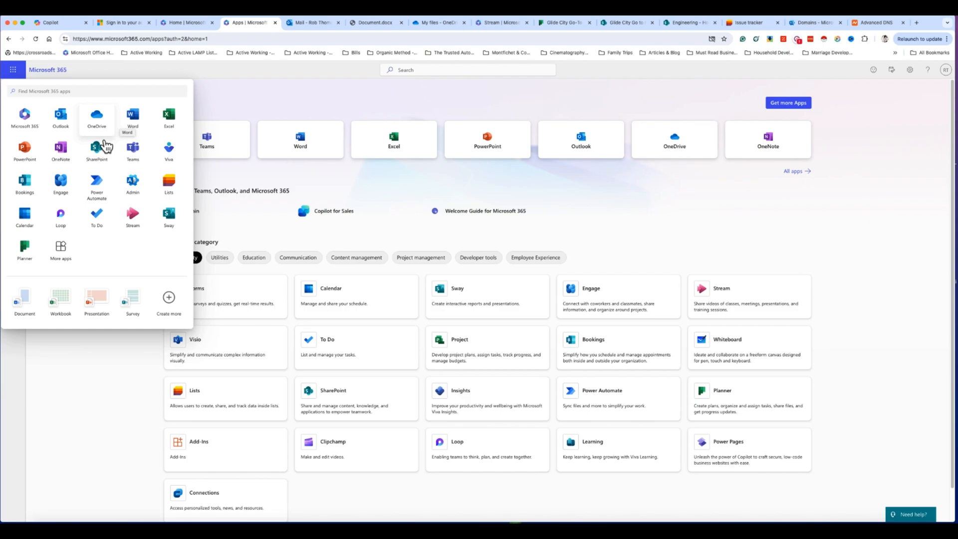
mouse_move(145, 199)
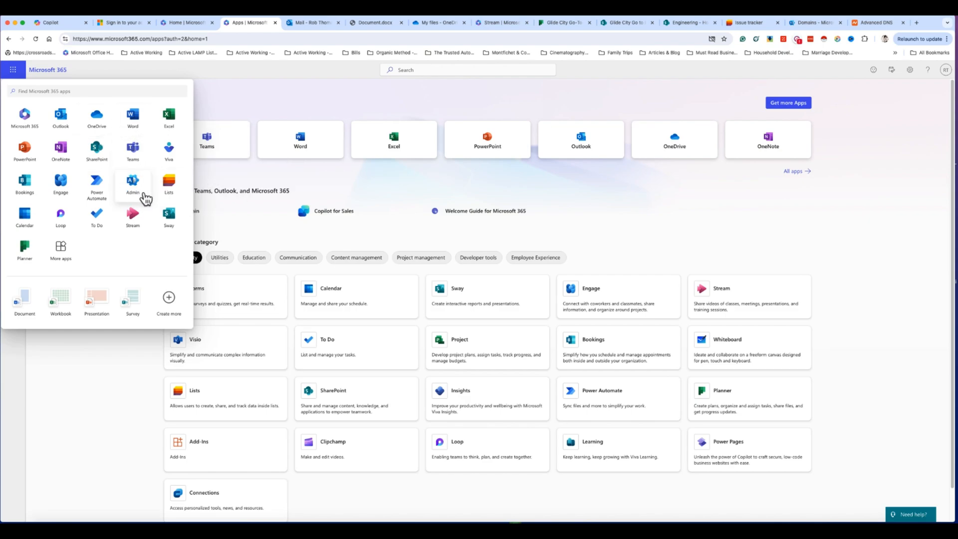
mouse_move(597, 408)
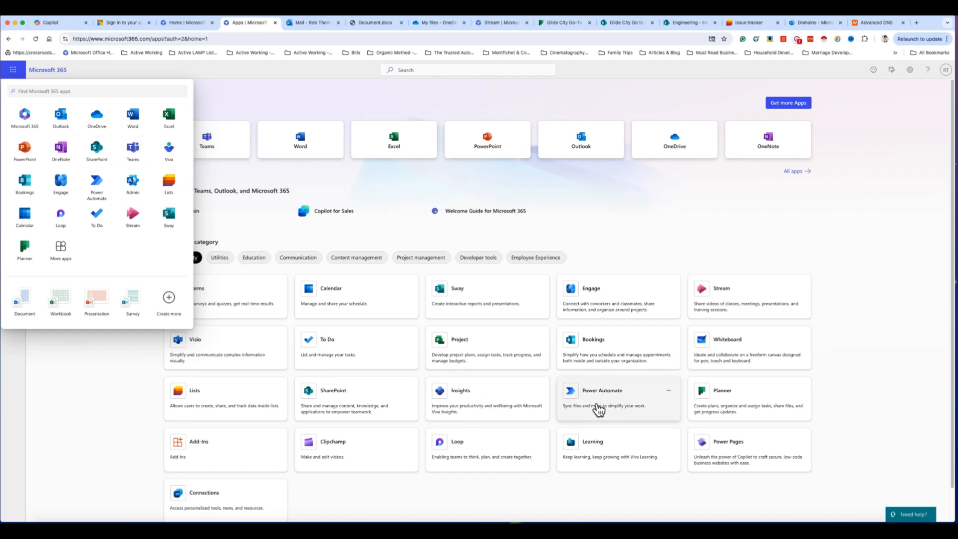
mouse_move(590, 406)
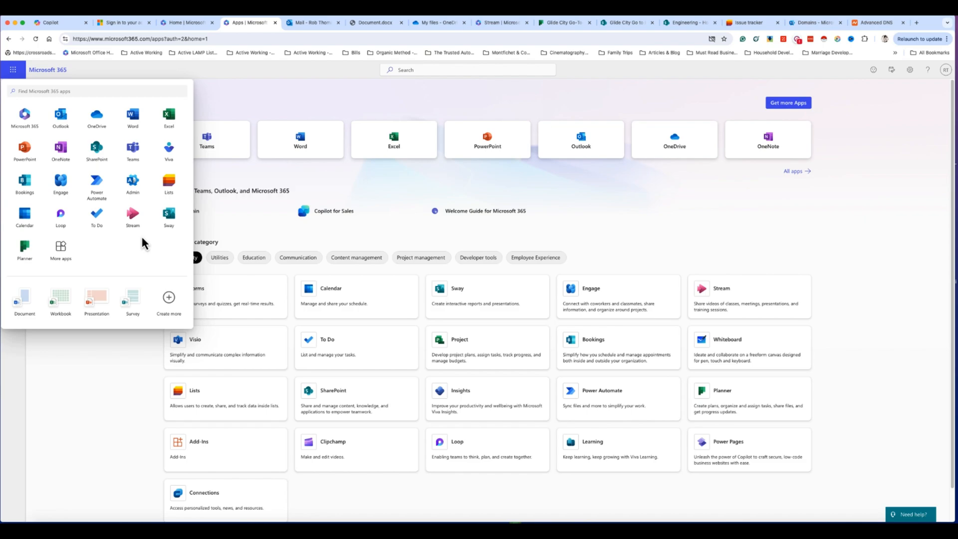
mouse_move(244, 129)
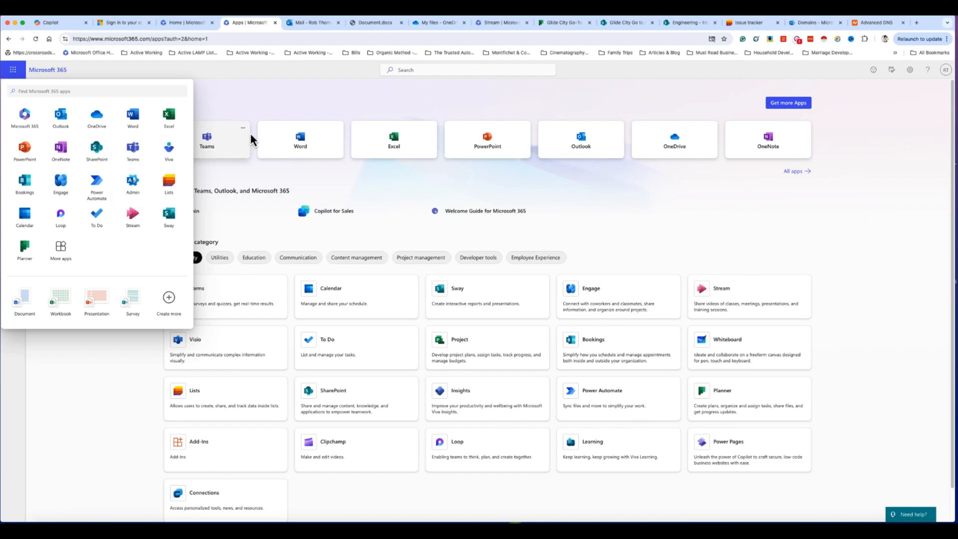
left_click(12, 70)
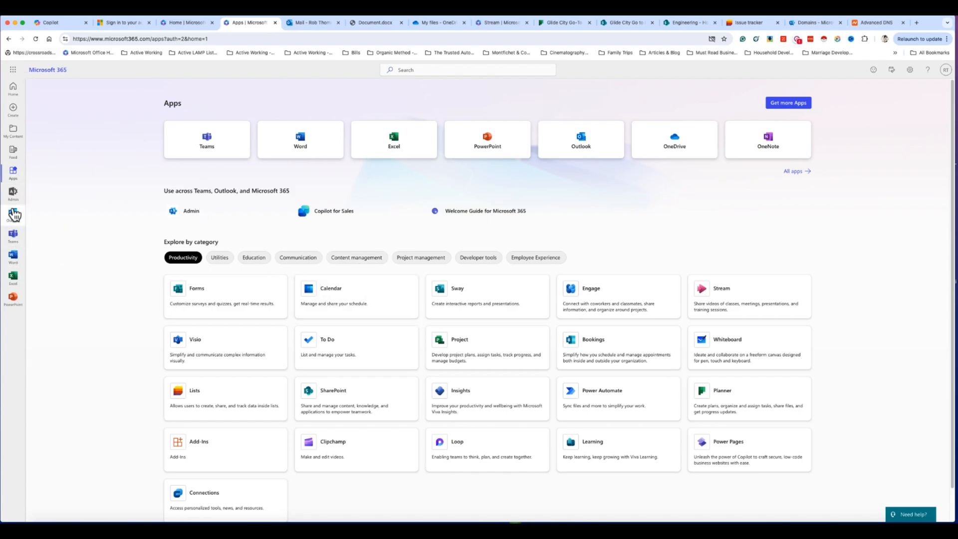
left_click(13, 70)
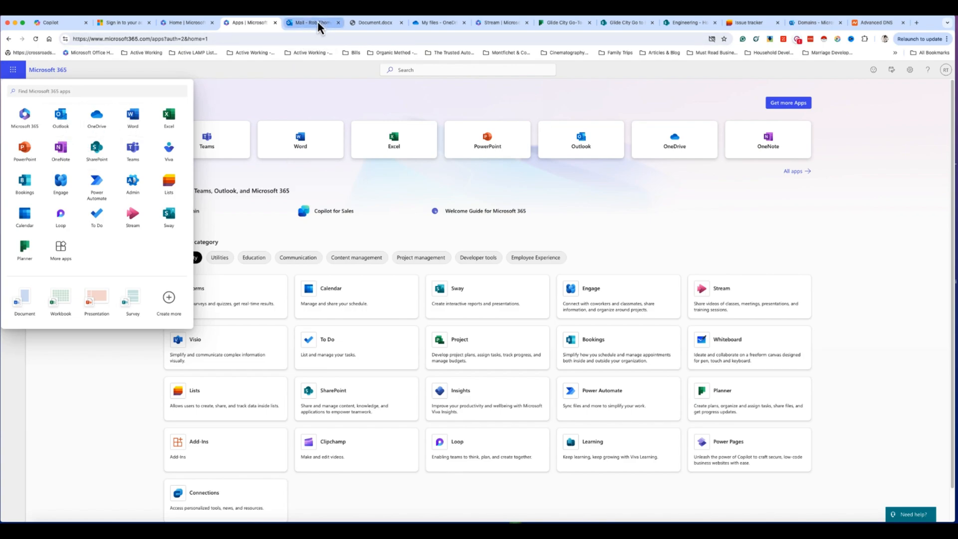
Read the account information email and the Welcome to Microsoft 365 email in Outlook.
left_click(314, 22)
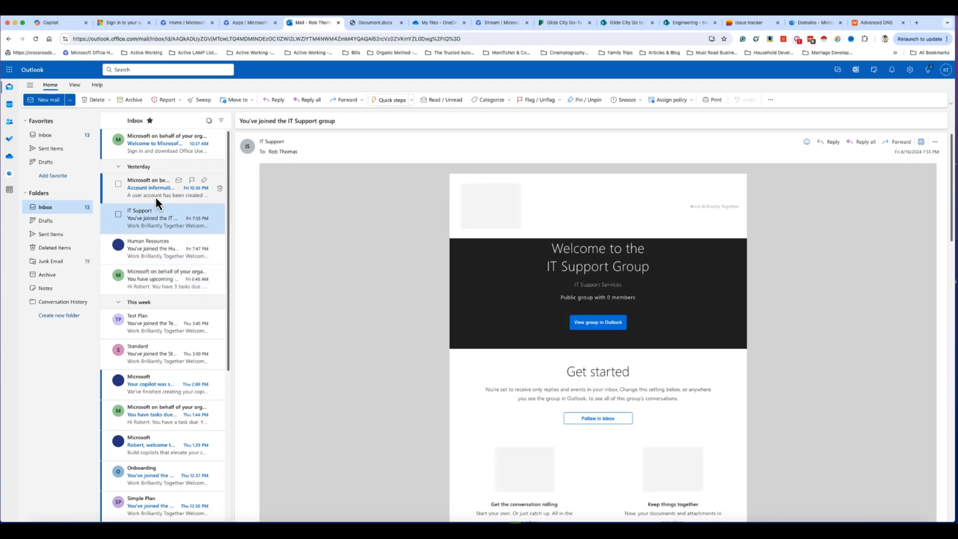
left_click(165, 188)
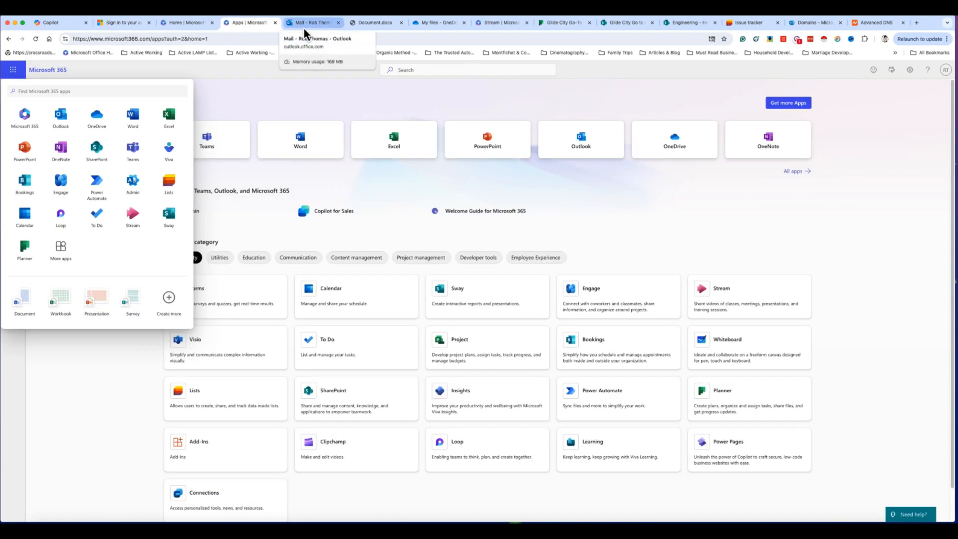
left_click(312, 23)
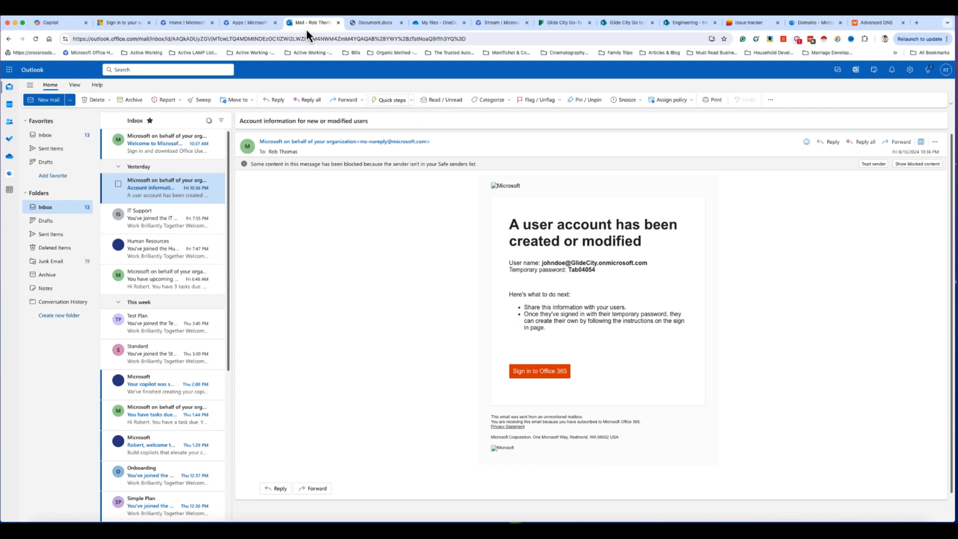
left_click(162, 142)
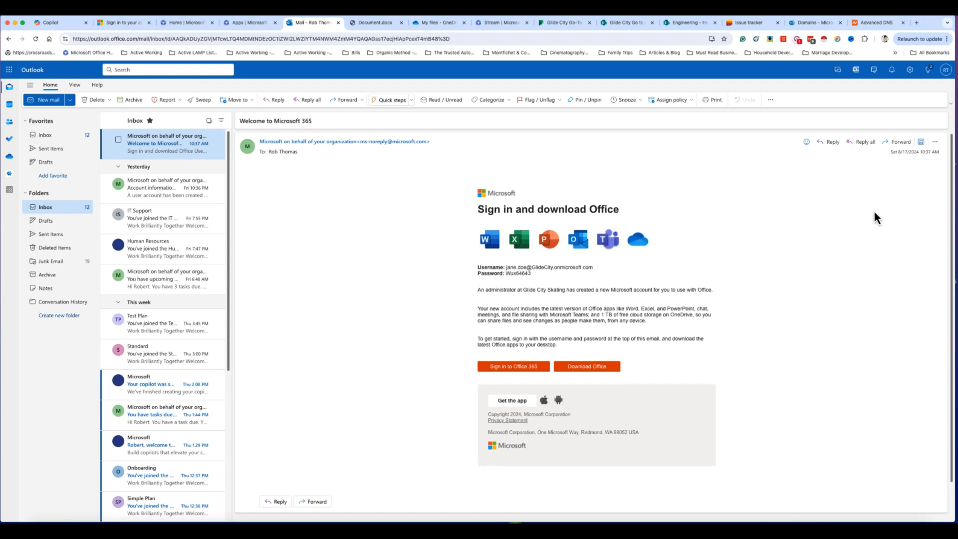
mouse_move(275, 290)
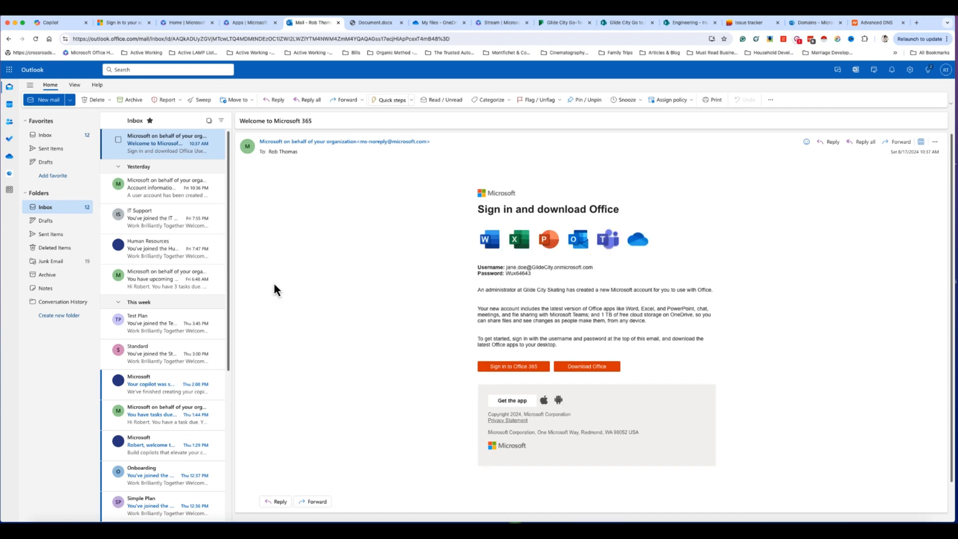
mouse_move(205, 328)
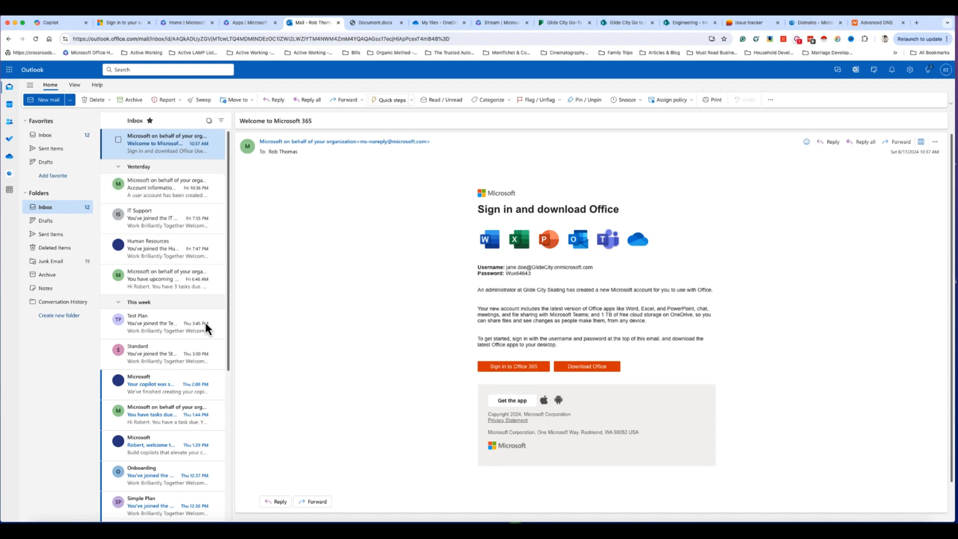
mouse_move(510, 283)
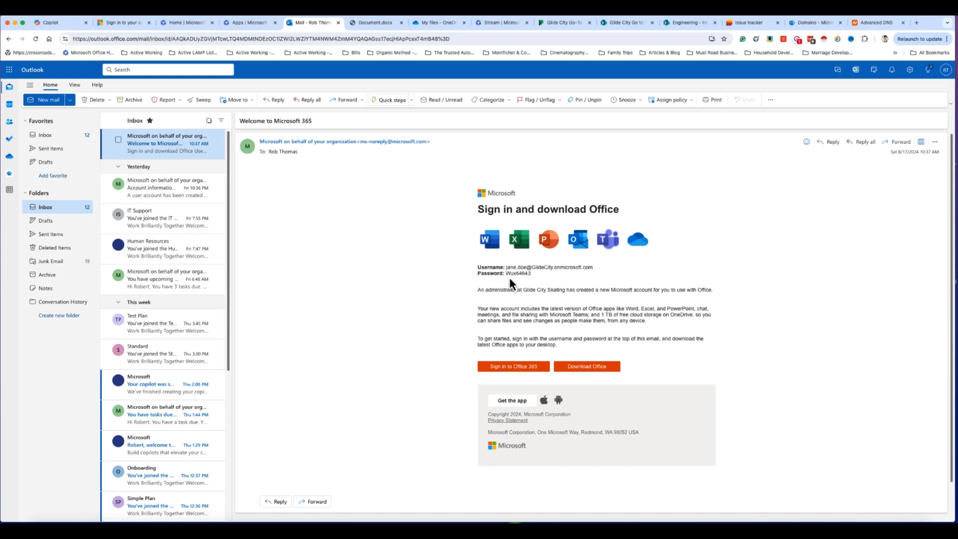
mouse_move(141, 187)
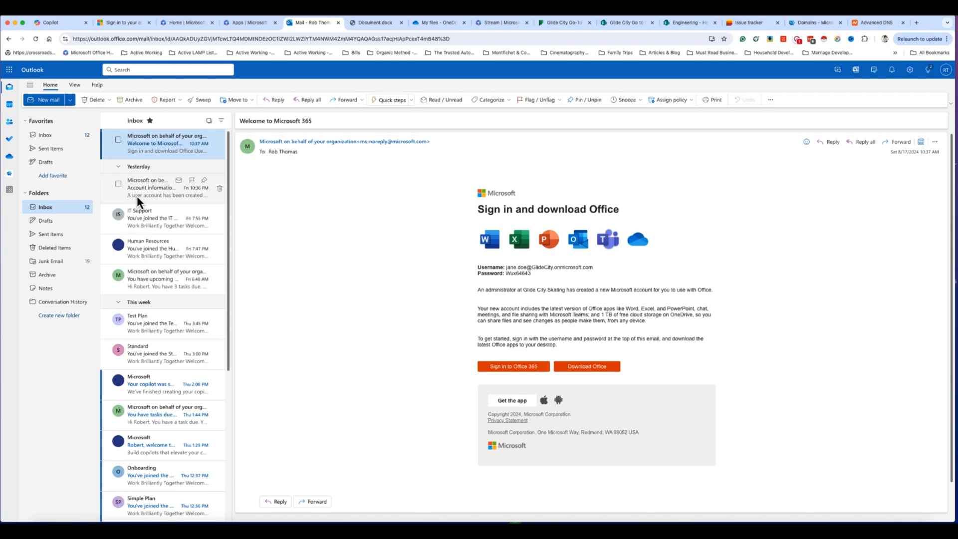
Revisit the created-user email, then return to the Microsoft 365 home page.
left_click(162, 188)
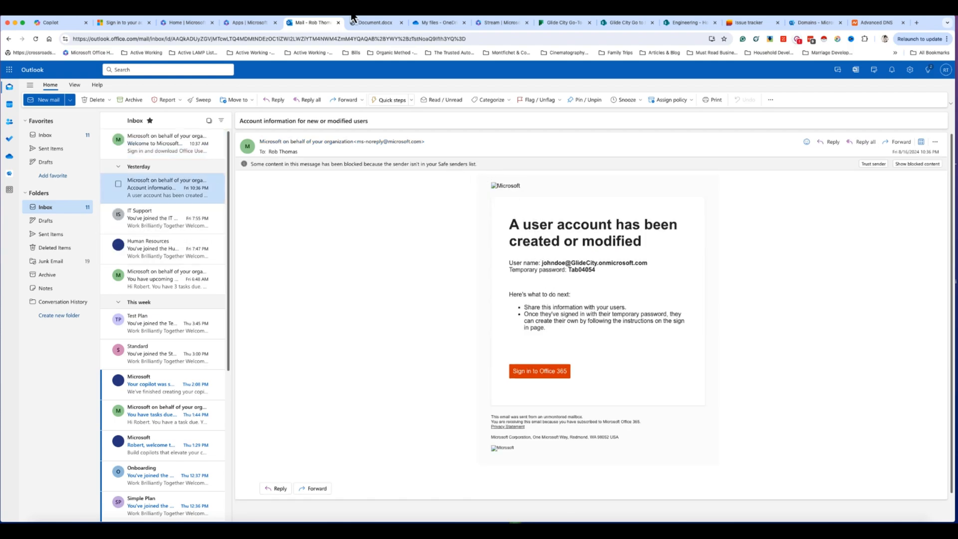
left_click(373, 23)
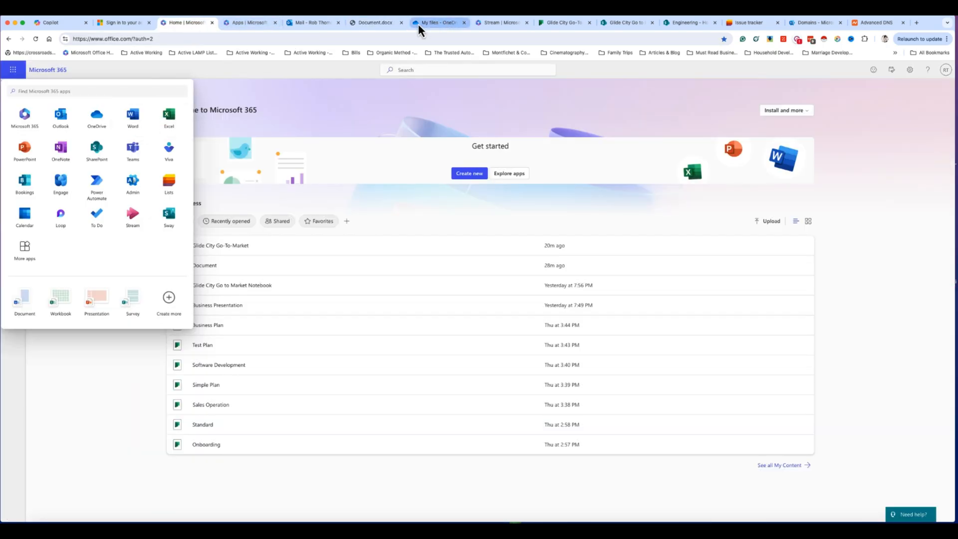
Show the Editing, Reviewing and Viewing modes for the project document and choose Open in Desktop.
left_click(374, 23)
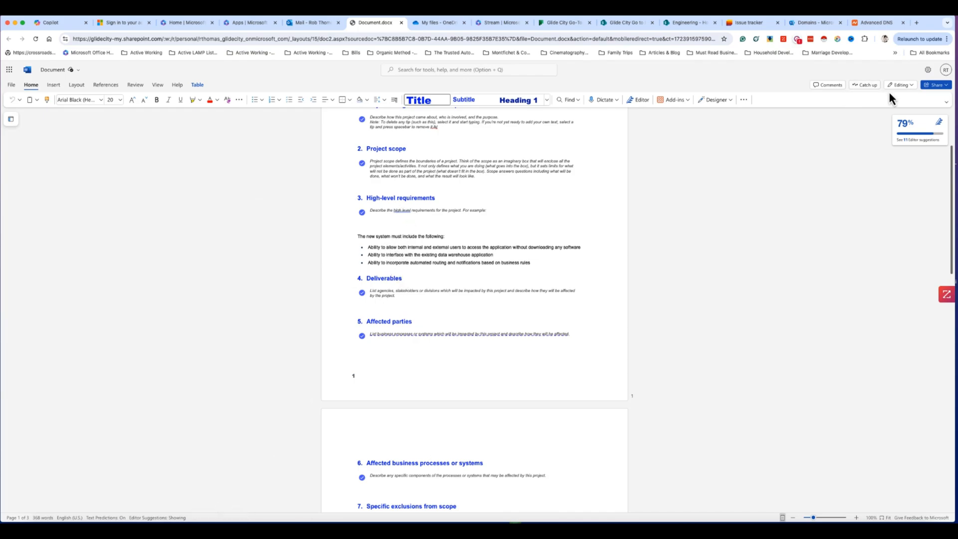
left_click(899, 84)
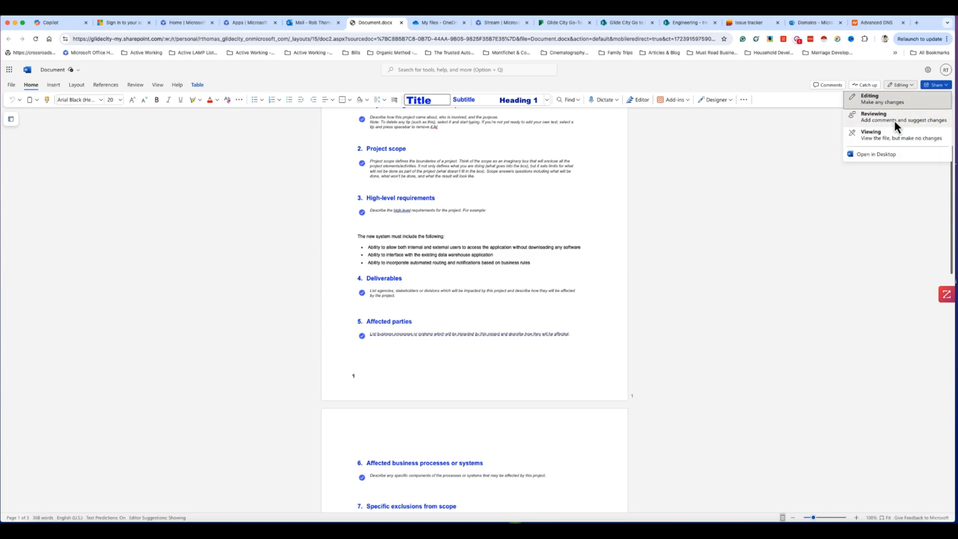
mouse_move(876, 154)
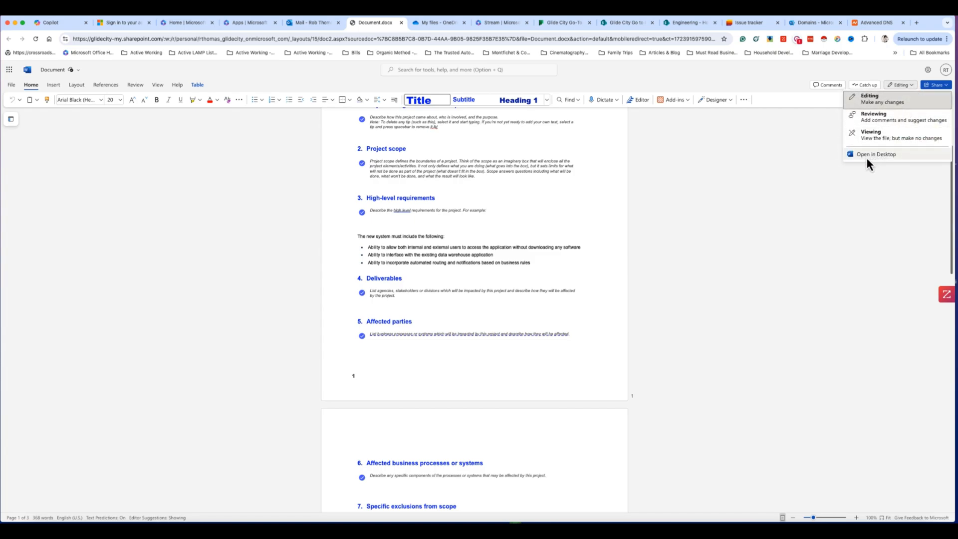
left_click(876, 153)
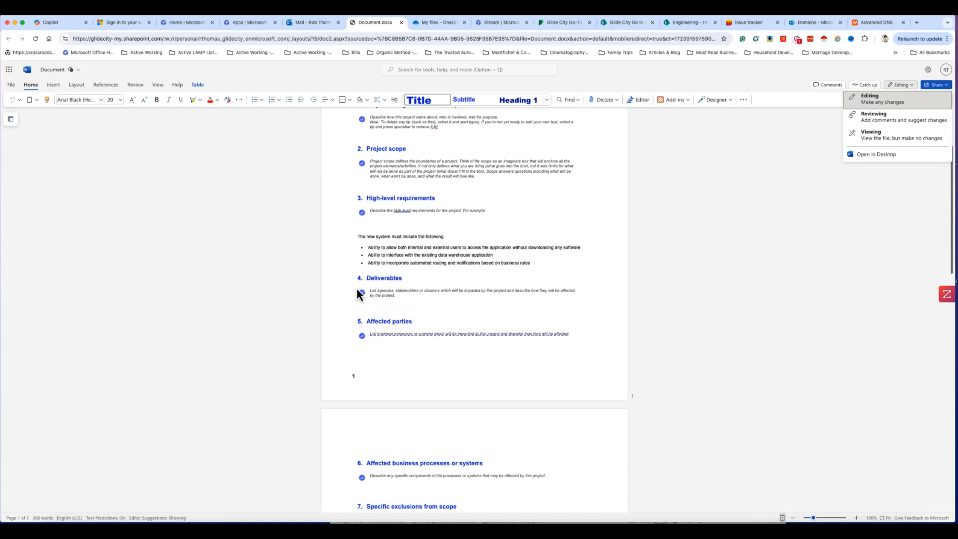
mouse_move(439, 267)
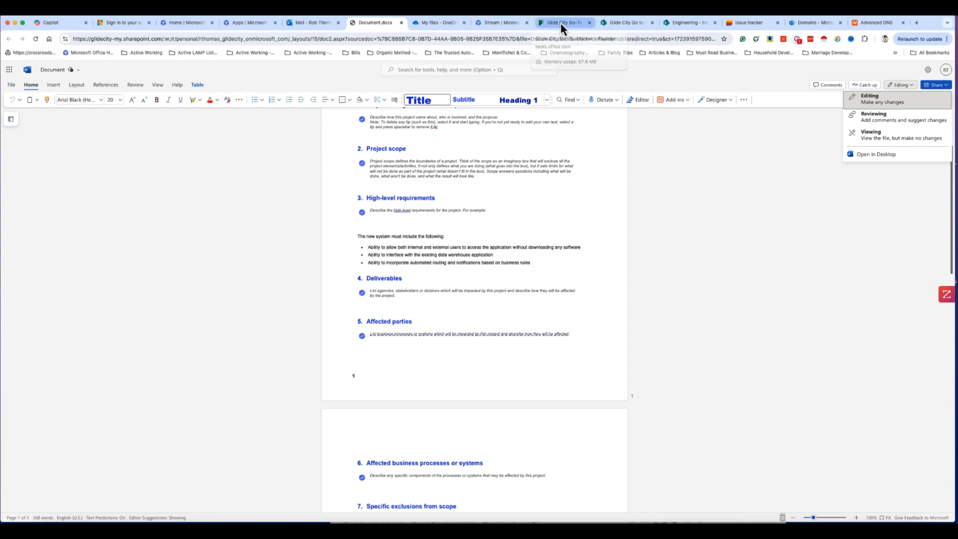
mouse_move(511, 156)
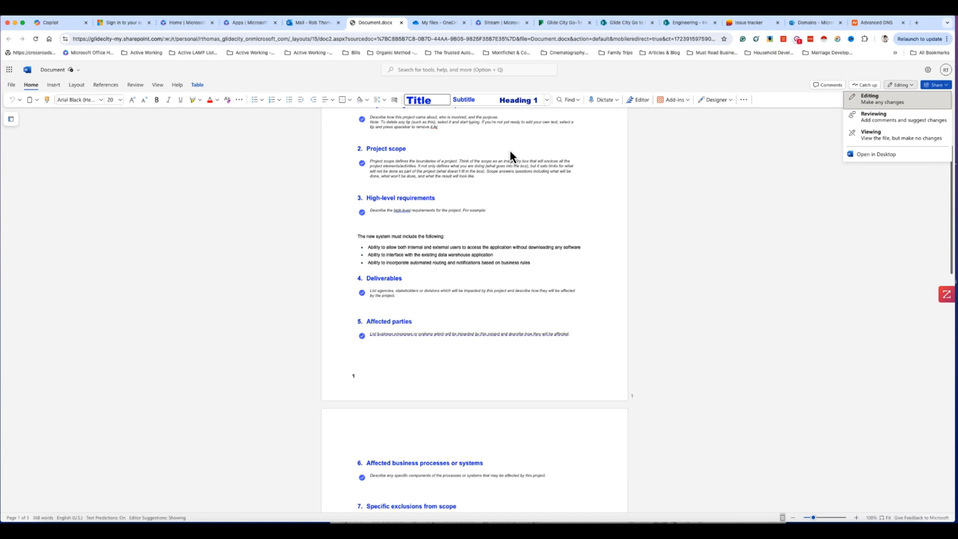
mouse_move(562, 23)
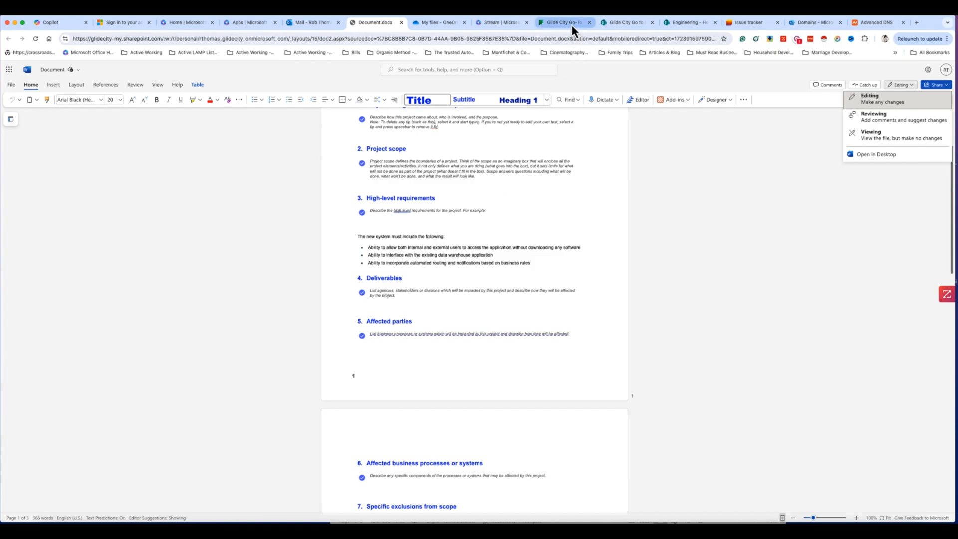
View Document.docx in maximized desktop Word from the Glide City Go to Market site, then return to the site.
left_click(627, 23)
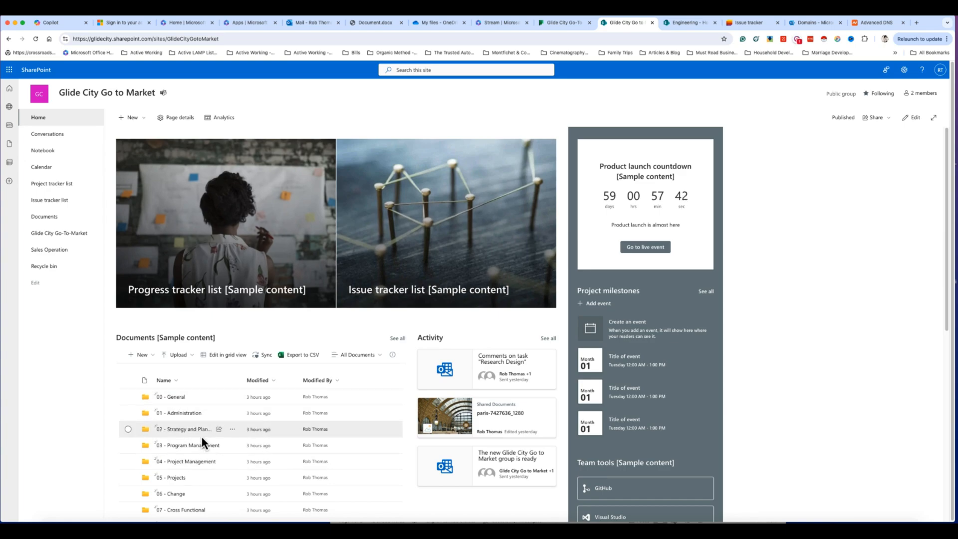
scroll("down", 3)
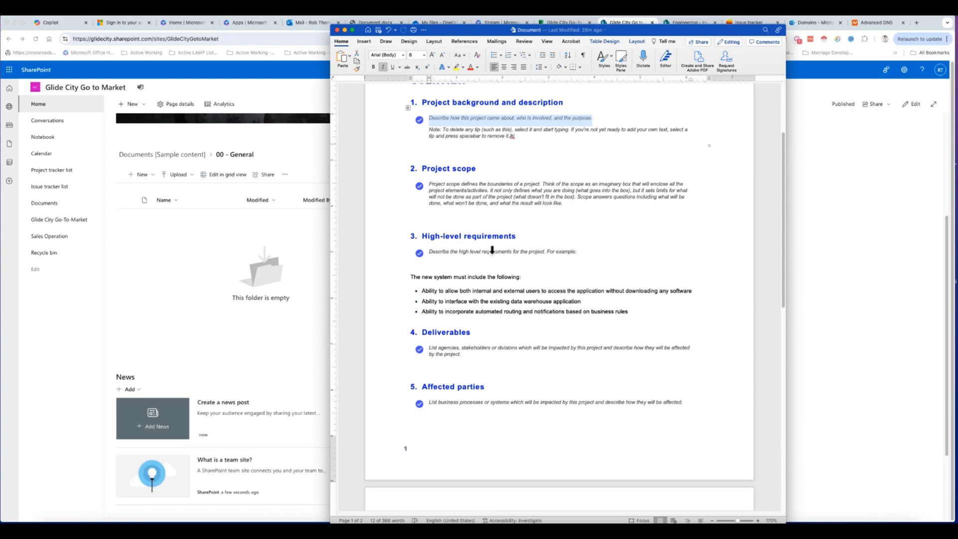
mouse_move(470, 271)
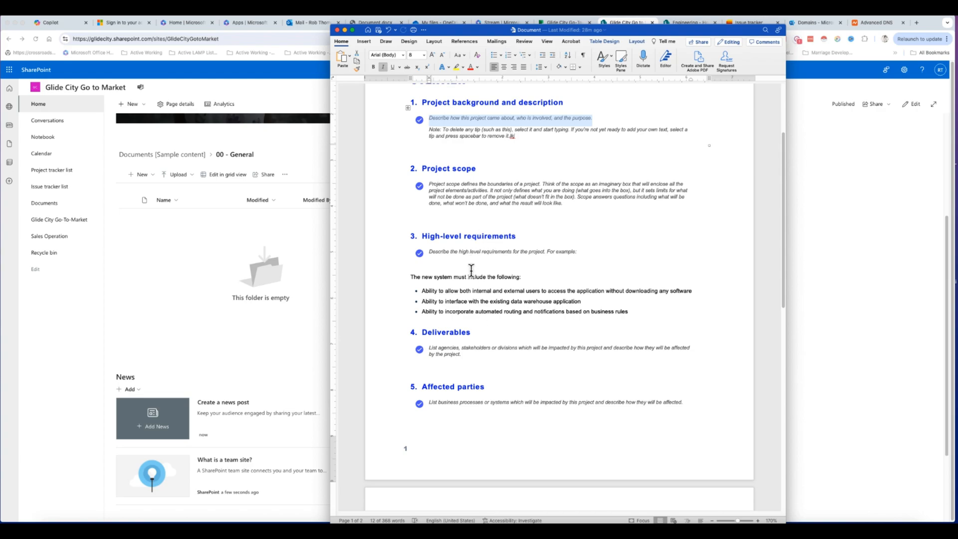
mouse_move(496, 41)
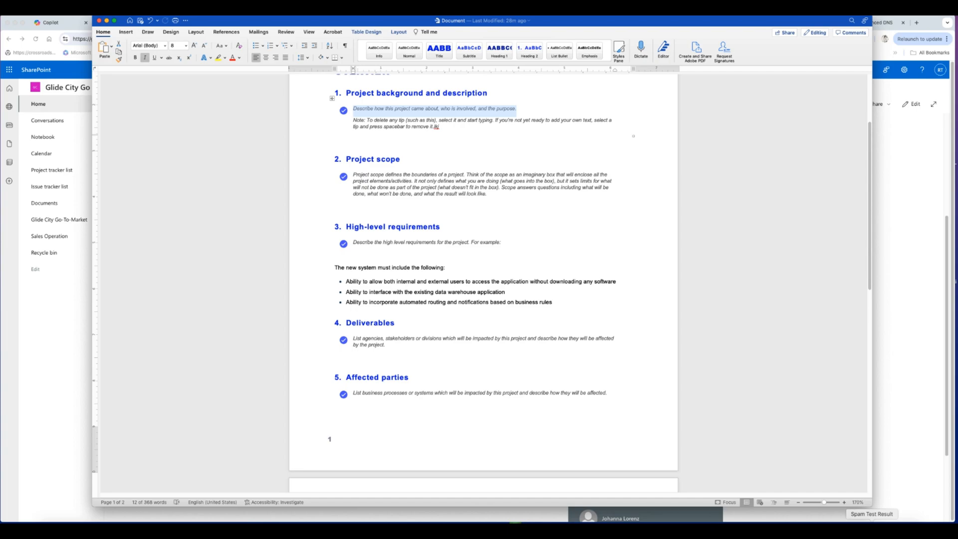
left_click(842, 502)
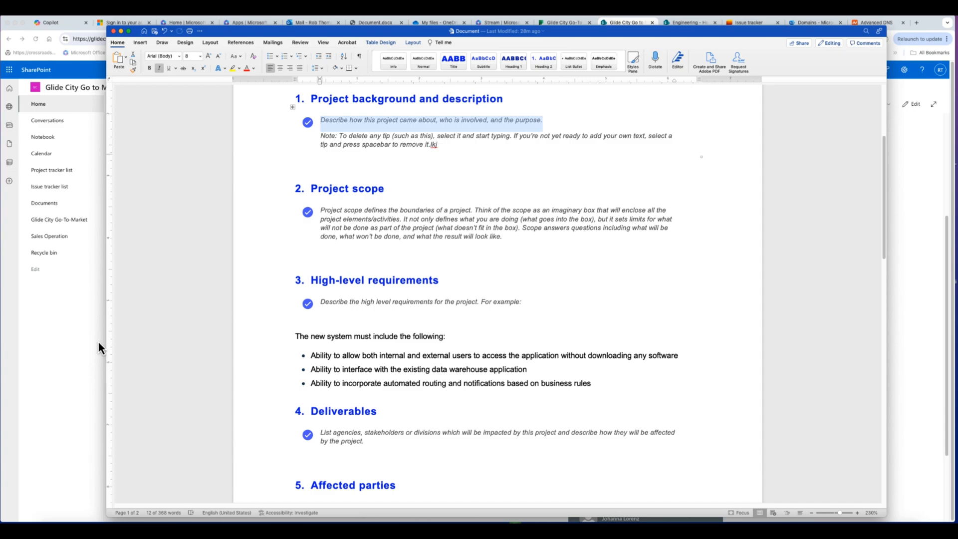
left_click(626, 21)
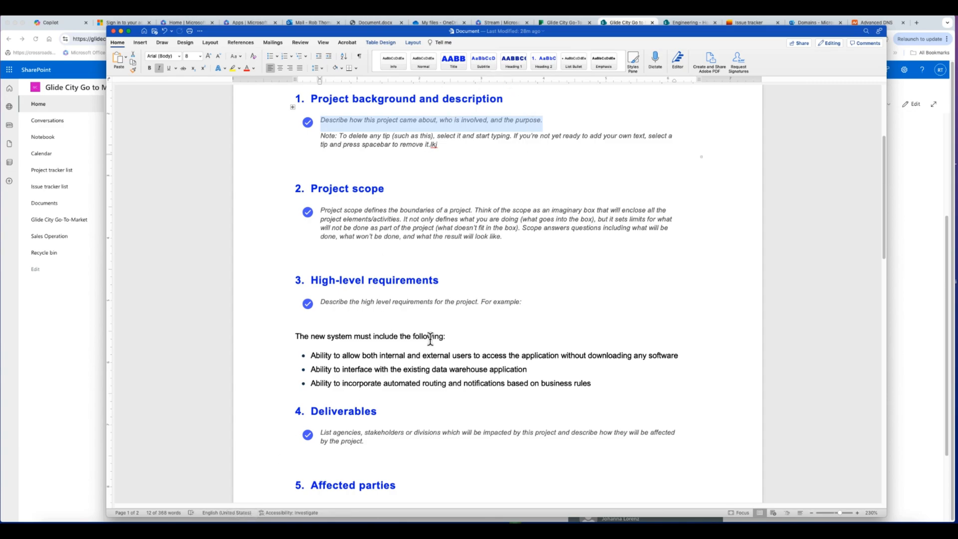
mouse_move(294, 170)
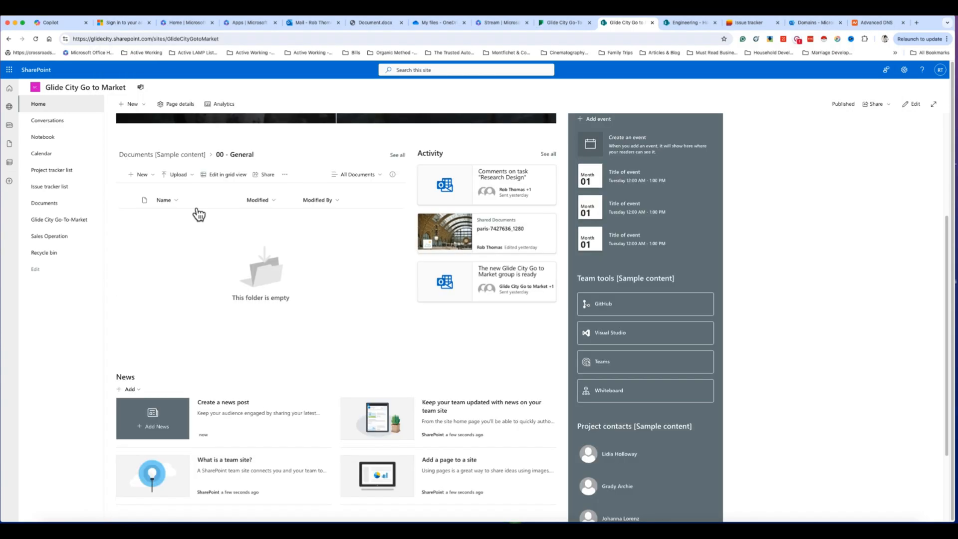
Show OneDrive My files with Apps, Legal, Marketing Plans folders and Document.docx.
left_click(437, 23)
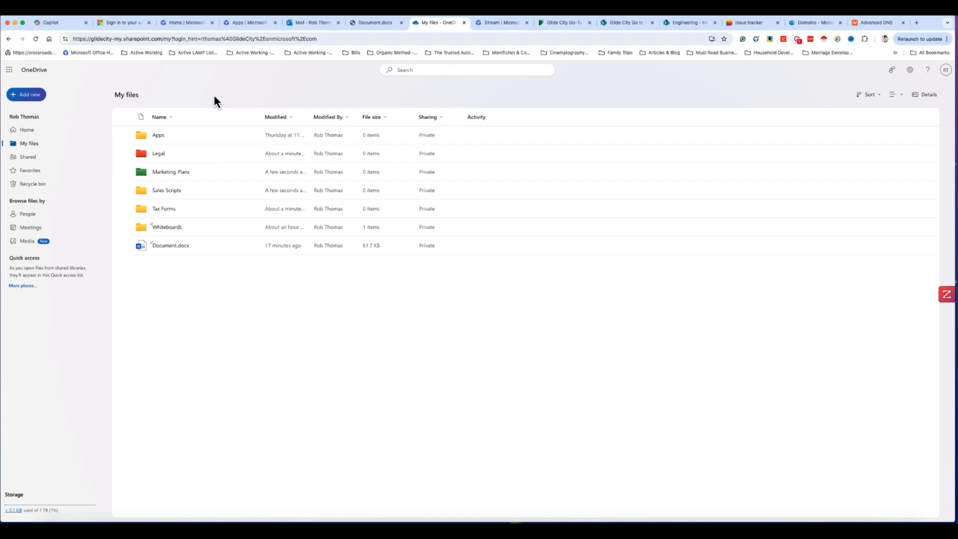
mouse_move(29, 94)
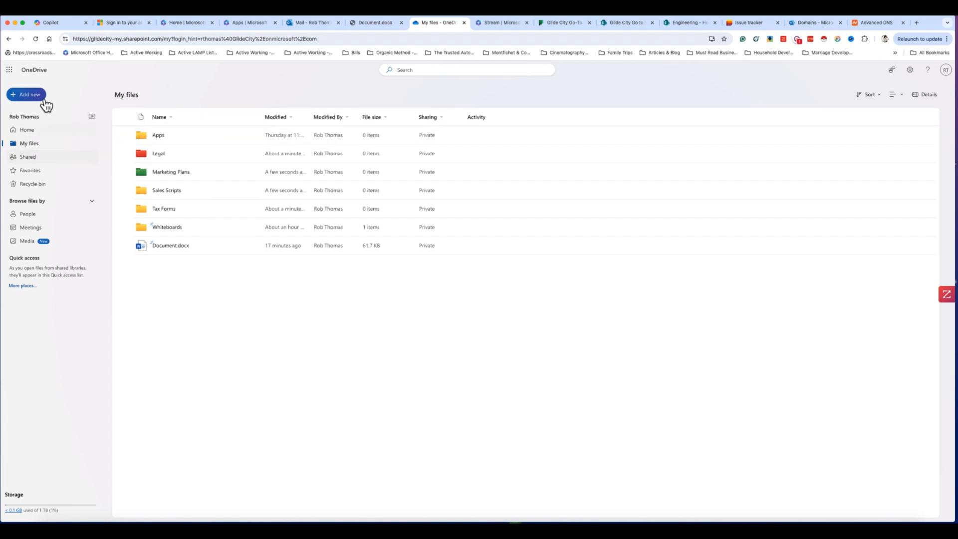
mouse_move(206, 74)
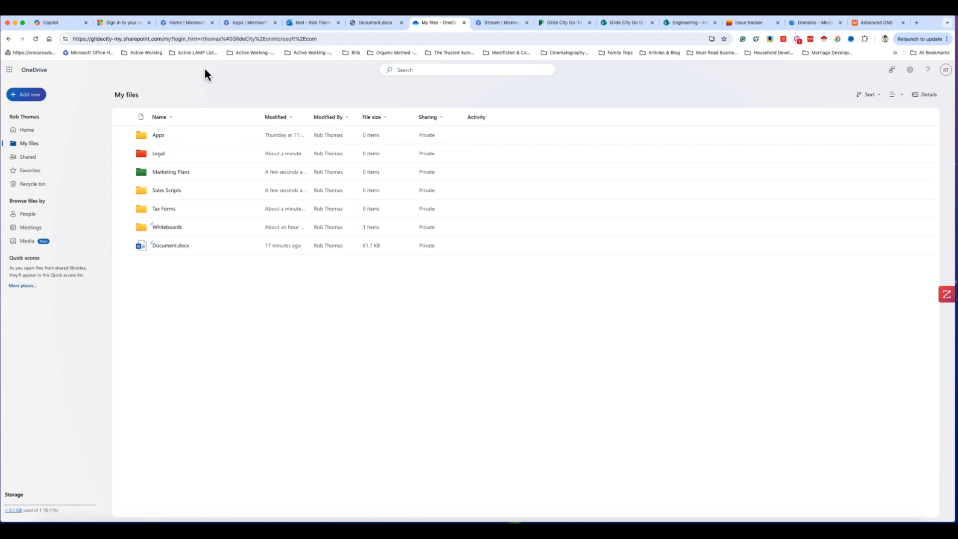
mouse_move(334, 319)
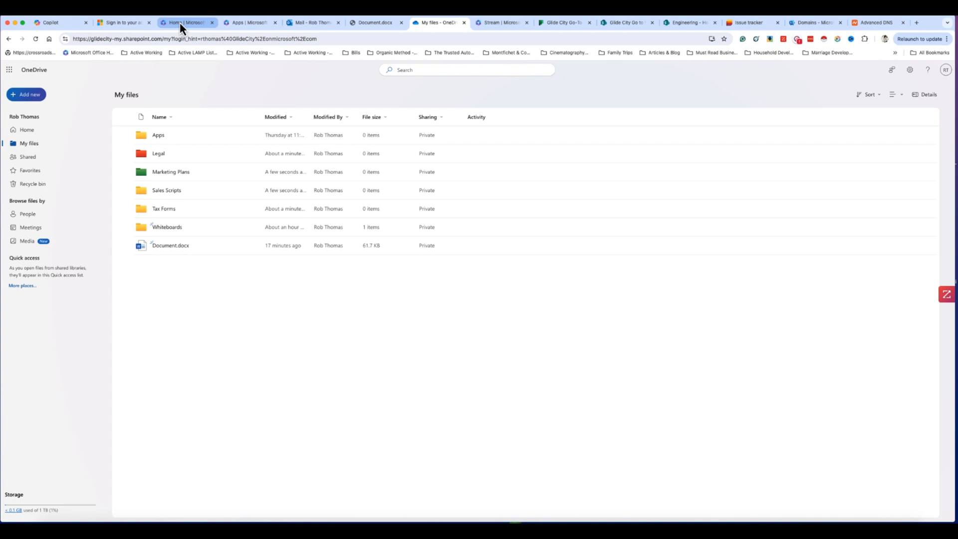
left_click(249, 23)
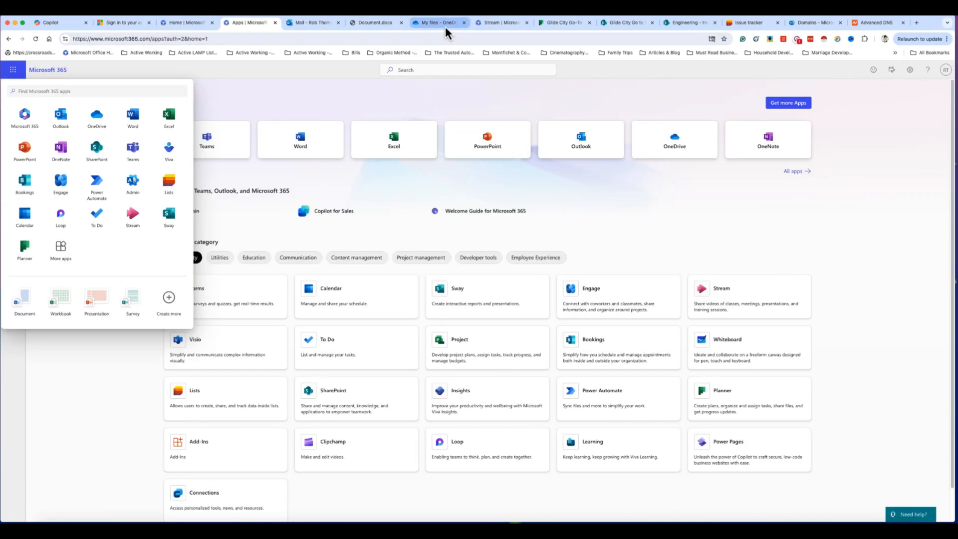
left_click(437, 23)
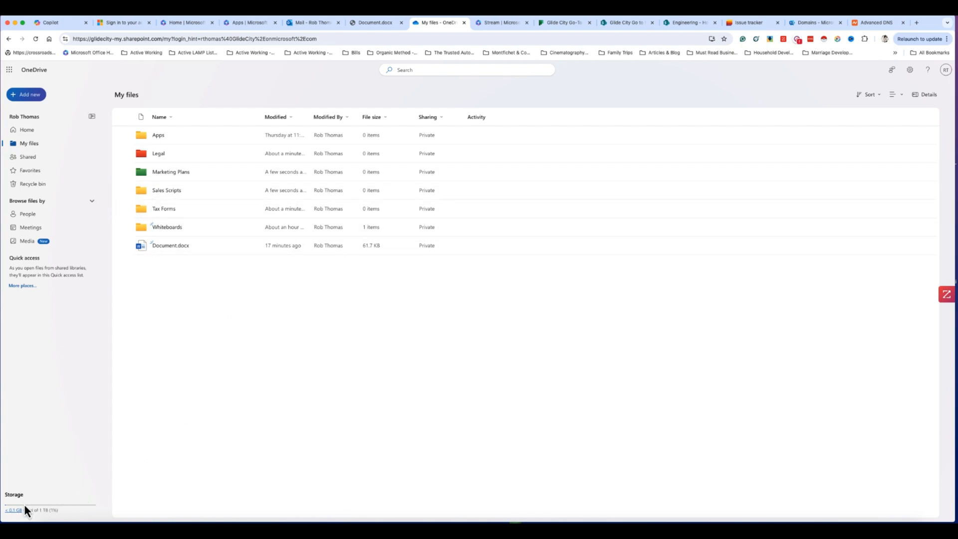
mouse_move(57, 519)
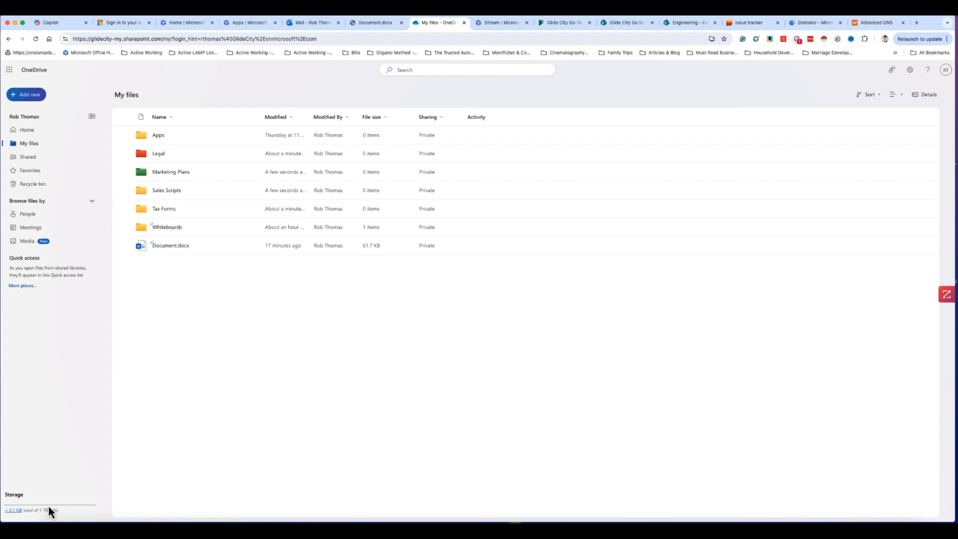
mouse_move(333, 330)
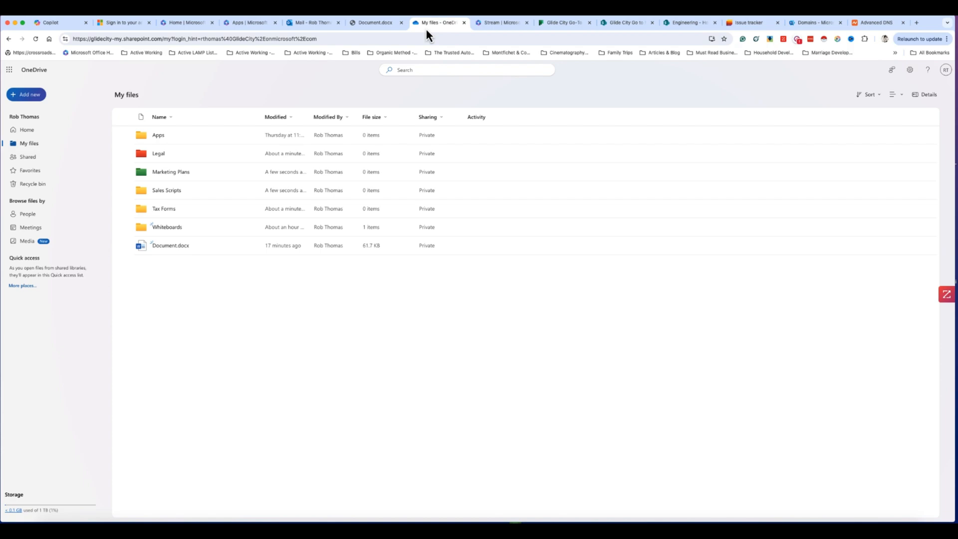
Show the Stream home page with Upload, Screen recording, Camera recording and Playlist options.
left_click(501, 23)
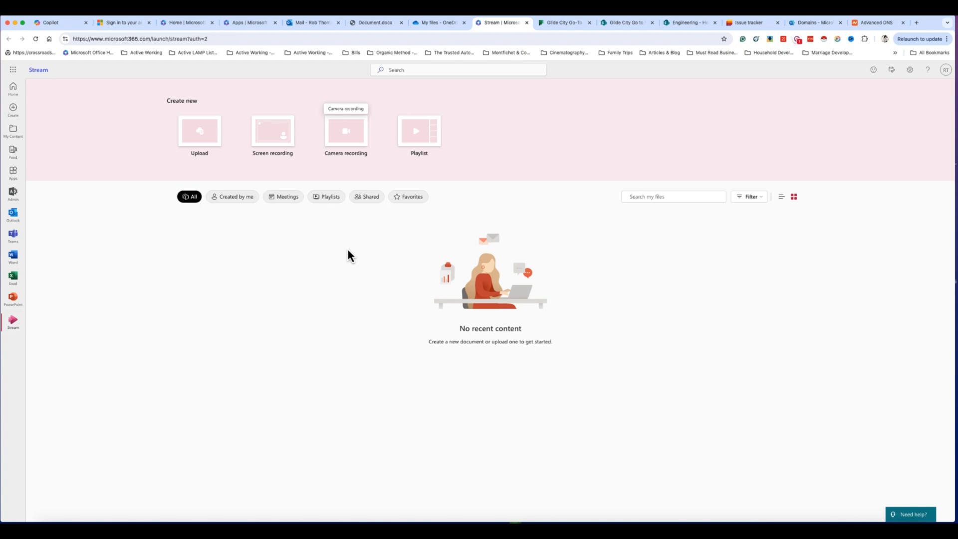
mouse_move(276, 222)
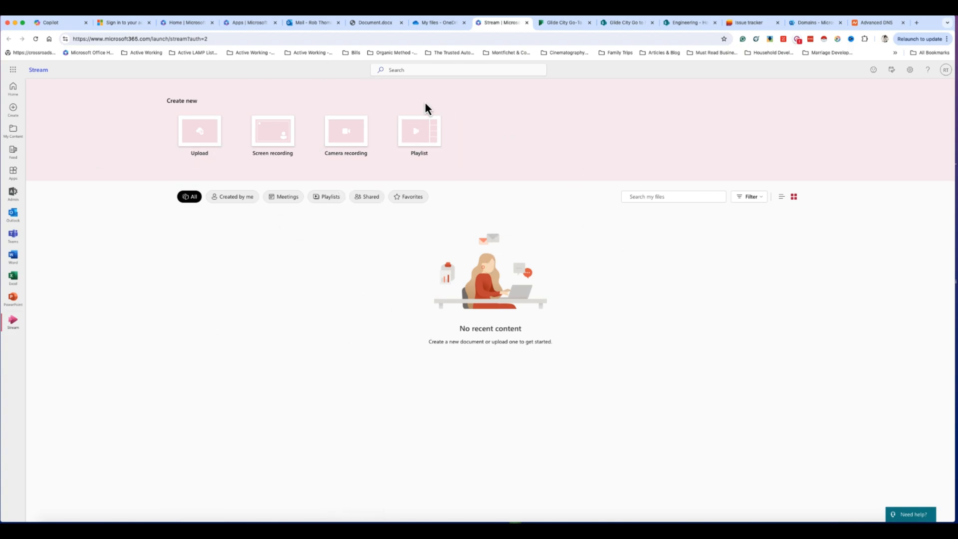
mouse_move(499, 360)
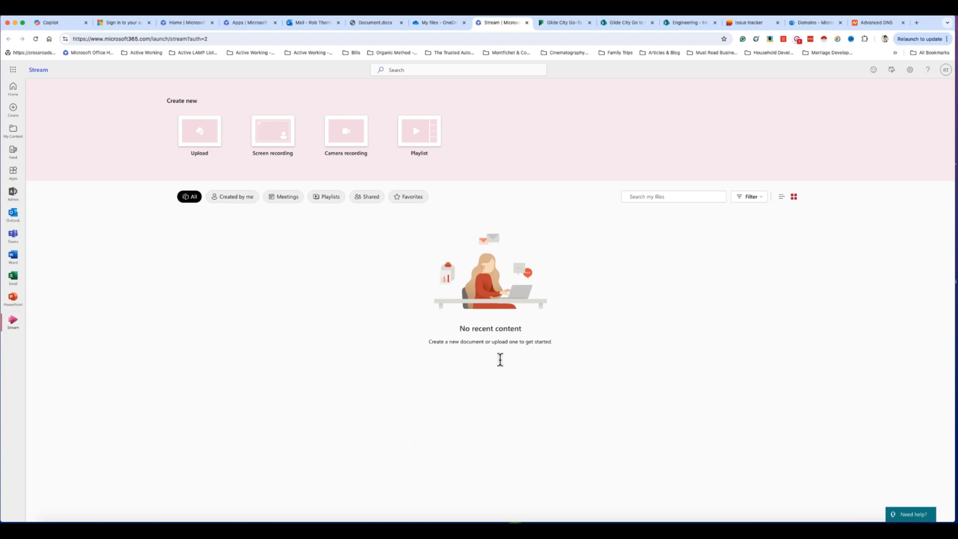
mouse_move(486, 115)
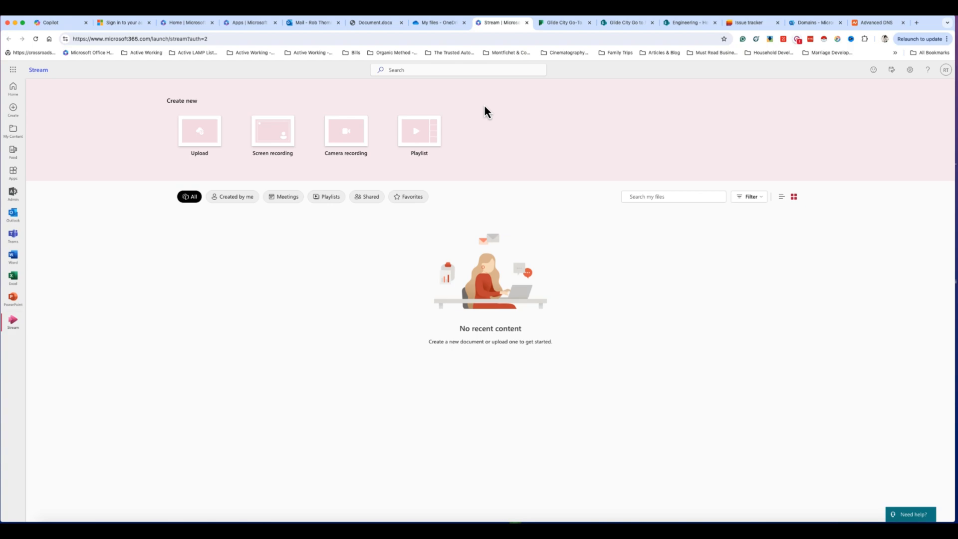
mouse_move(280, 439)
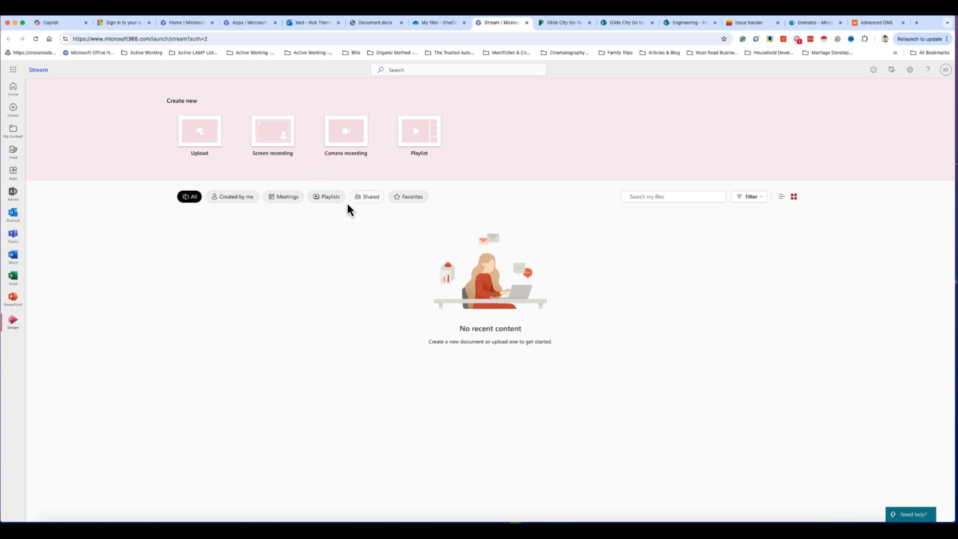
mouse_move(356, 248)
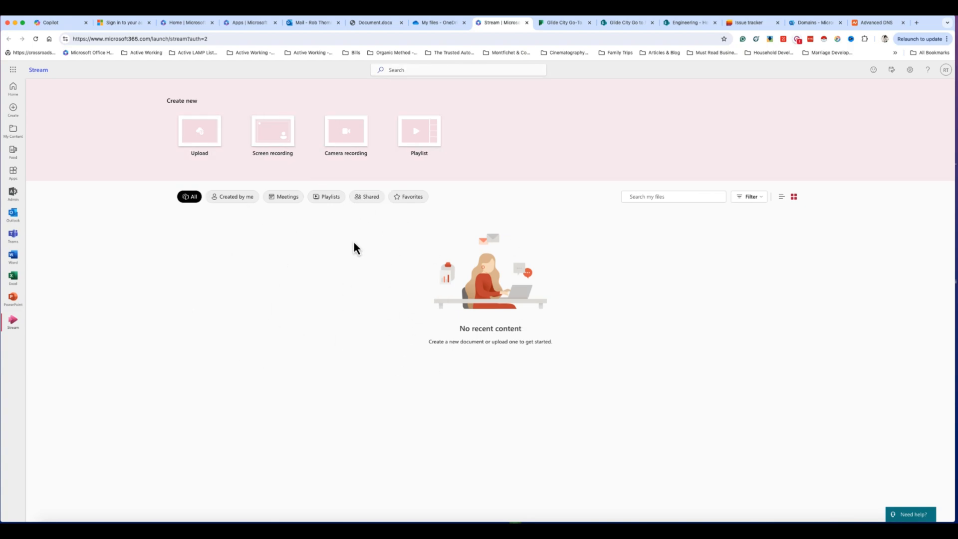
mouse_move(566, 136)
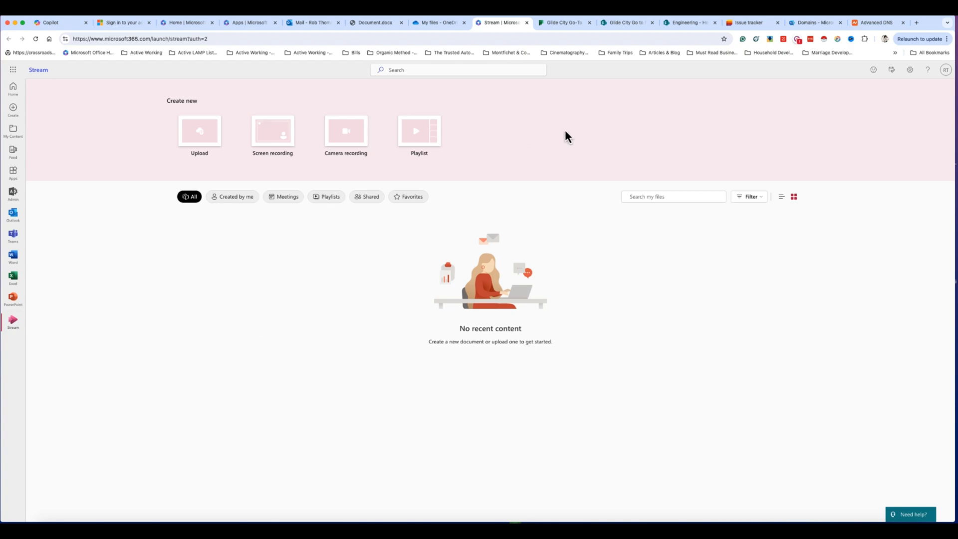
mouse_move(495, 92)
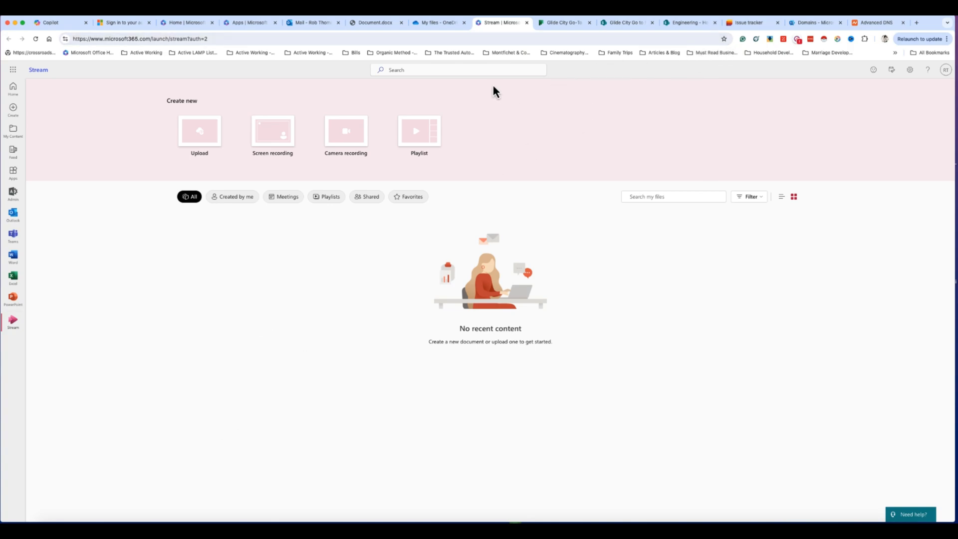
mouse_move(13, 235)
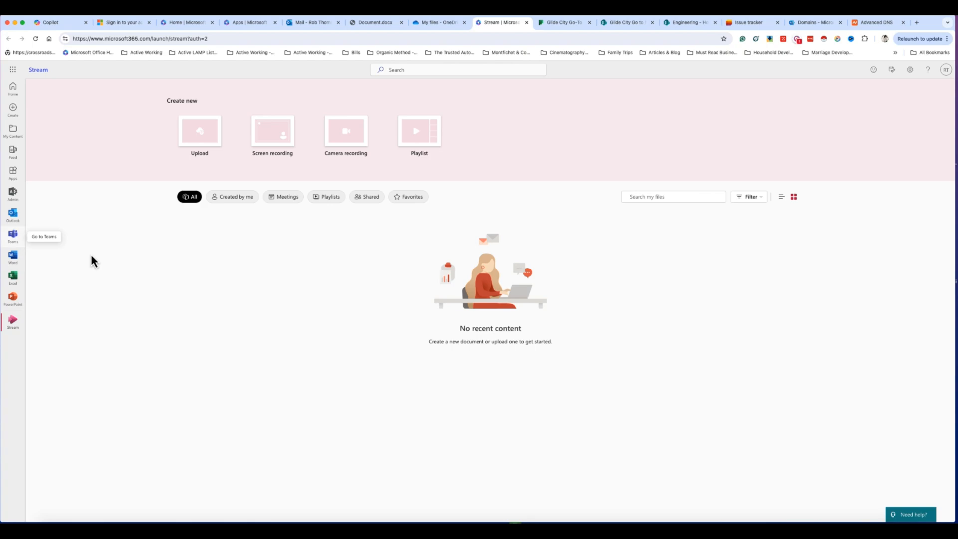
mouse_move(247, 331)
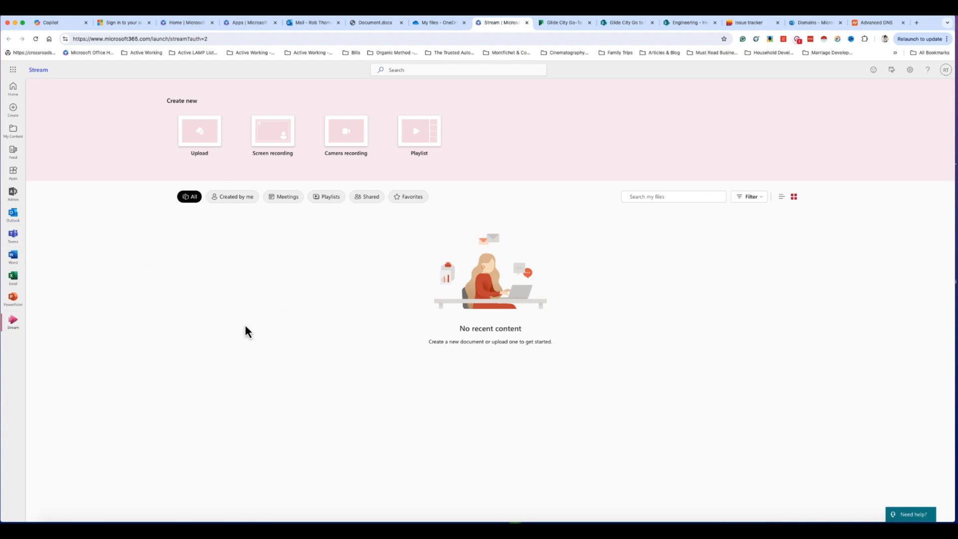
mouse_move(231, 342)
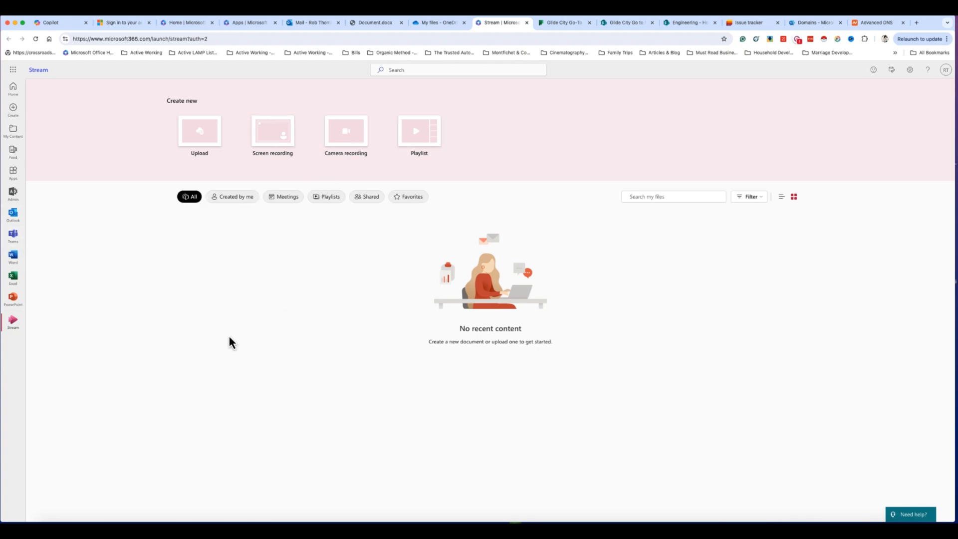
mouse_move(523, 141)
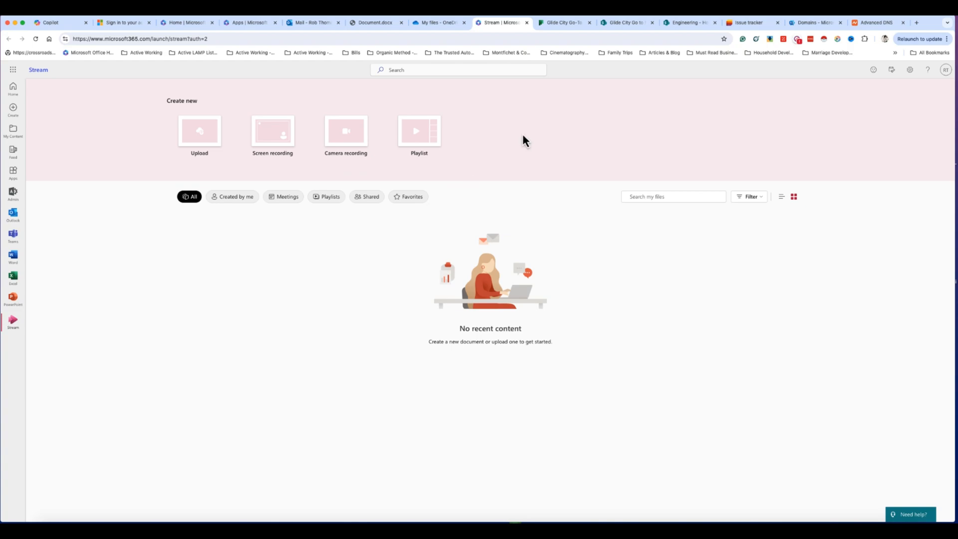
Show the Glide City Go-To-Market Planner board with tasks from Discovery to Completed.
left_click(563, 22)
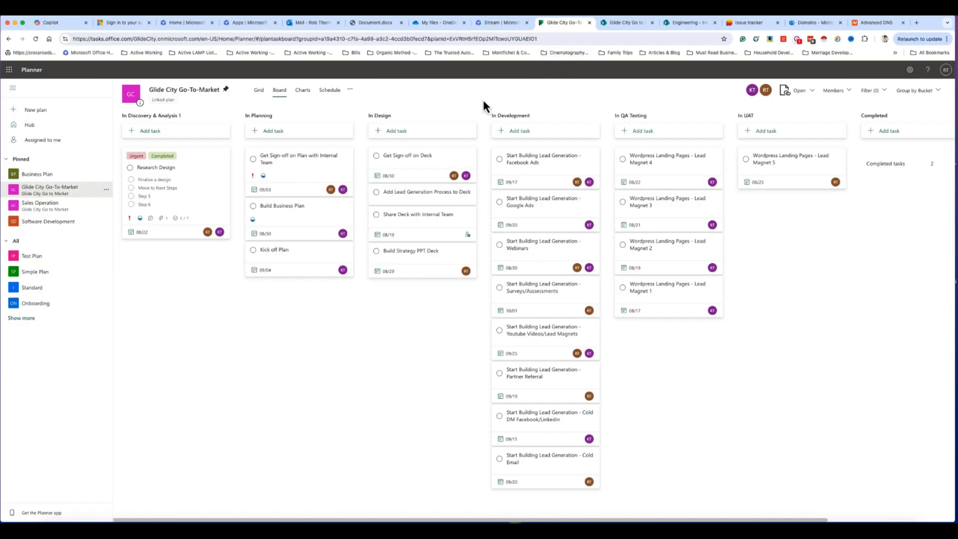
mouse_move(391, 113)
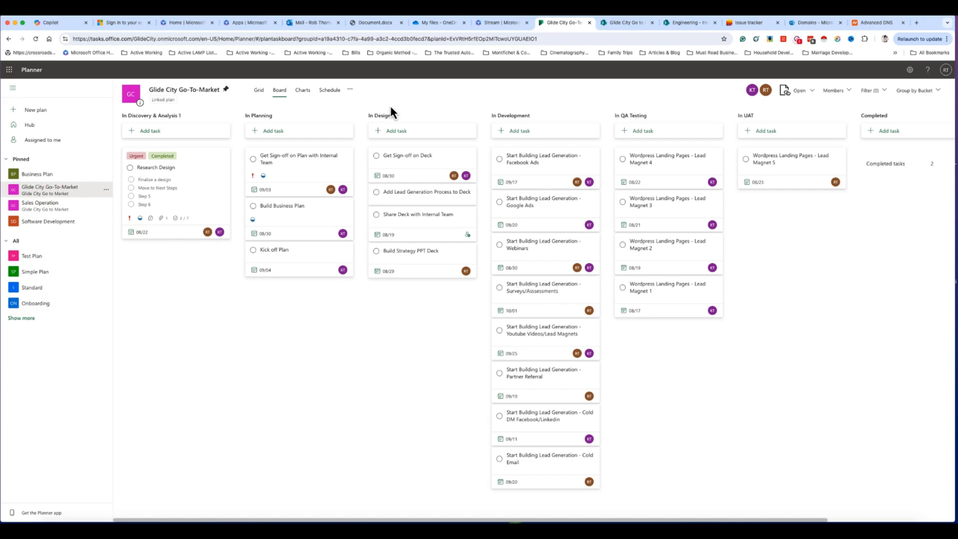
mouse_move(391, 86)
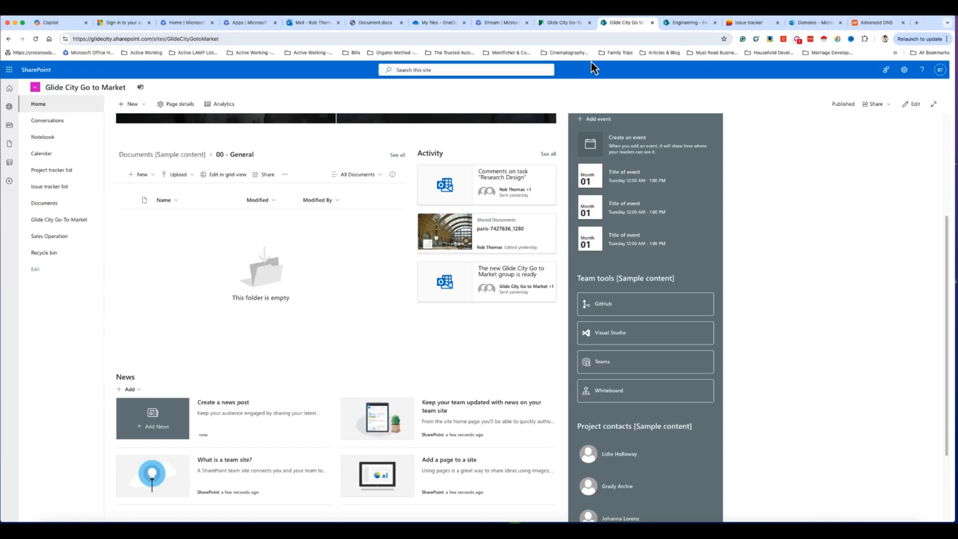
mouse_move(477, 146)
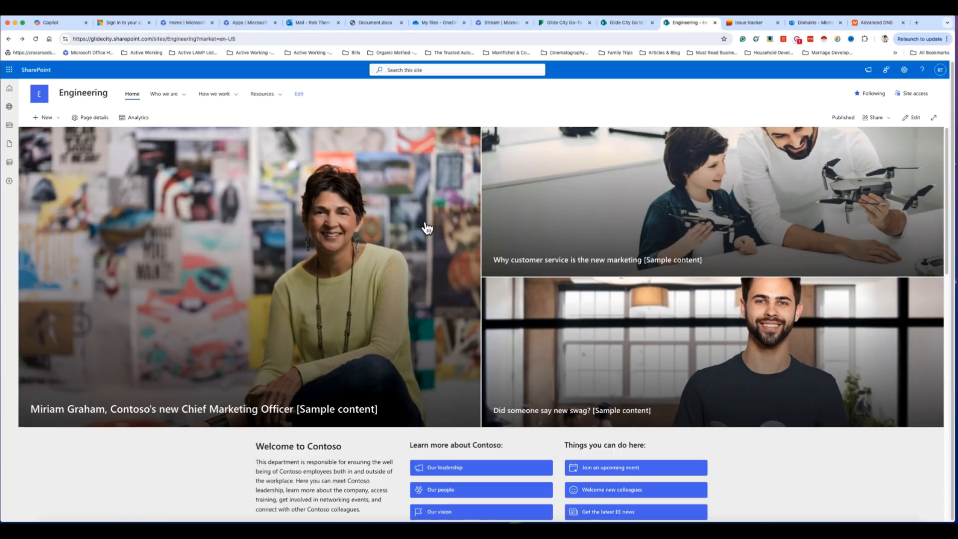
Scroll the Engineering site home page to review its news, events and documents web parts.
scroll("down", 3)
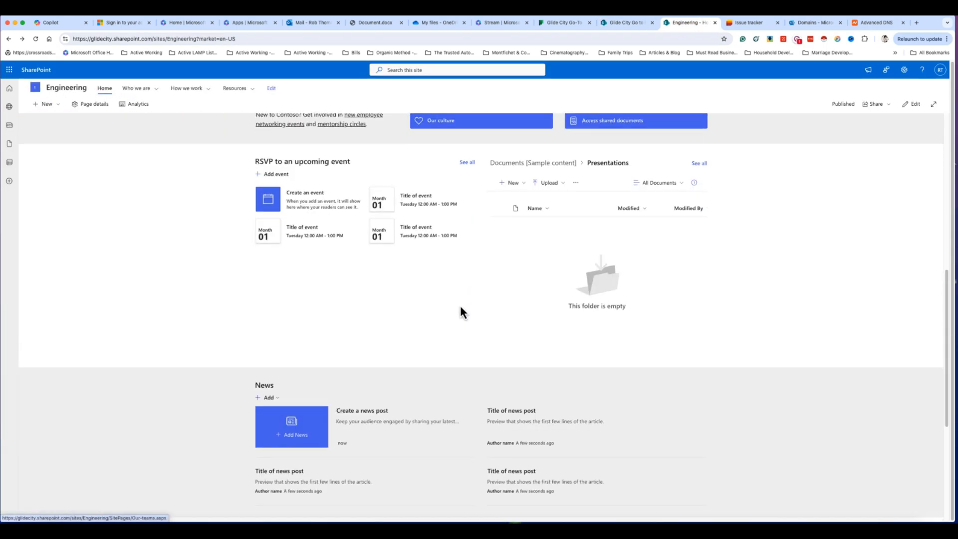
scroll("up", 3)
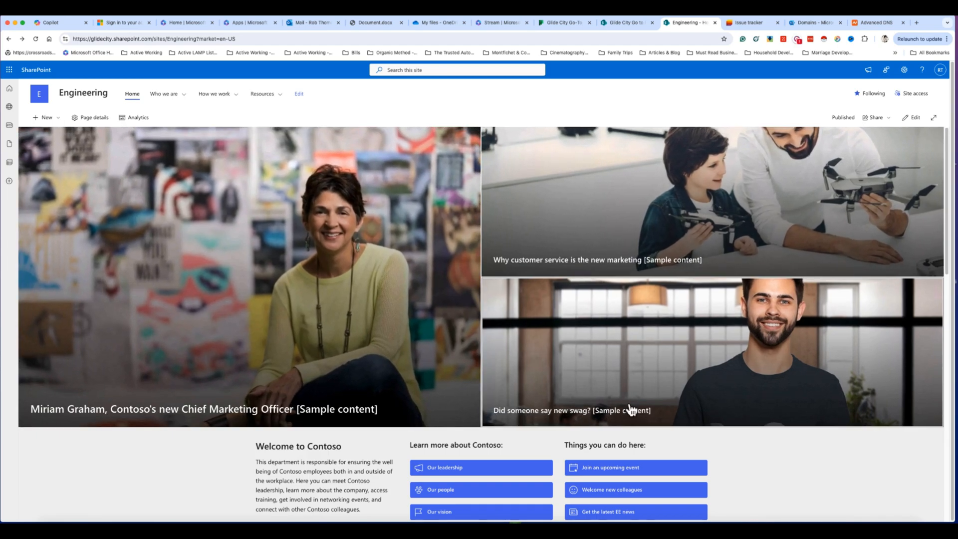
scroll("down", 3)
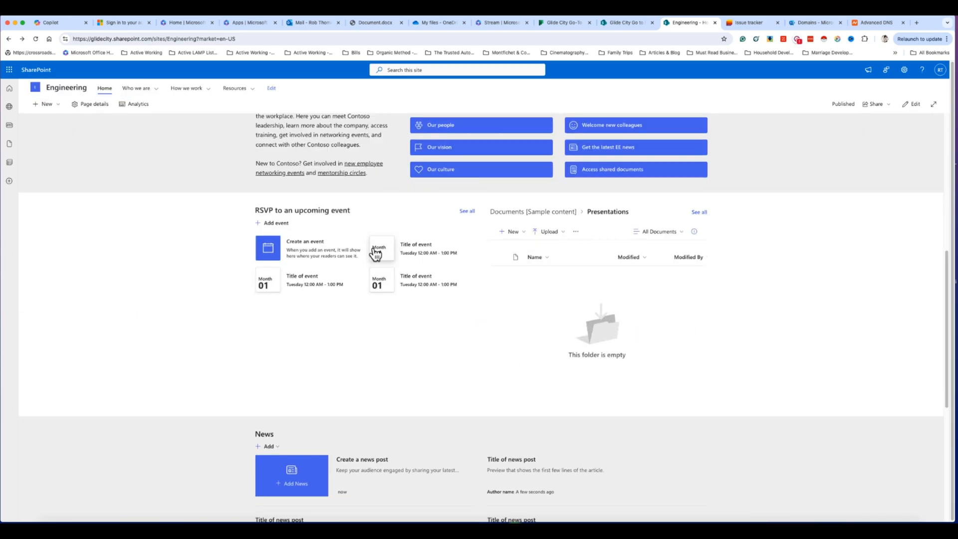
mouse_move(364, 202)
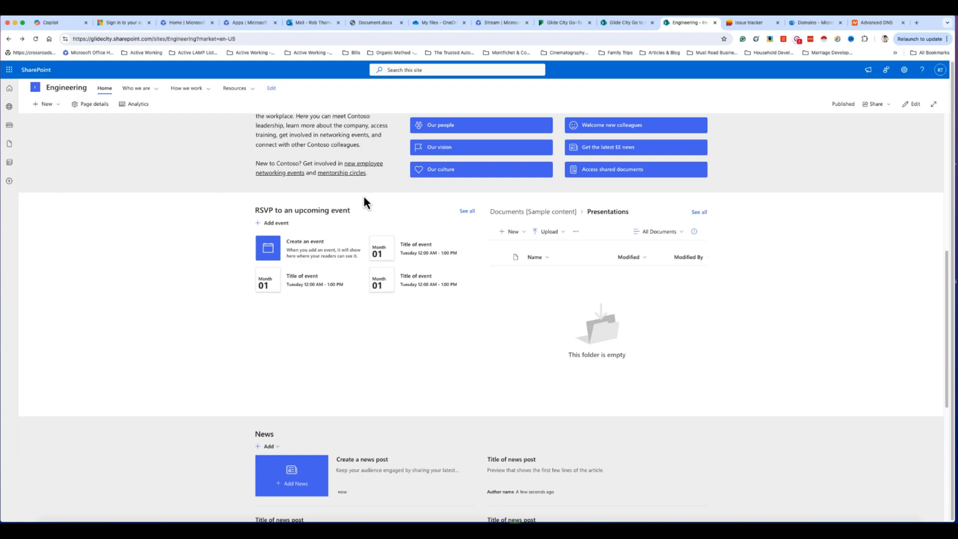
scroll("up", 3)
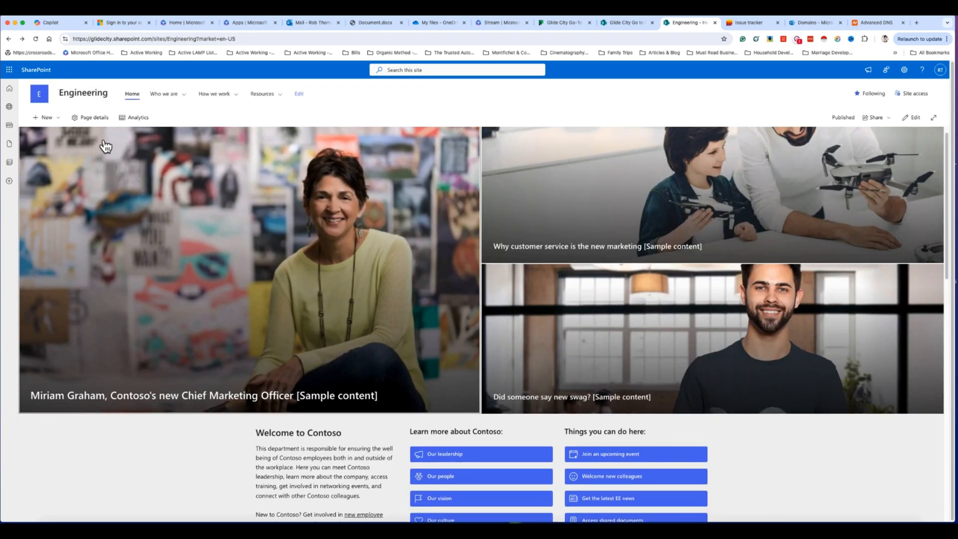
mouse_move(84, 93)
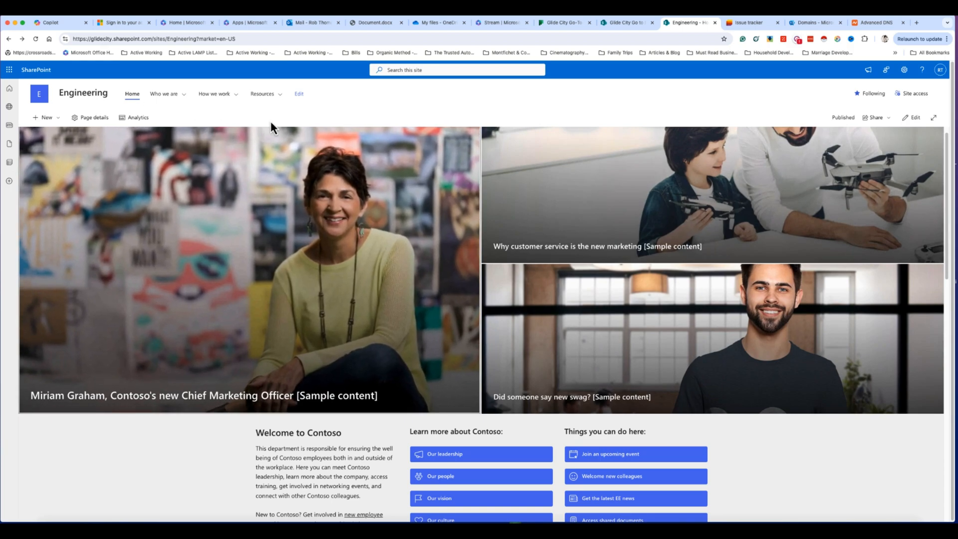
mouse_move(101, 183)
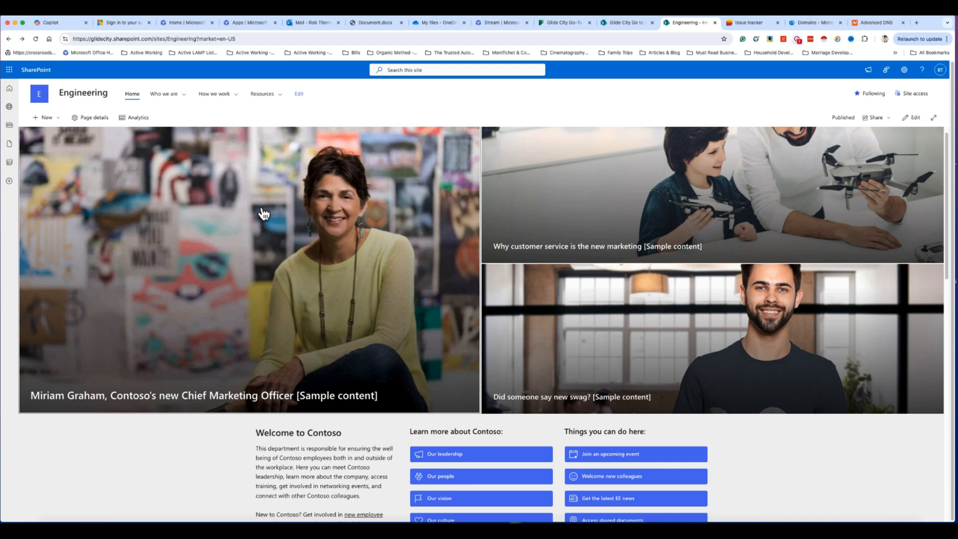
mouse_move(403, 199)
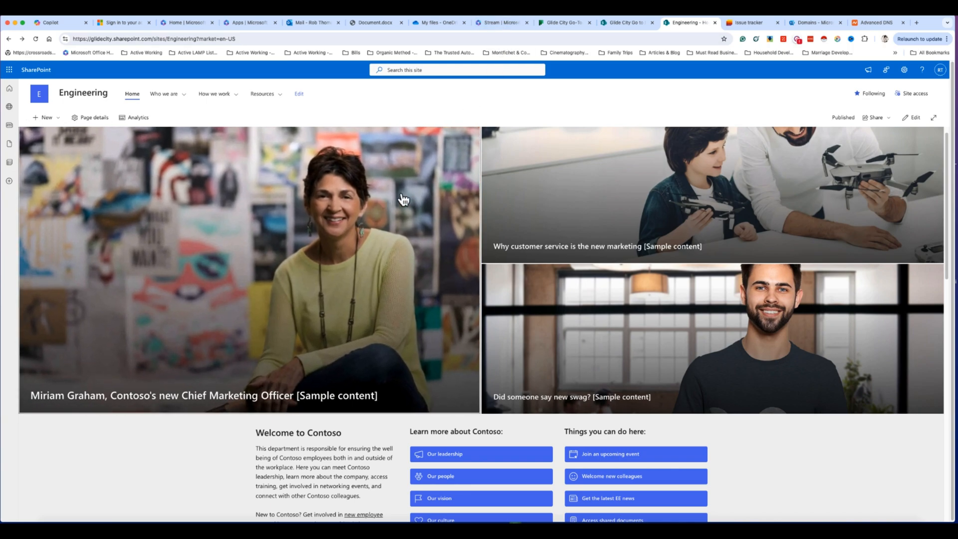
mouse_move(627, 23)
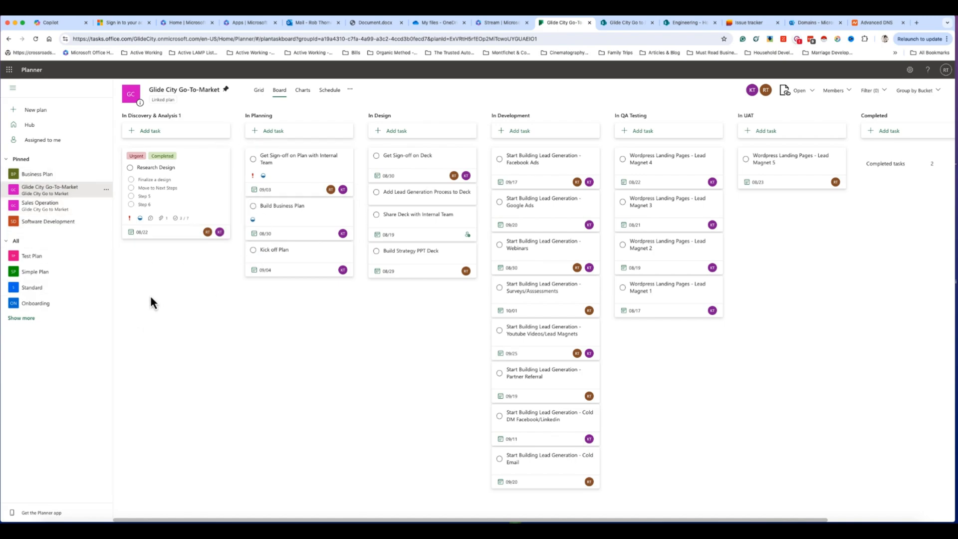
mouse_move(703, 28)
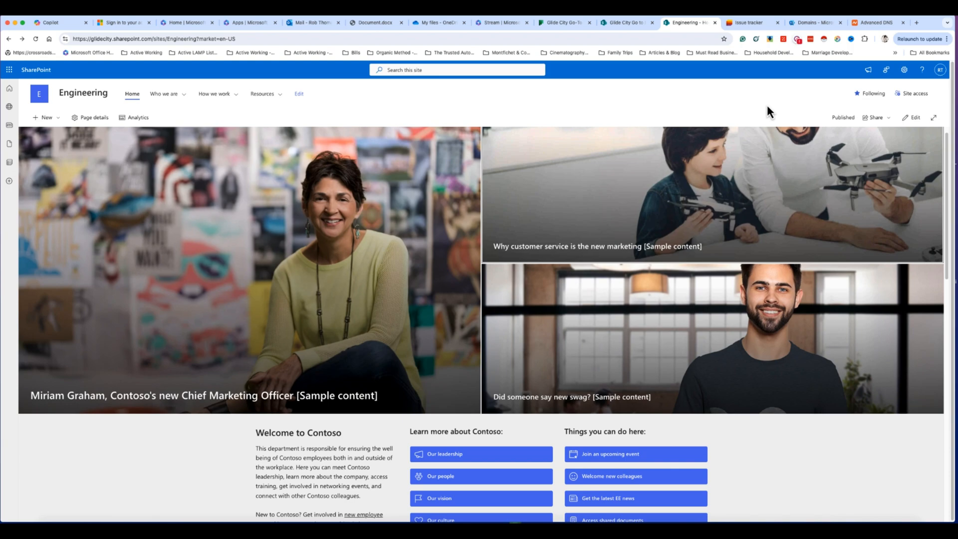
Settle on the Issue tracker tab and go to the Lists home showing recent lists.
left_click(751, 23)
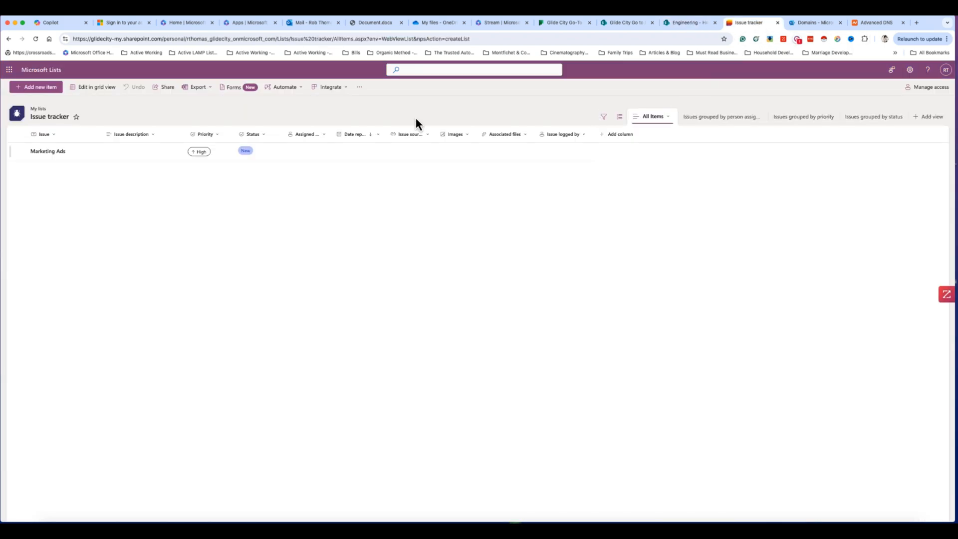
left_click(690, 23)
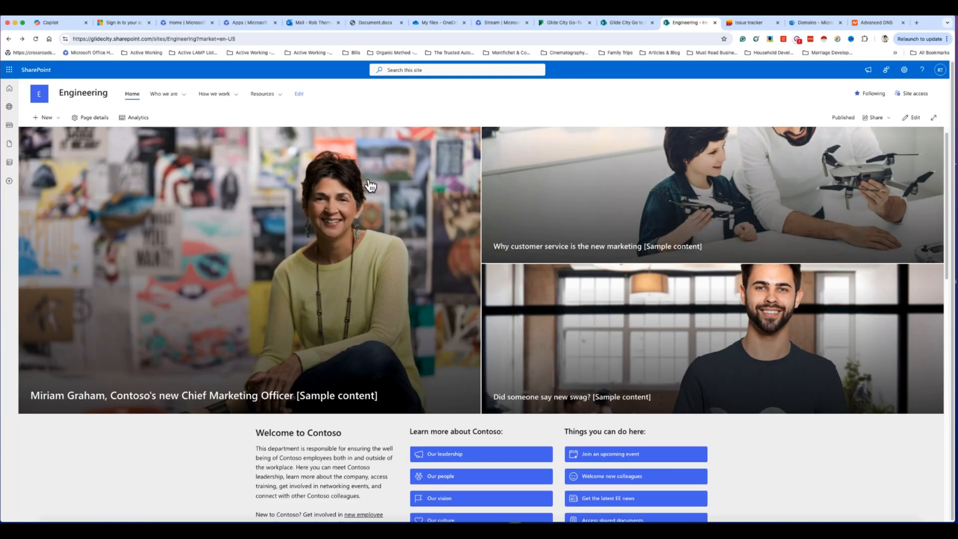
mouse_move(47, 98)
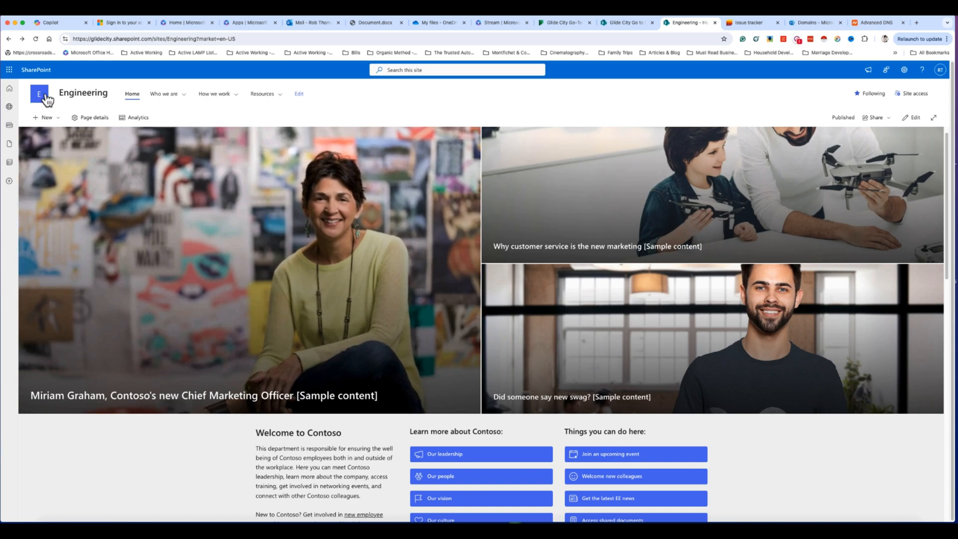
left_click(748, 23)
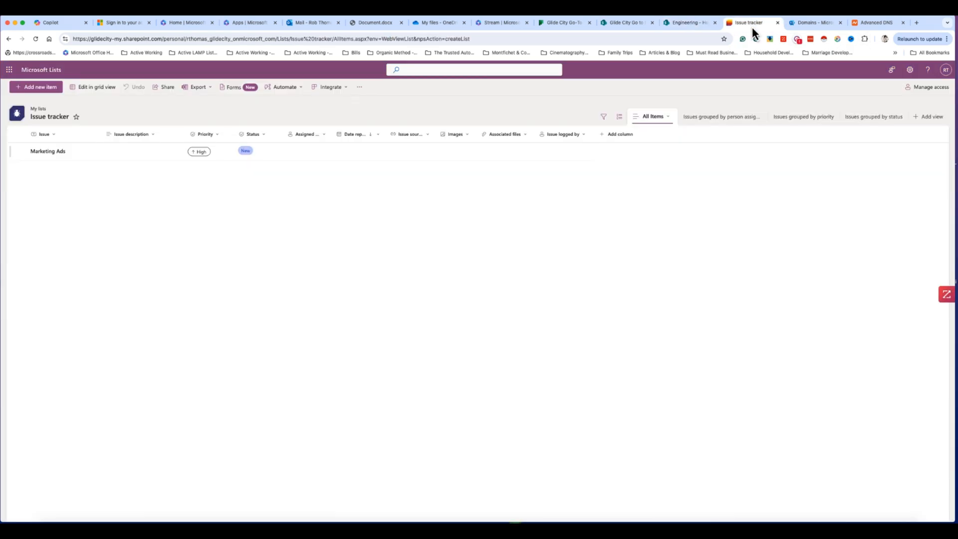
mouse_move(36, 86)
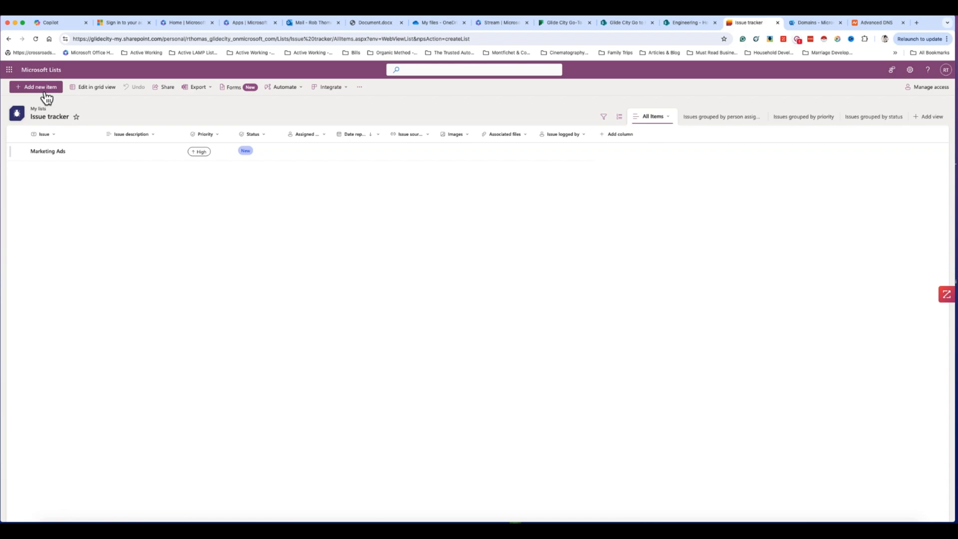
left_click(9, 70)
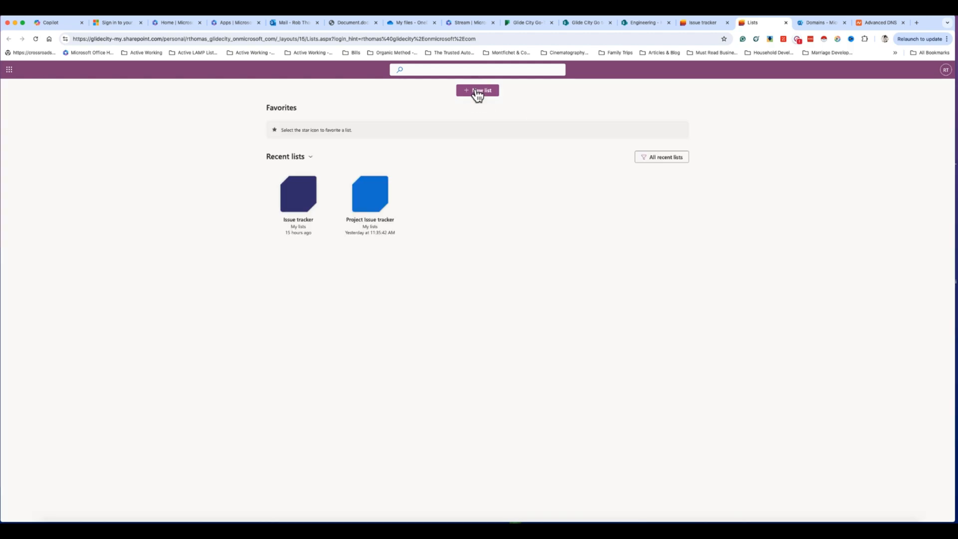
mouse_move(557, 113)
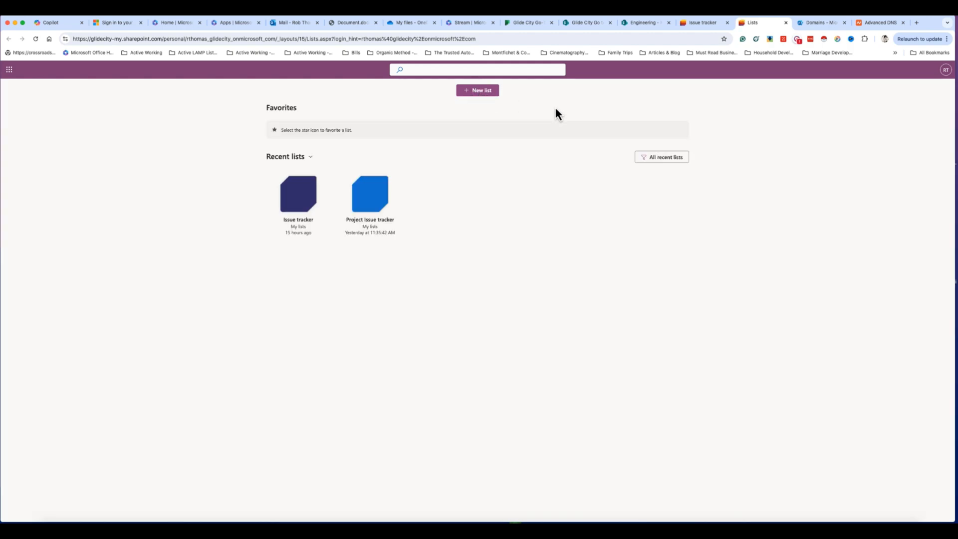
Start a new list to view the creation options, then dismiss the dialog.
left_click(369, 195)
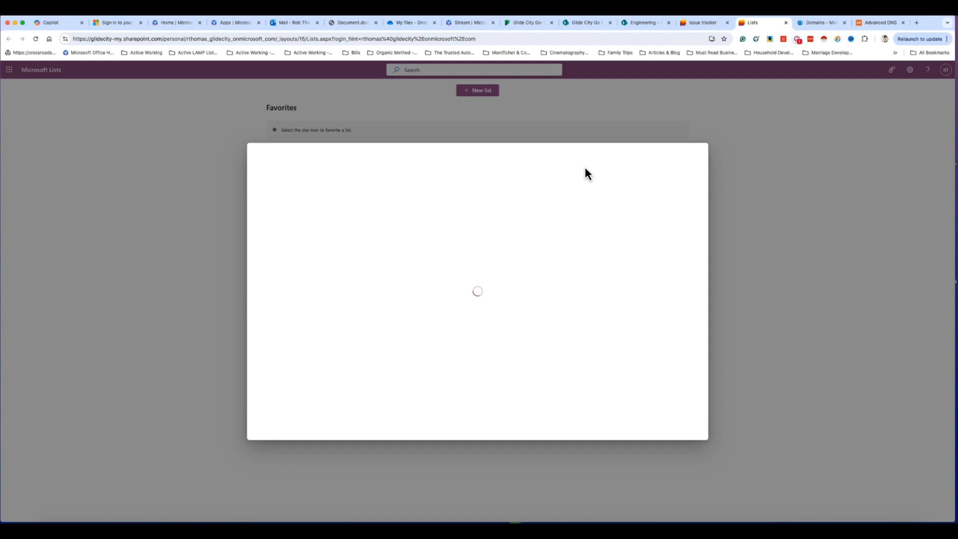
mouse_move(821, 58)
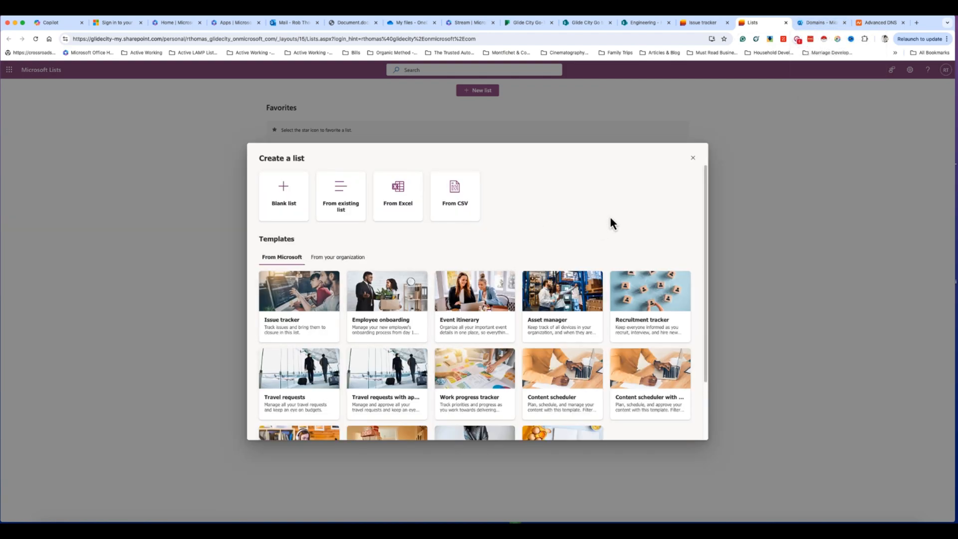
mouse_move(731, 154)
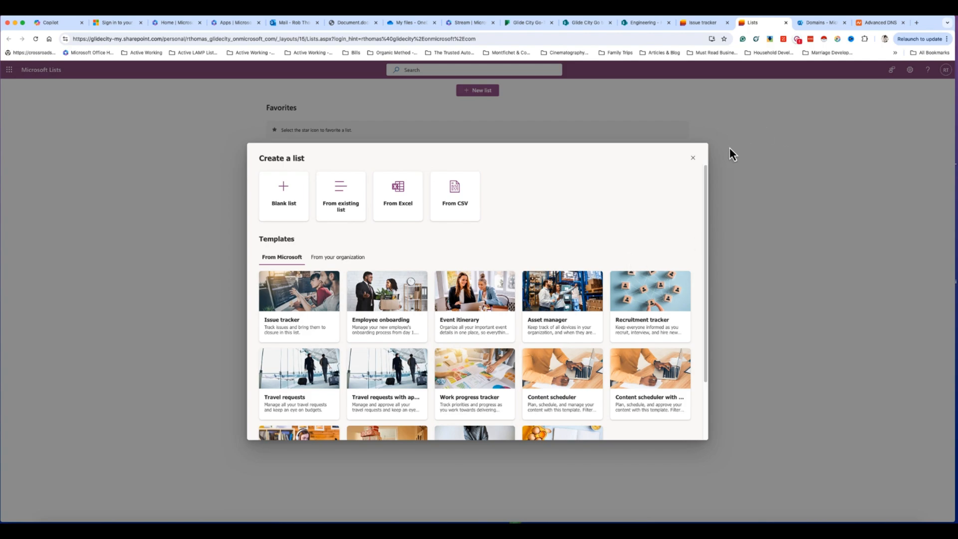
left_click(692, 158)
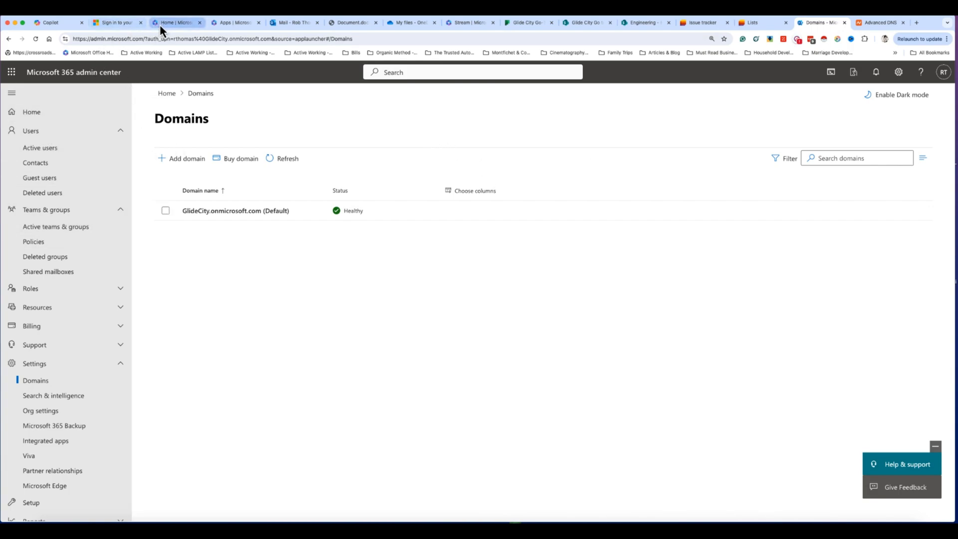
Pass through the Microsoft 365 home and Apps pages to the admin center Domains page.
left_click(173, 23)
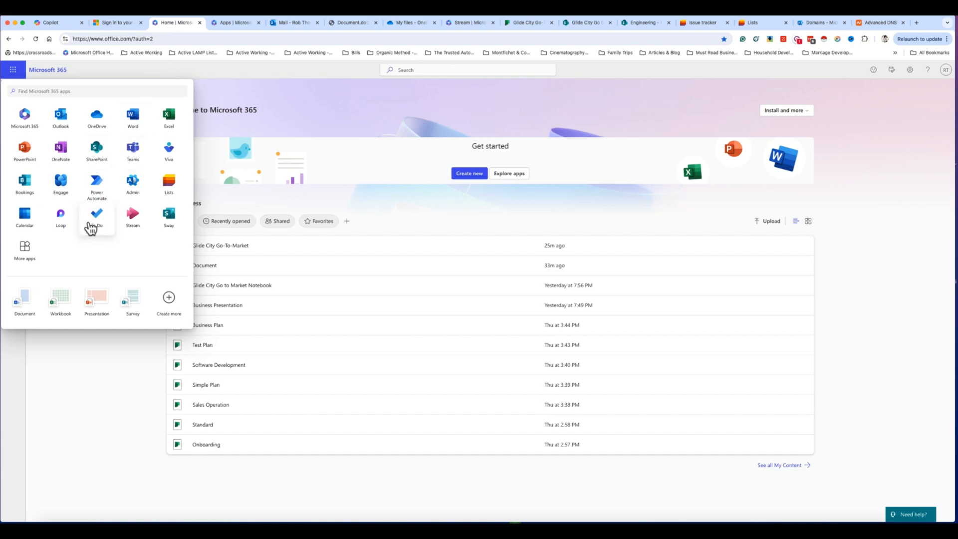
mouse_move(119, 256)
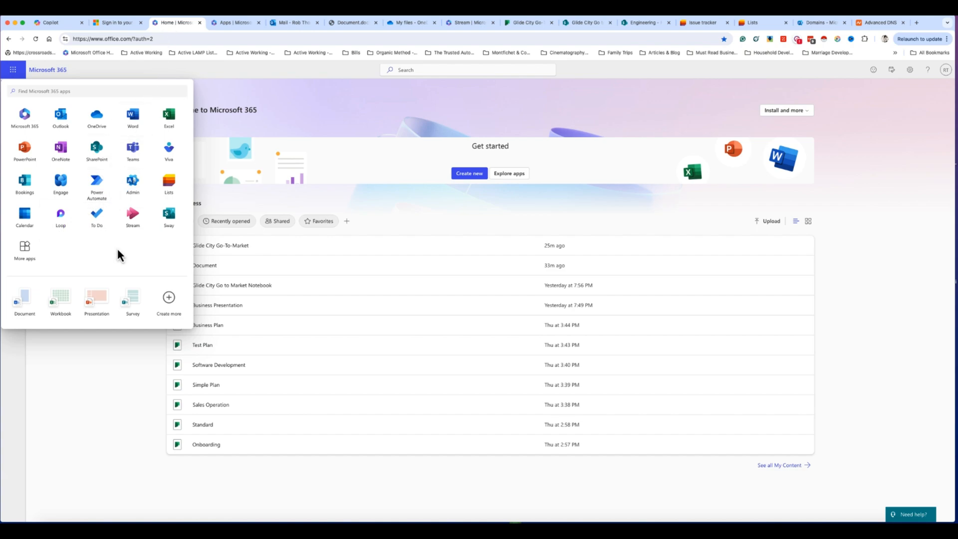
mouse_move(123, 249)
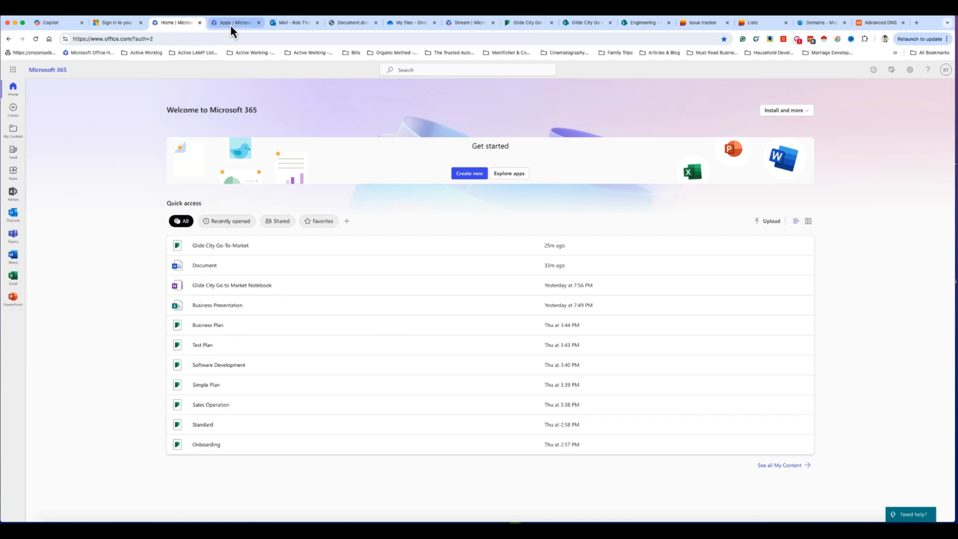
left_click(235, 23)
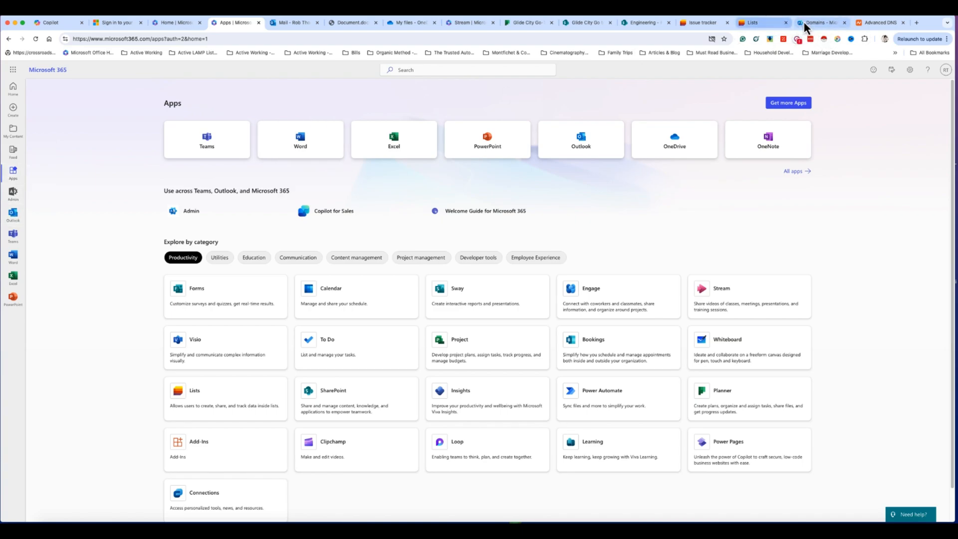
left_click(820, 23)
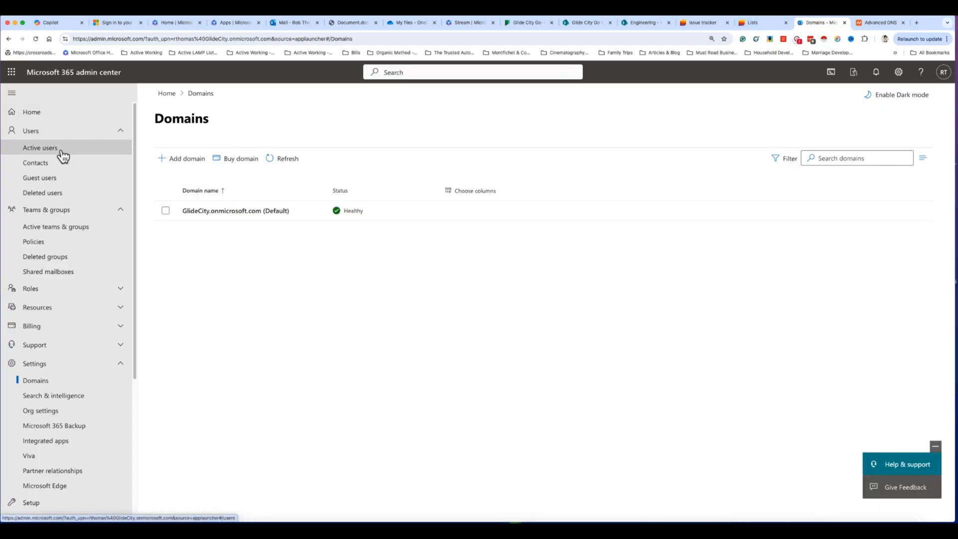
mouse_move(45, 440)
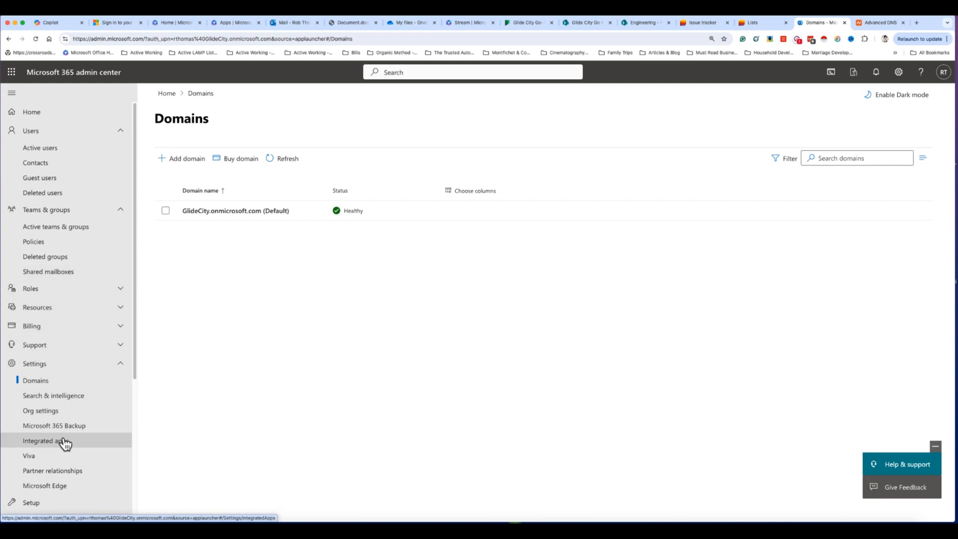
mouse_move(146, 339)
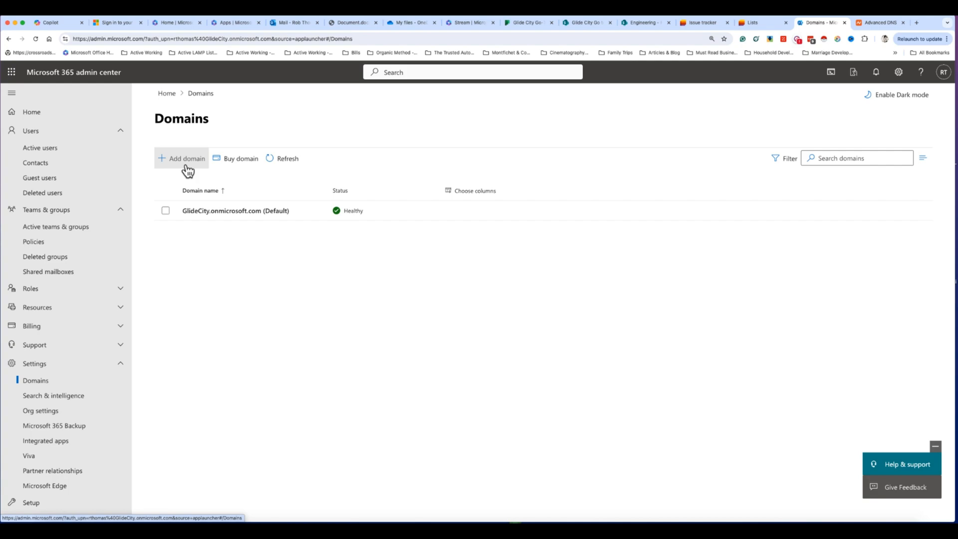
Begin the Add domain wizard, check Namecheap's DNS host records, then return to the admin home.
left_click(187, 159)
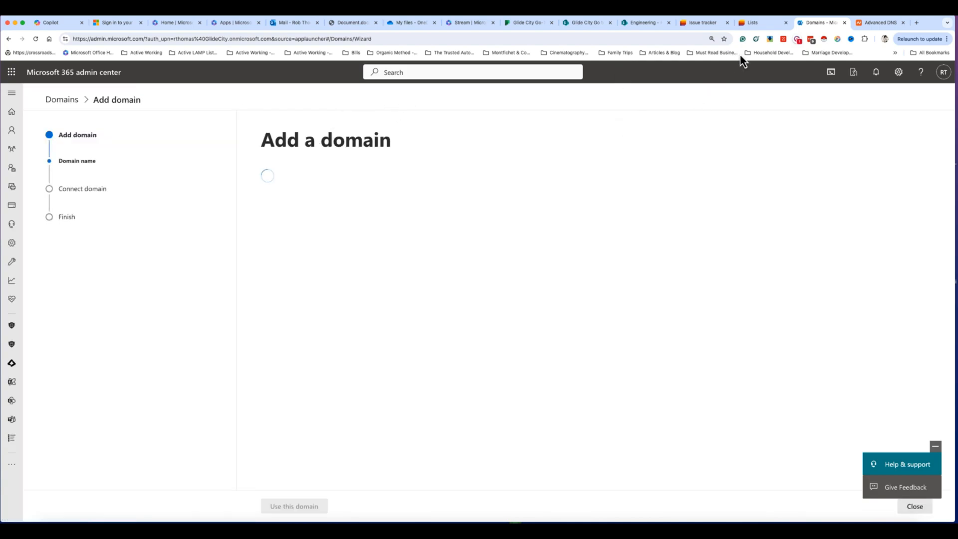
left_click(880, 23)
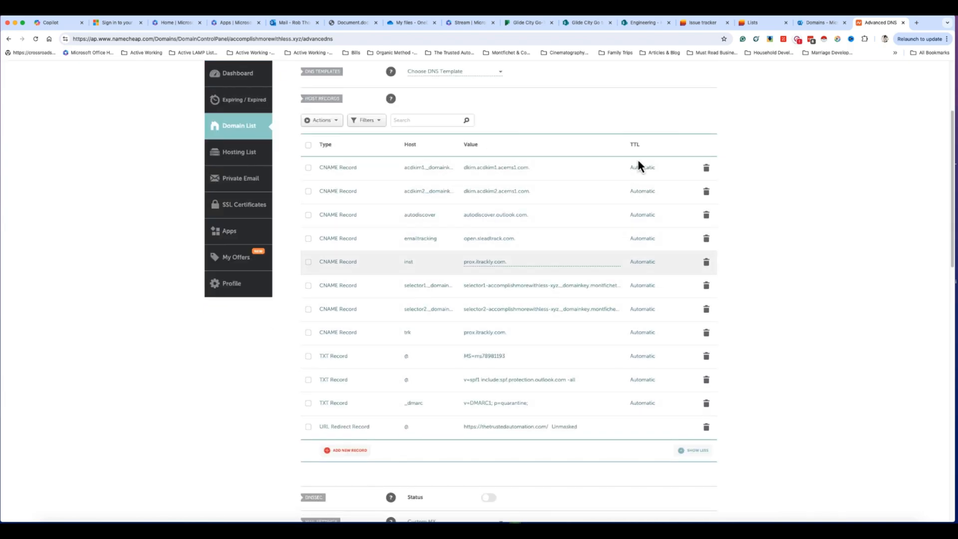
left_click(821, 23)
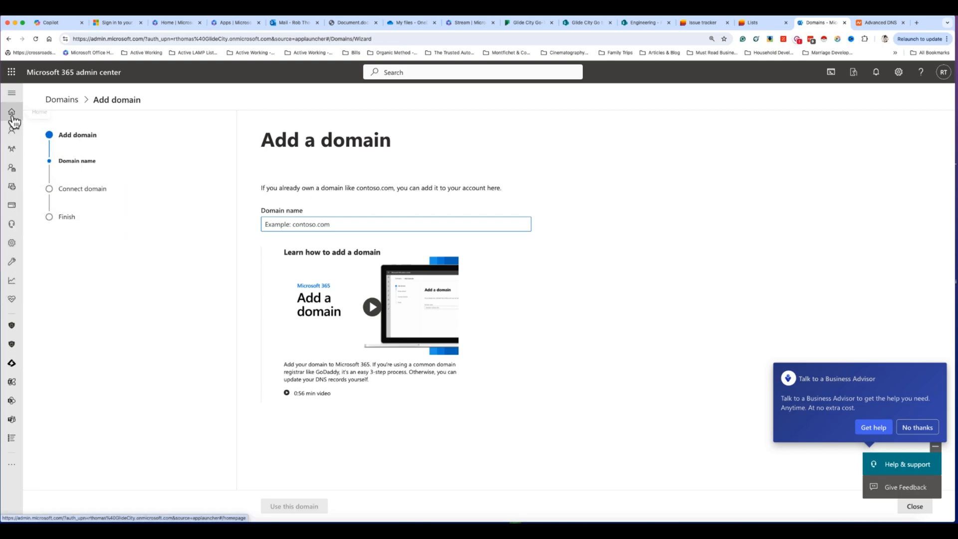
left_click(11, 112)
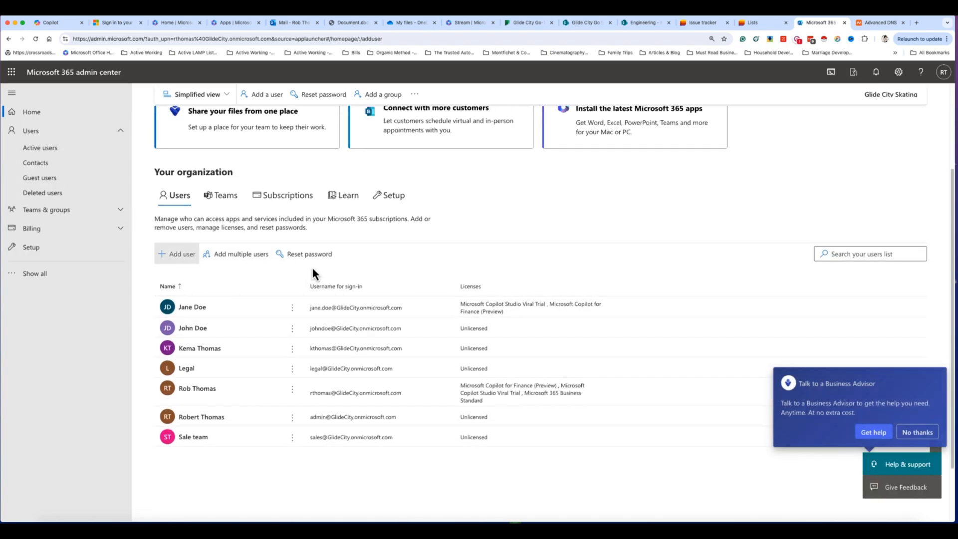
left_click(181, 253)
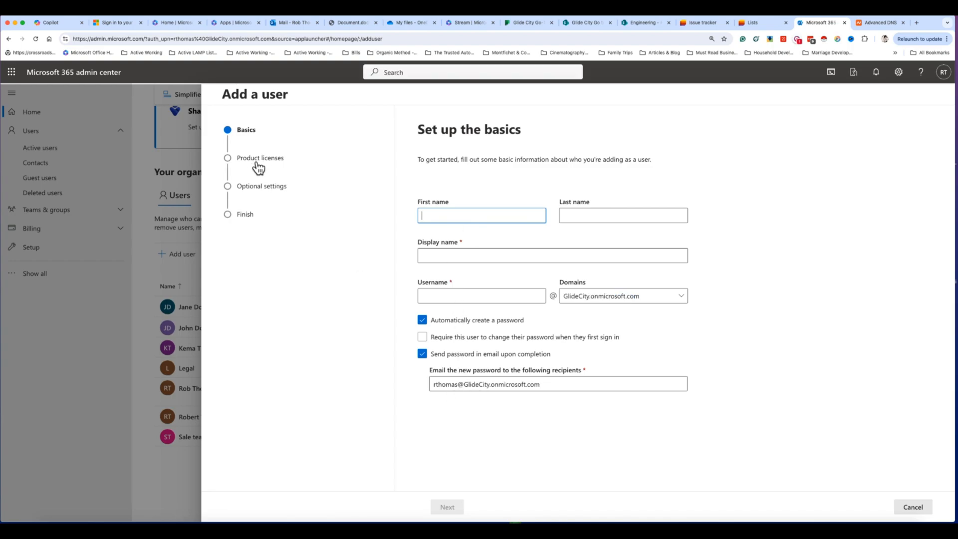
type("kthomas")
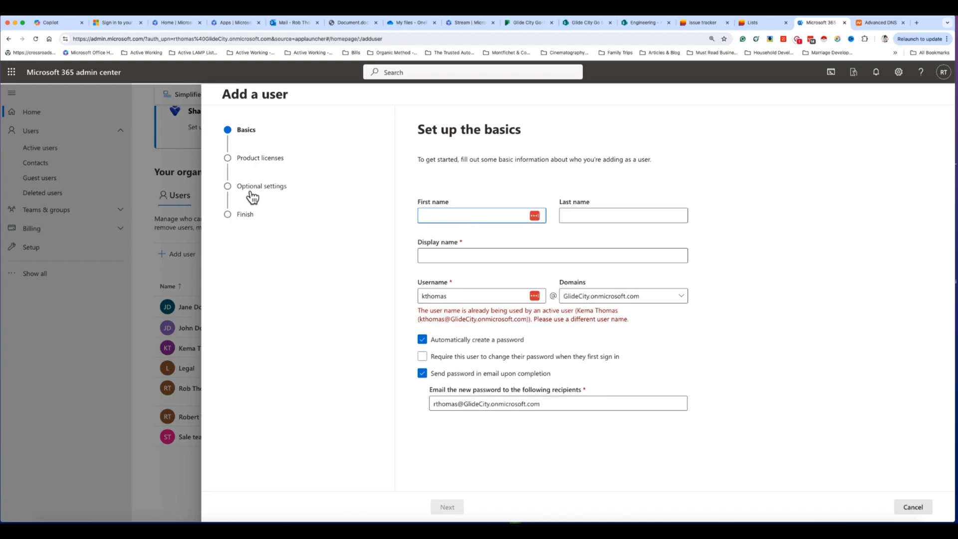
mouse_move(501, 441)
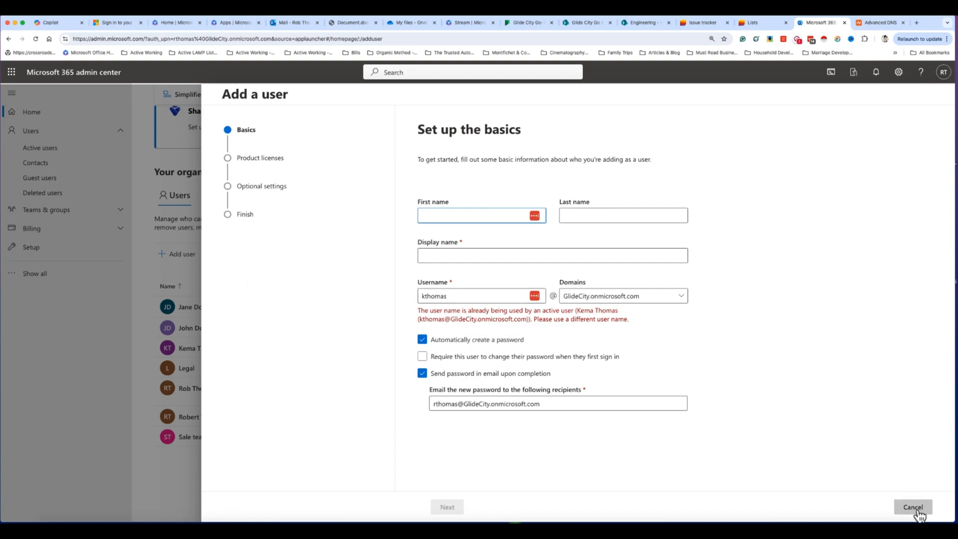
left_click(912, 507)
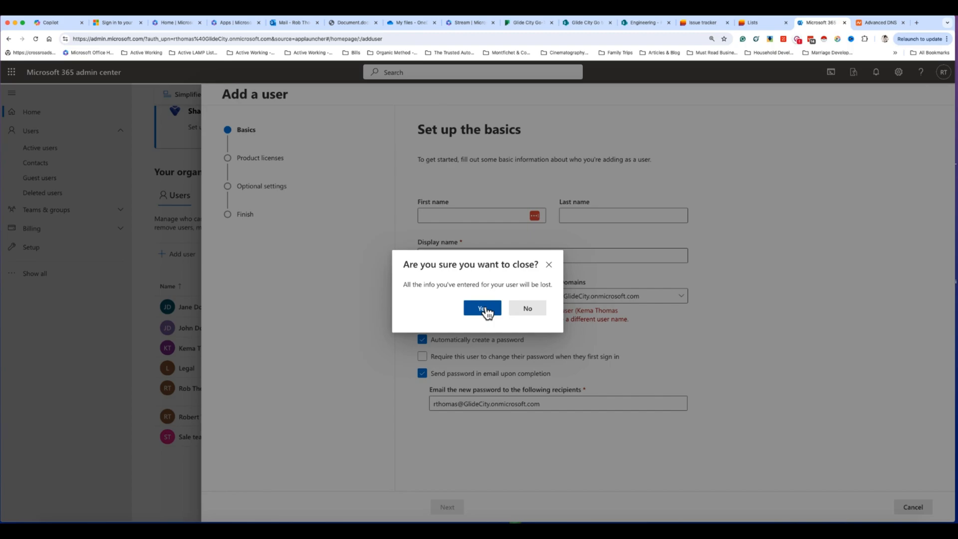
left_click(482, 309)
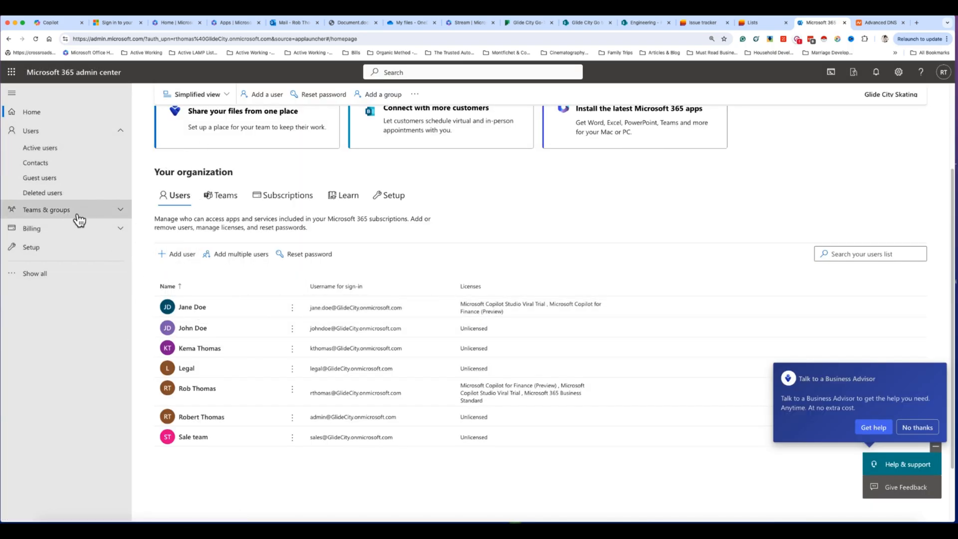
Draft a shared mailbox named 'ken' with email 'kenkrn', then close it unsaved.
left_click(48, 271)
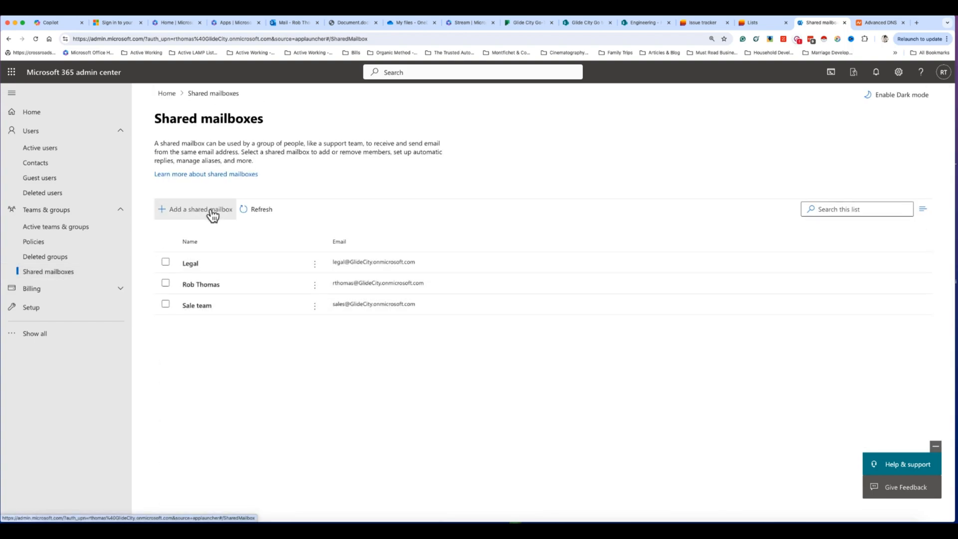
left_click(195, 209)
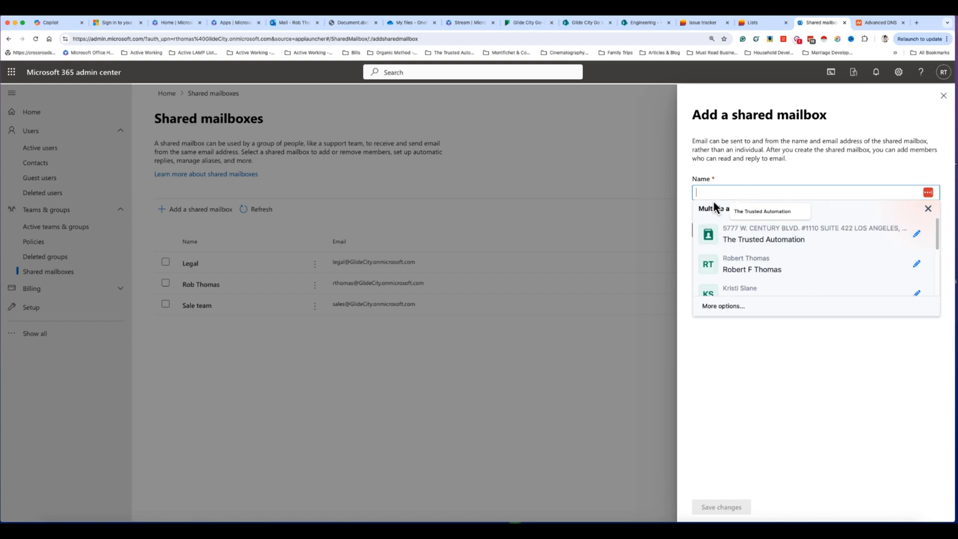
type("ken")
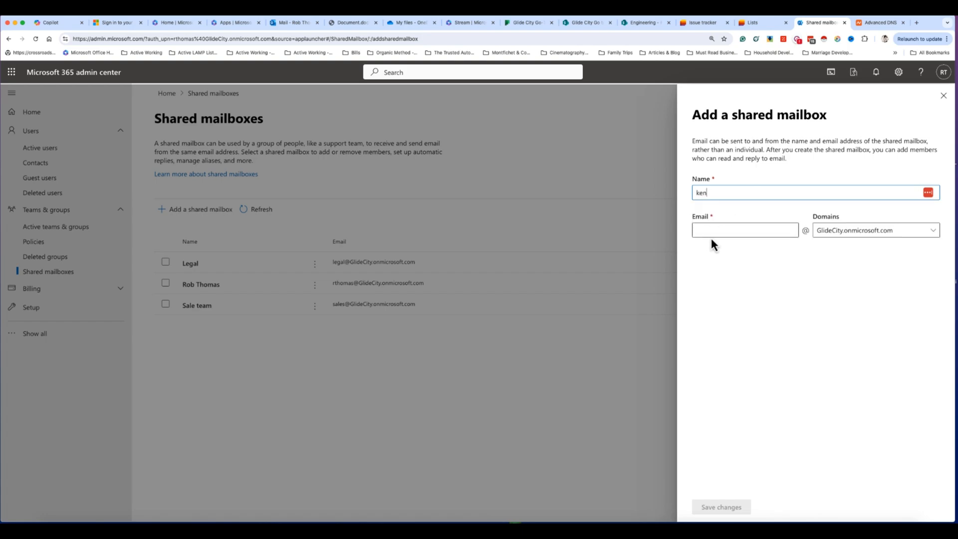
type("kenkrn")
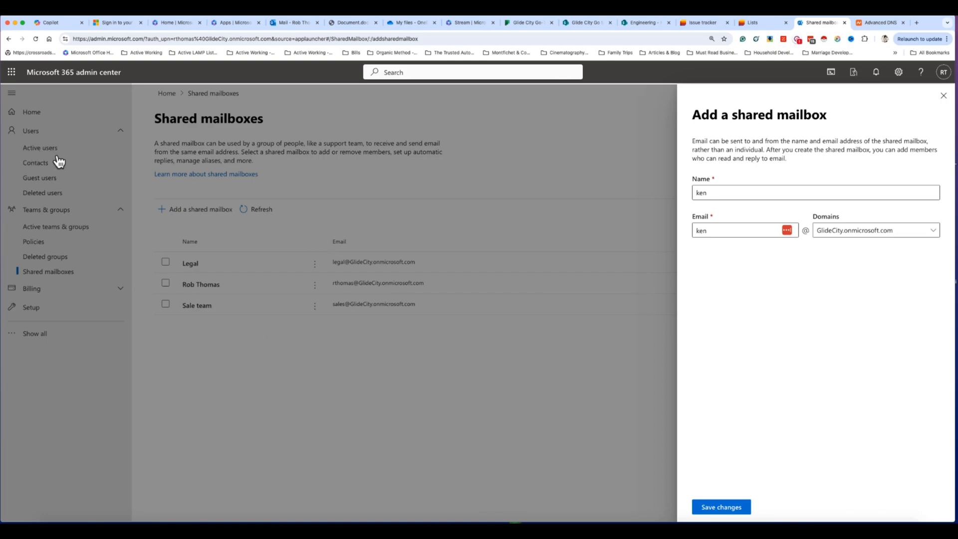
mouse_move(480, 163)
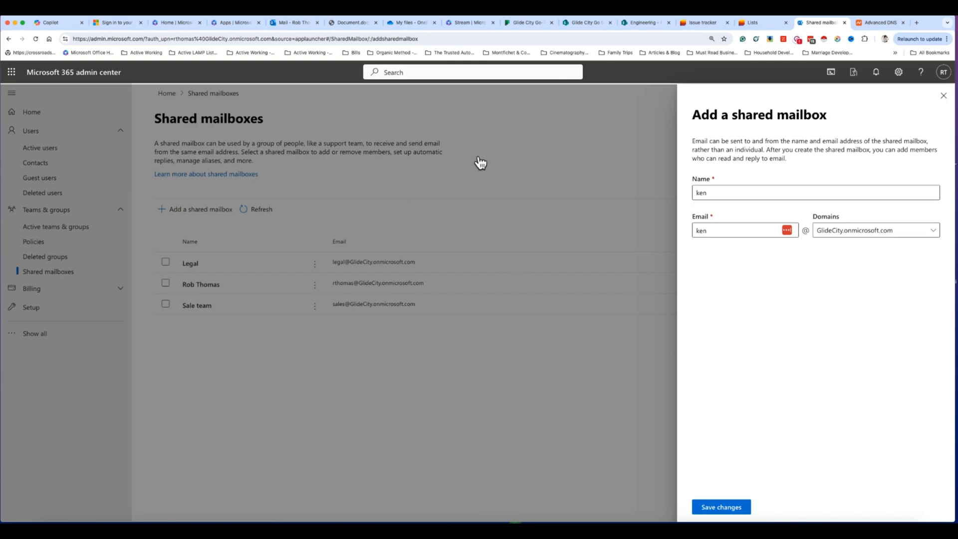
left_click(943, 95)
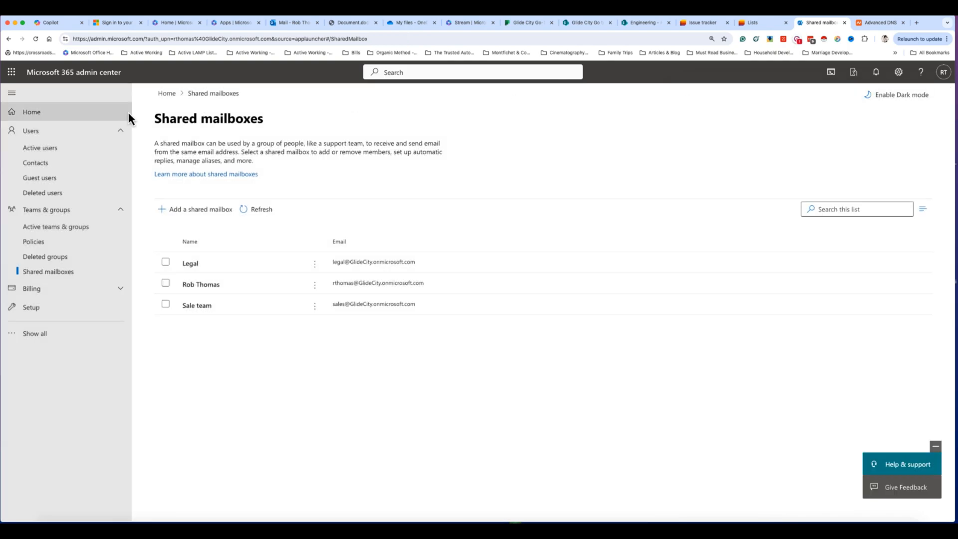
Visit Setup and the Domains page, then switch to the Outlook inbox with the account-created email.
left_click(31, 306)
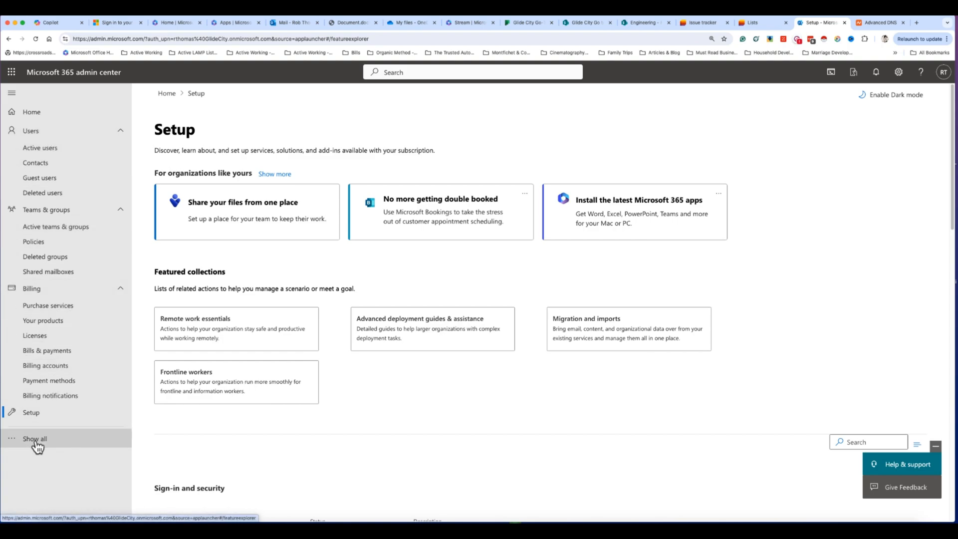
left_click(34, 439)
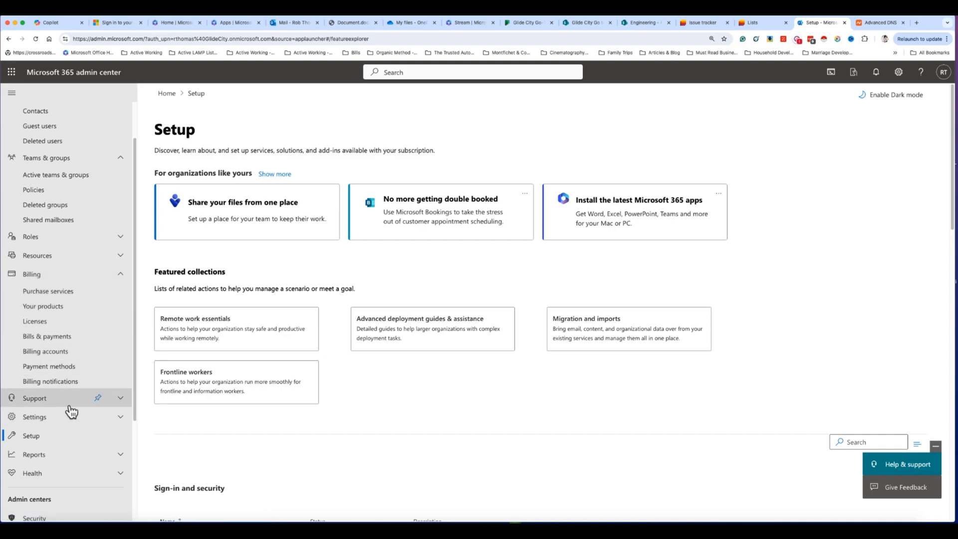
left_click(34, 417)
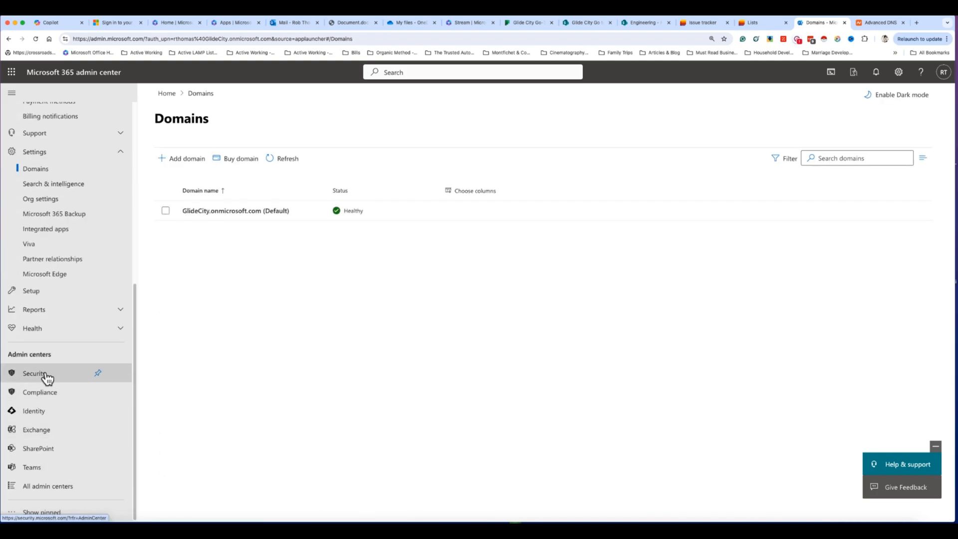
mouse_move(243, 271)
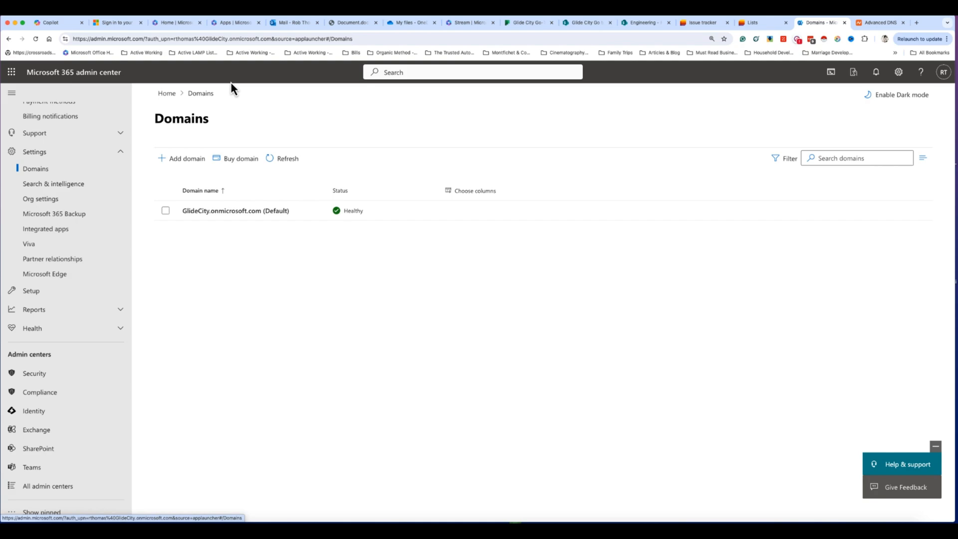
left_click(296, 23)
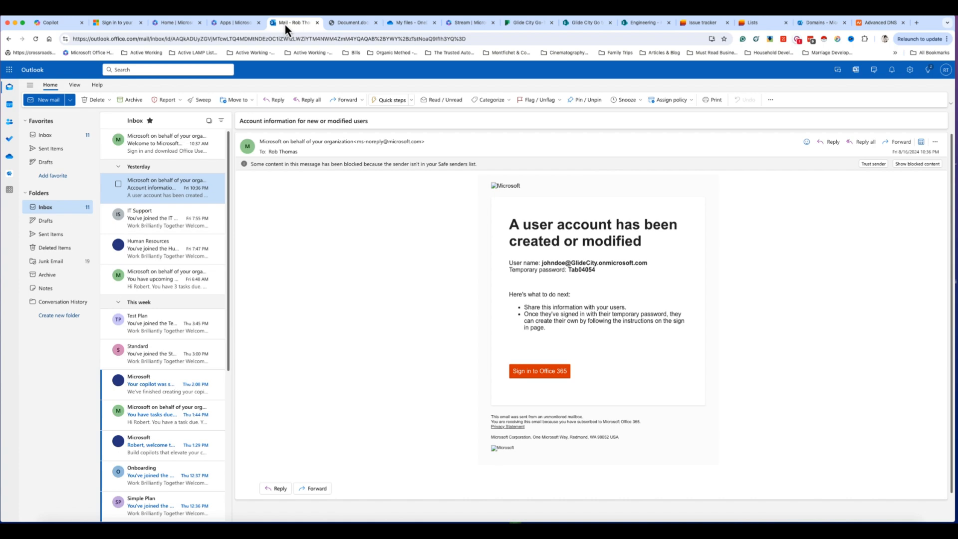
mouse_move(496, 34)
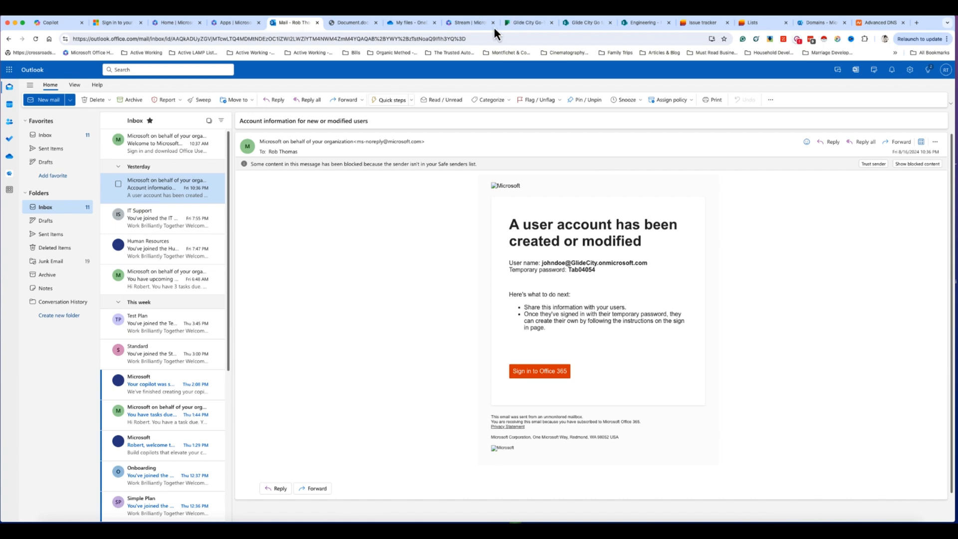